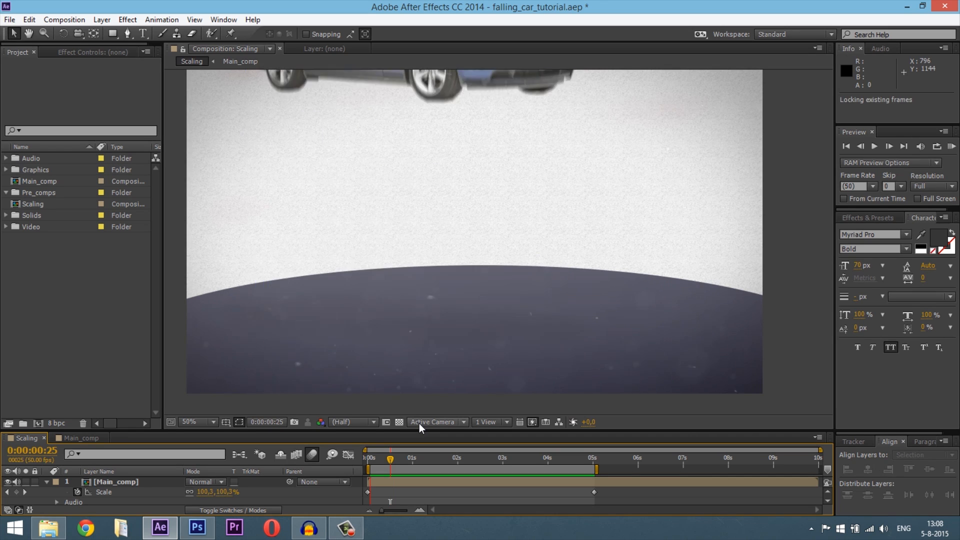
Leave After Effects and open car_graphic.psd from the Graphic folder in Photoshop
click(875, 146)
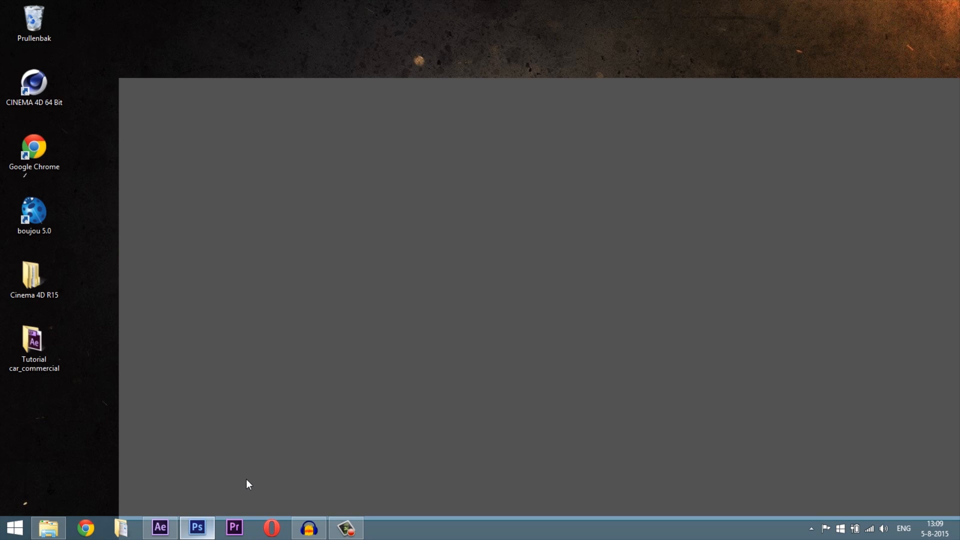
click(197, 528)
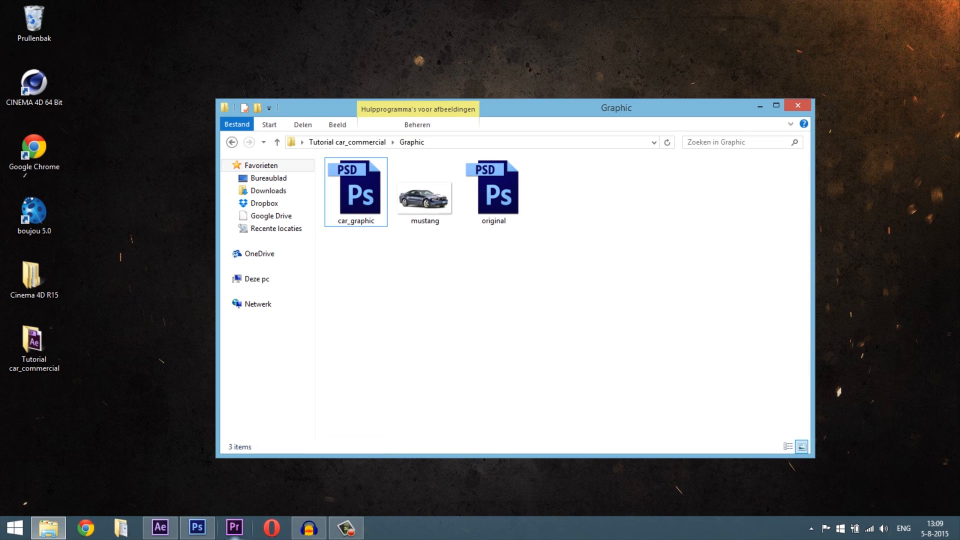
double_click(357, 191)
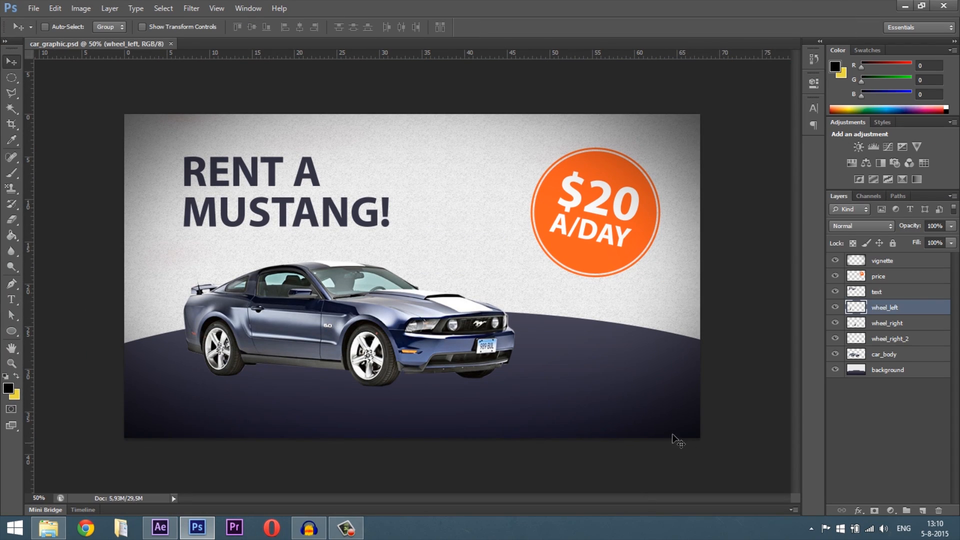
mouse_move(312, 186)
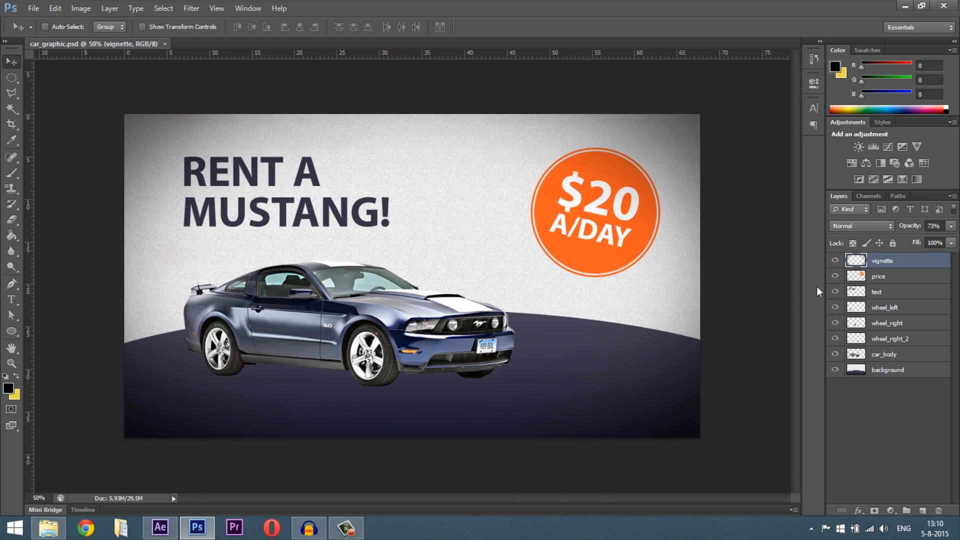
click(878, 276)
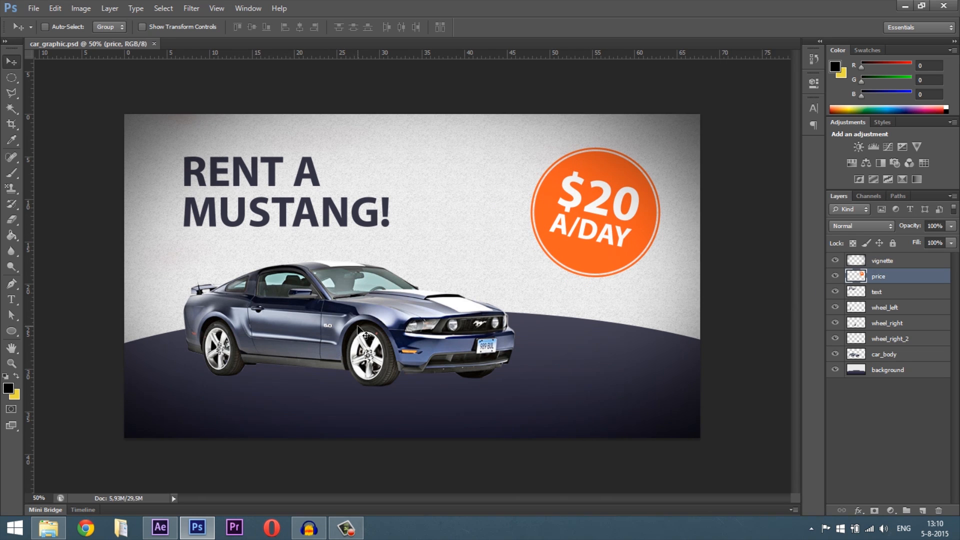
click(877, 292)
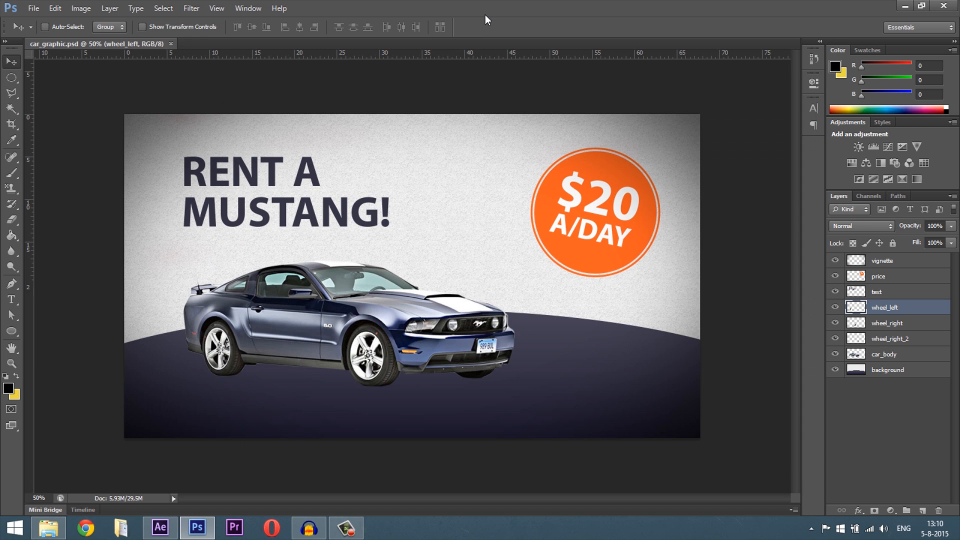
click(887, 370)
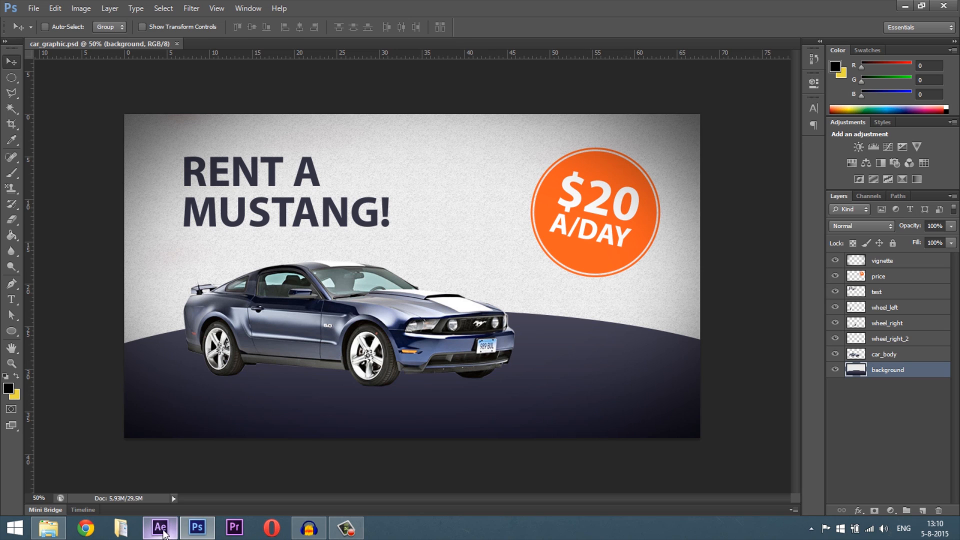
mouse_move(344, 382)
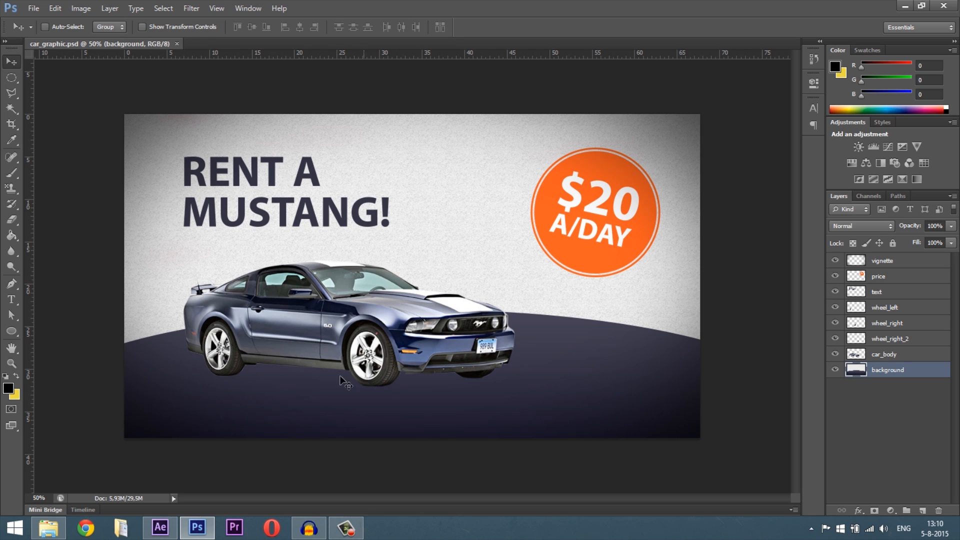
mouse_move(159, 527)
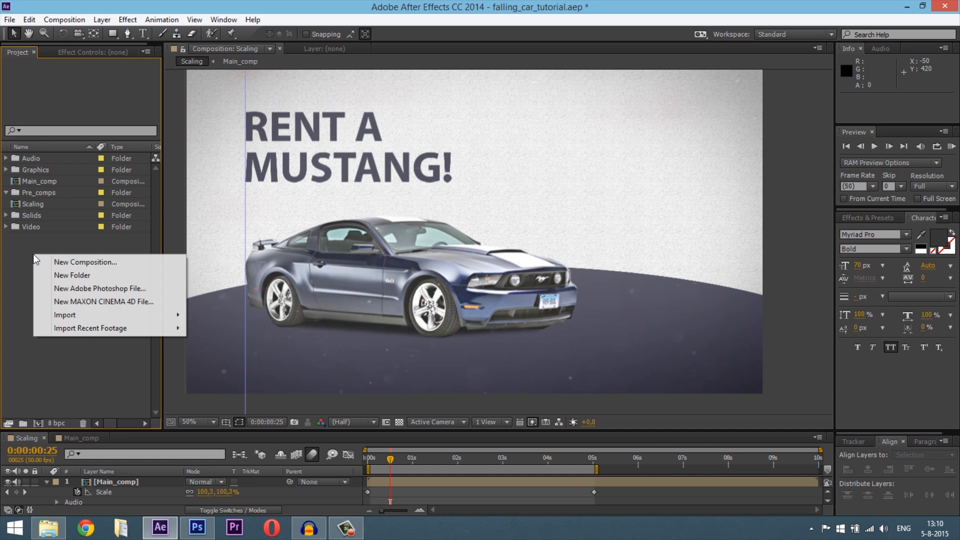
Create a new empty composition named tutorial
click(84, 261)
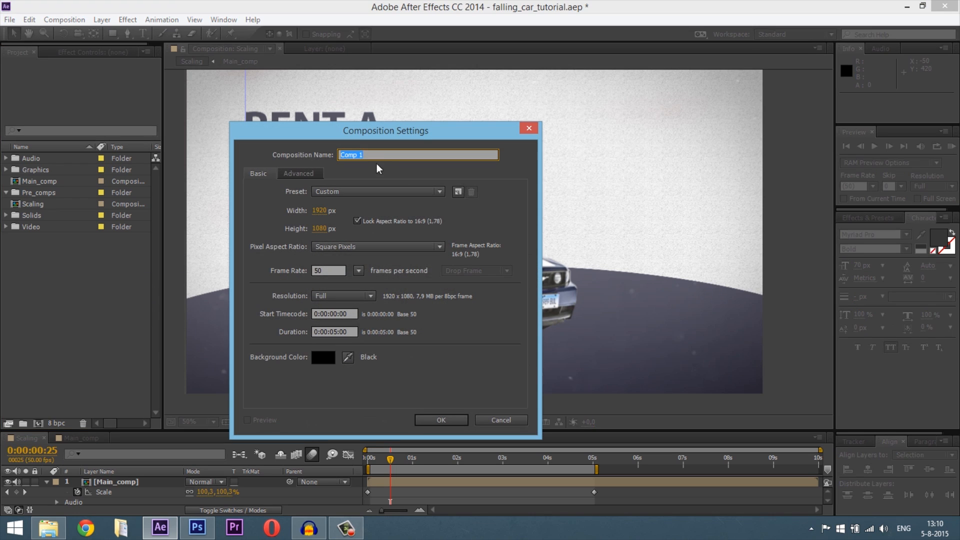
text(tutorial)
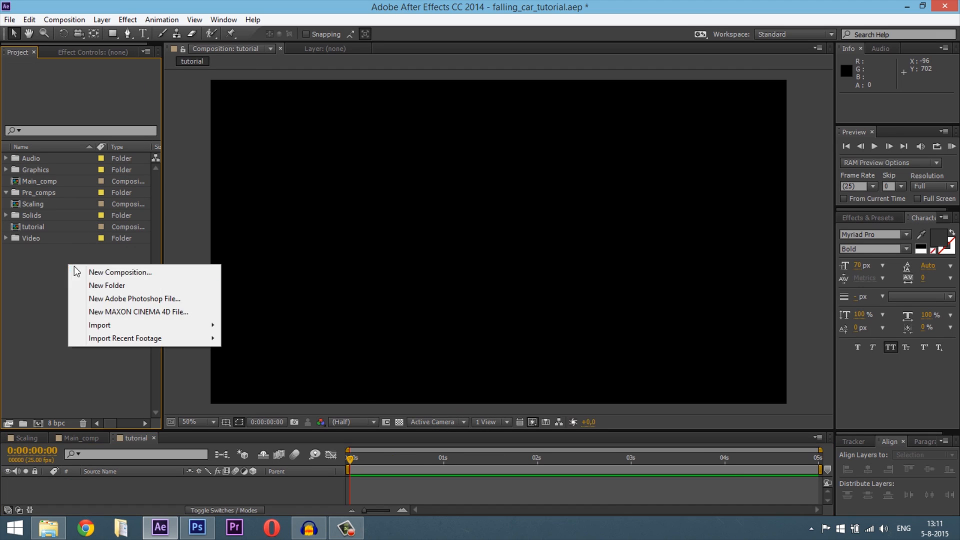
Add a new project folder and rename it tutorial_graphics
click(107, 285)
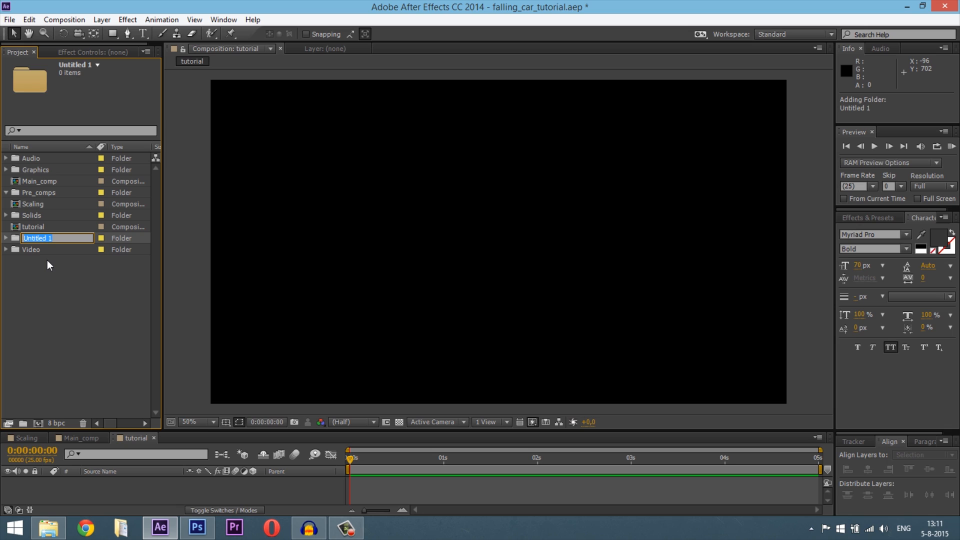
text(graphi)
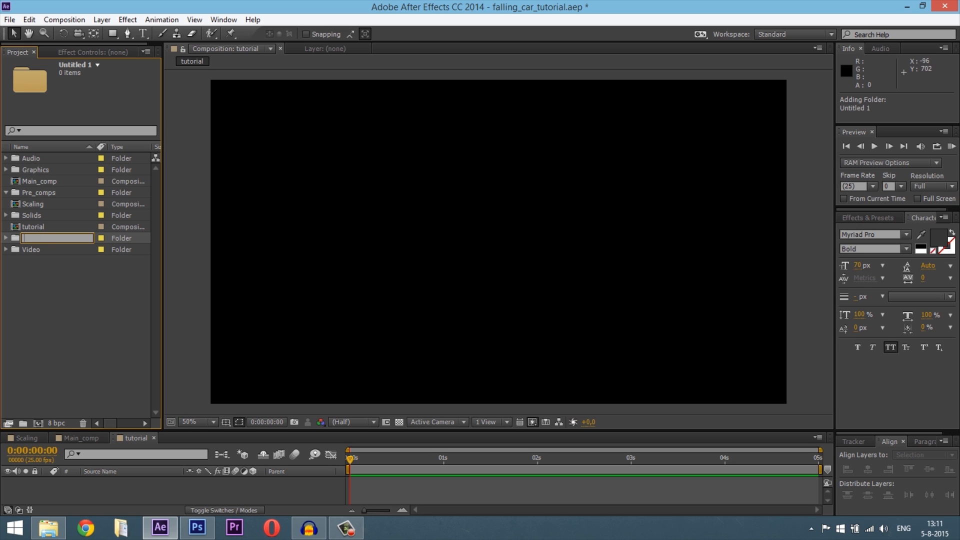
text(car)
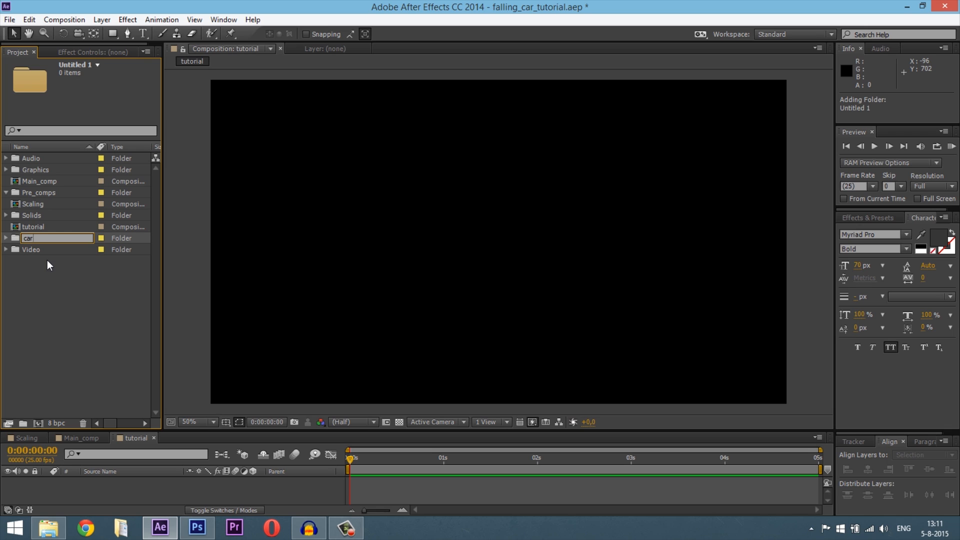
text(tutorial_graphics)
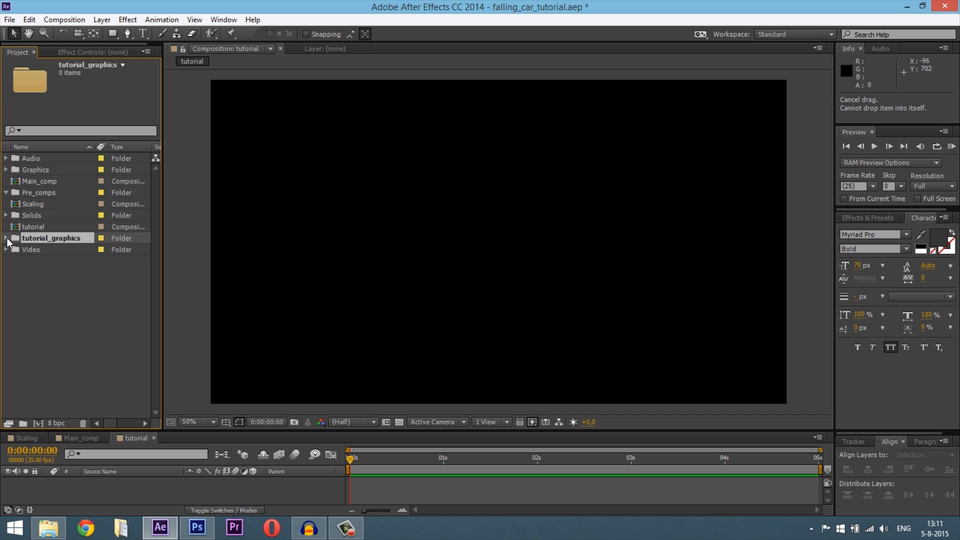
Import car_graphic.psd as Composition - Retain Layer Sizes, creating the car_graphic comp and layers folder
right_click(43, 250)
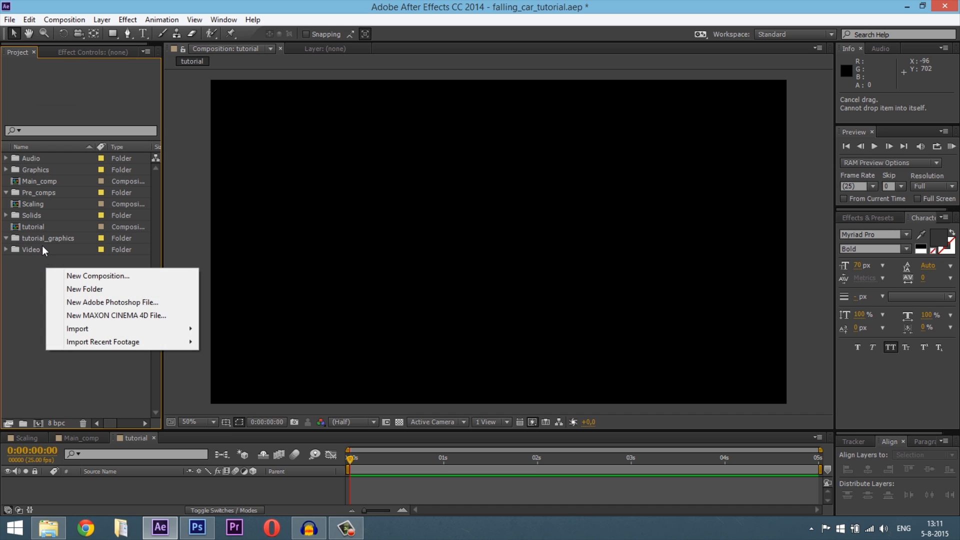
mouse_move(92, 281)
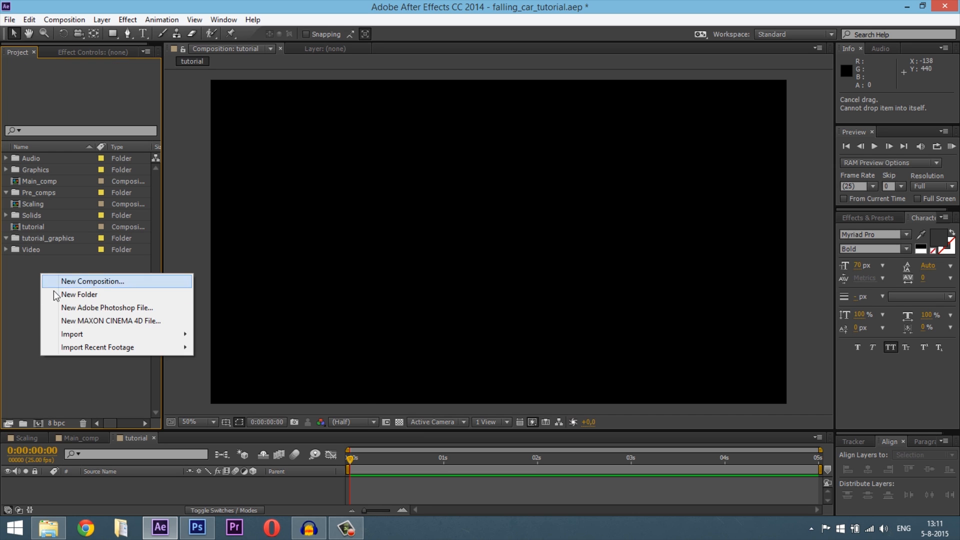
click(72, 334)
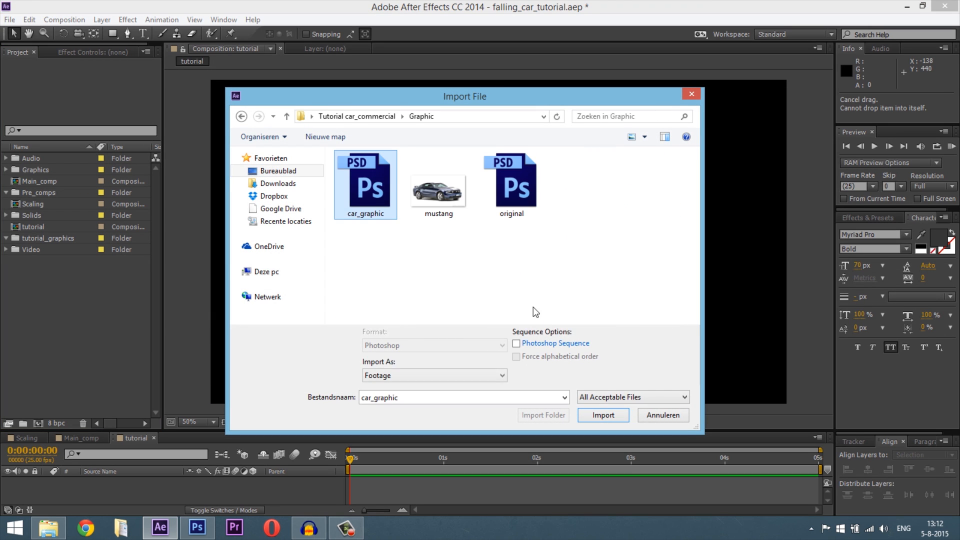
click(603, 418)
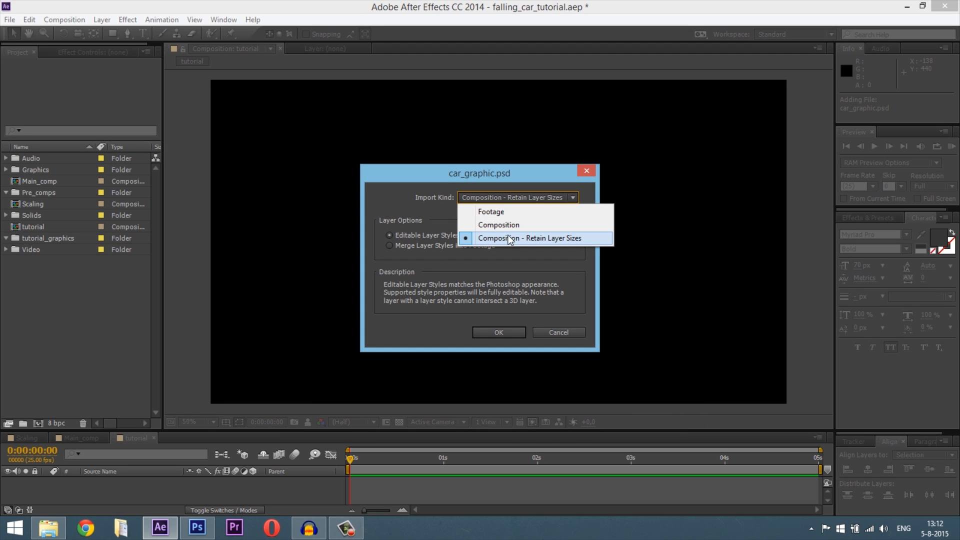
mouse_move(579, 246)
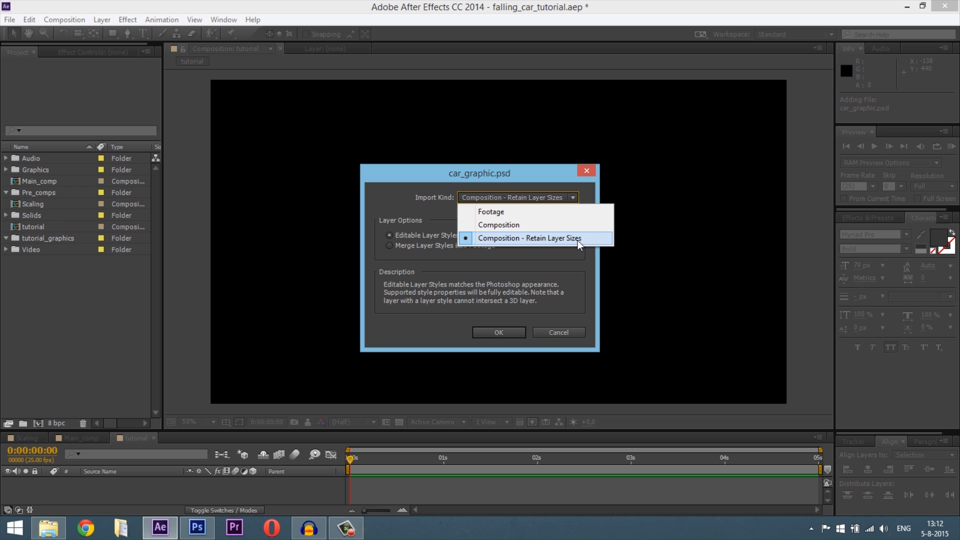
click(530, 238)
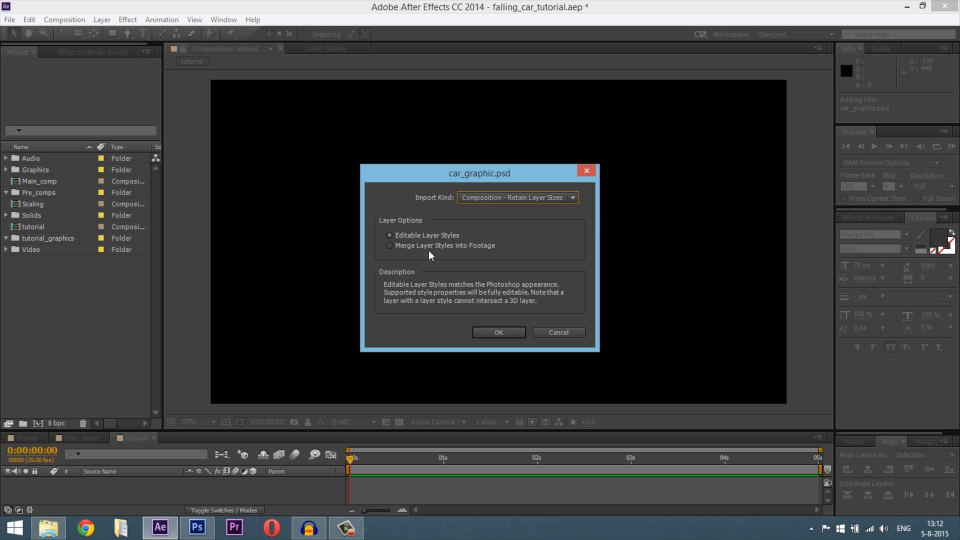
click(498, 333)
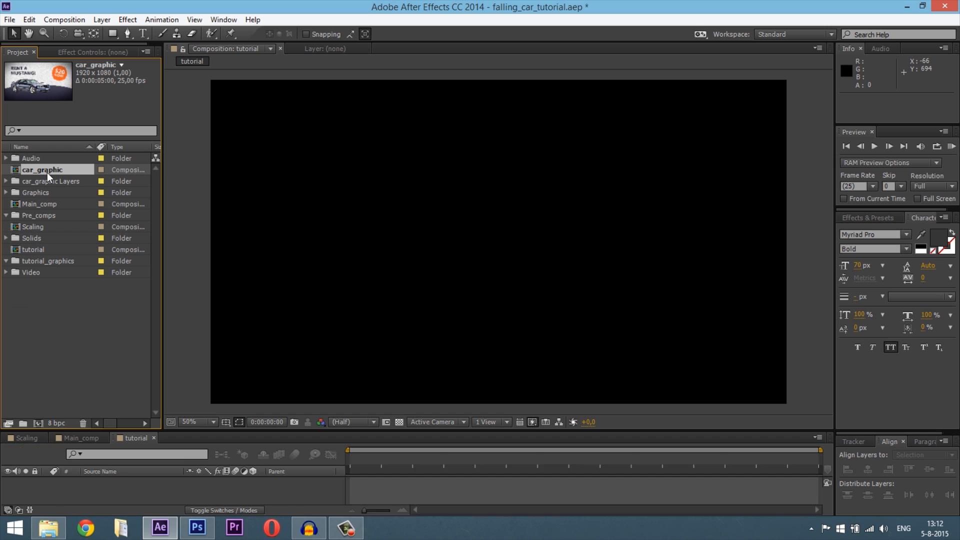
Open the car_graphic composition and delete the empty tutorial composition
double_click(42, 170)
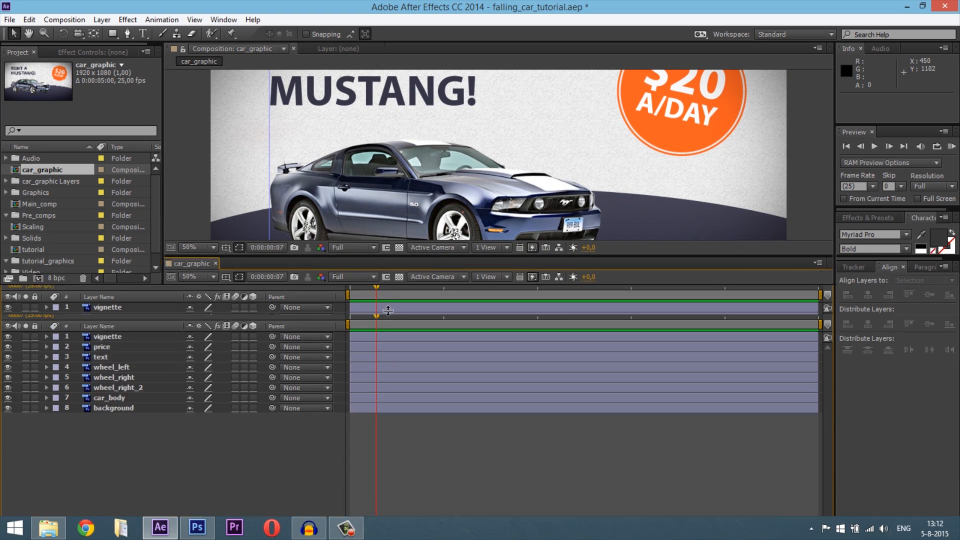
click(35, 249)
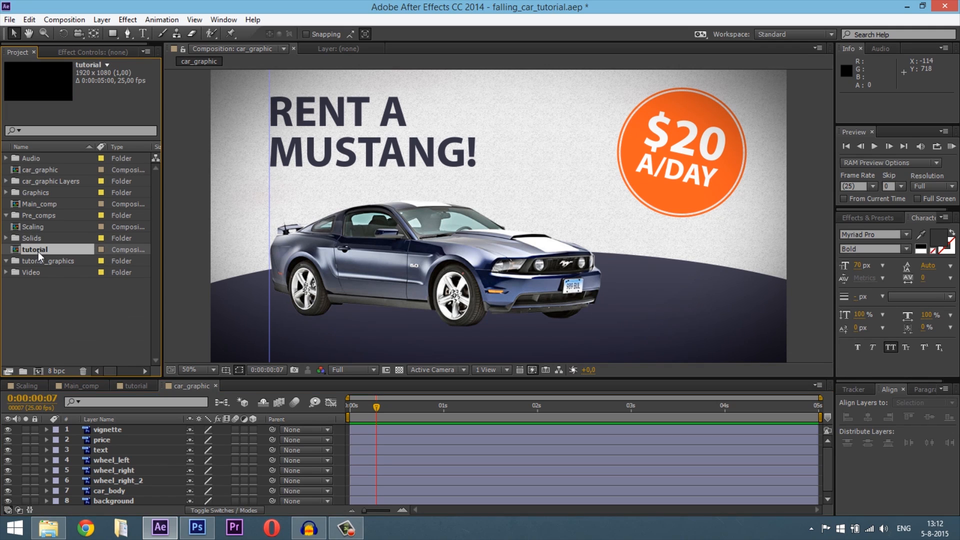
right_click(35, 249)
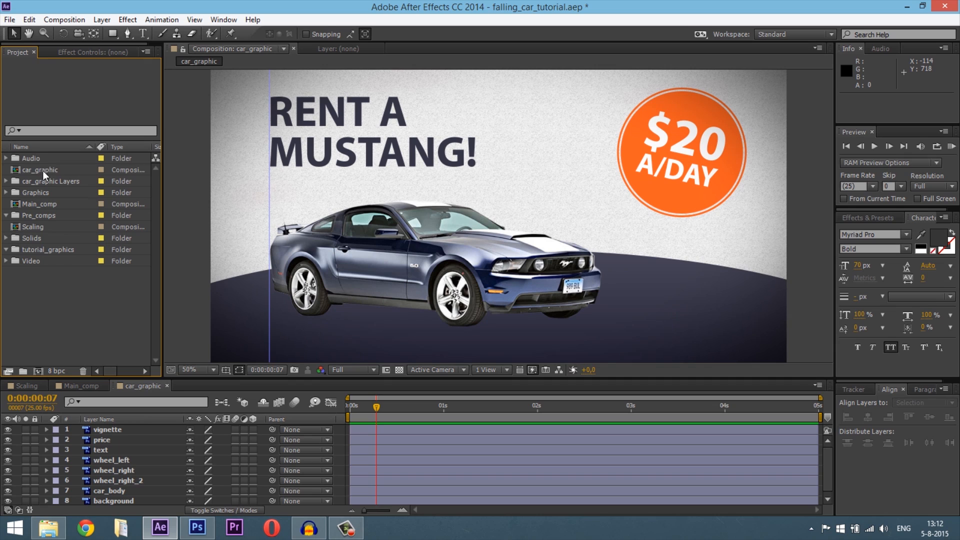
click(40, 170)
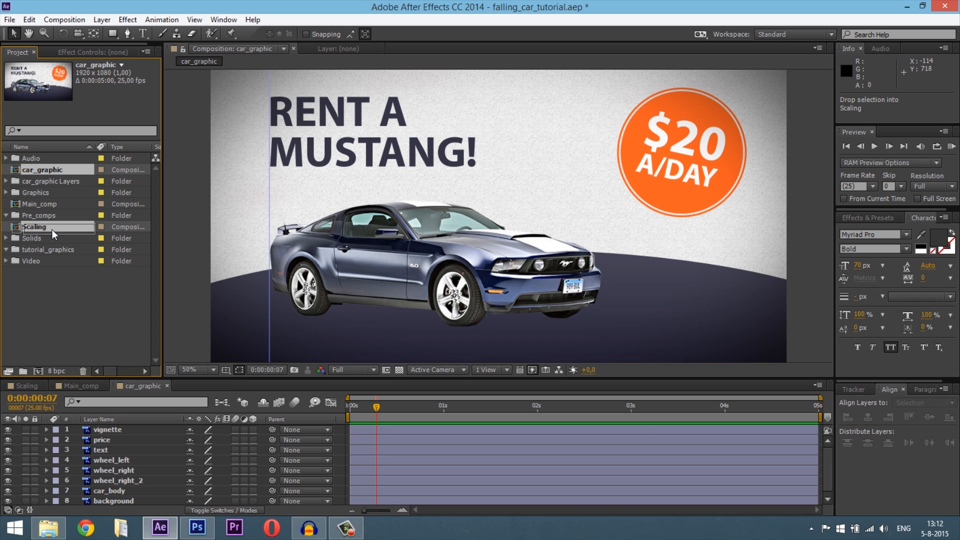
Move car_graphic into the Pre_comps folder and select it there
click(43, 204)
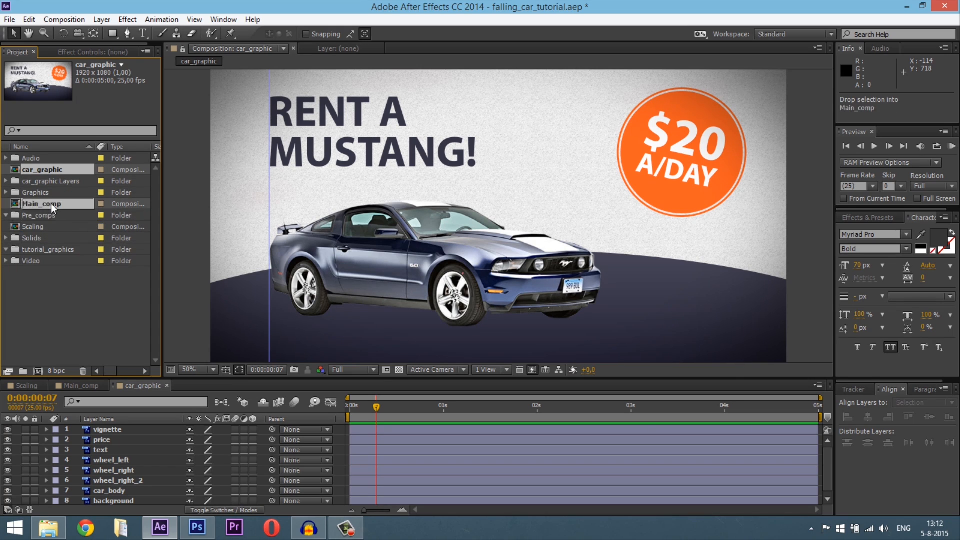
click(6, 203)
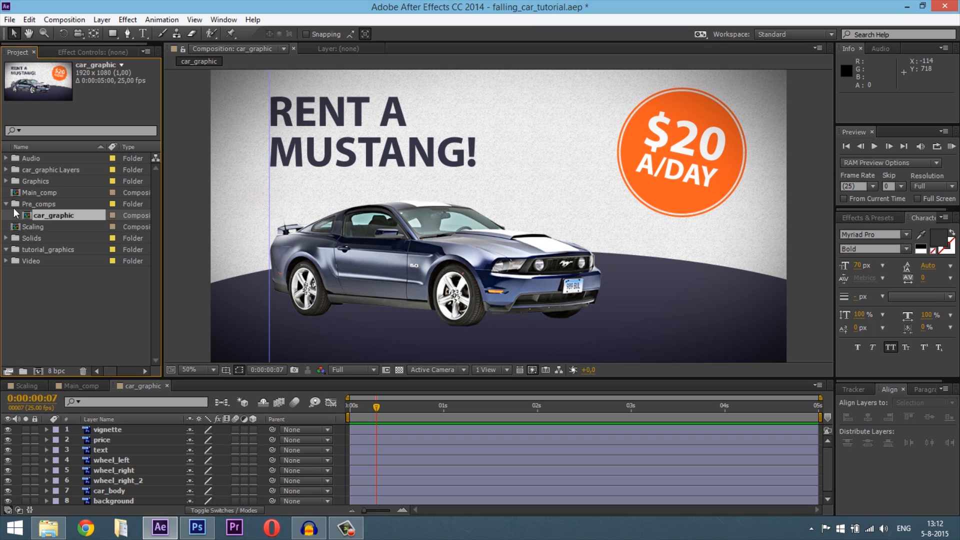
click(78, 332)
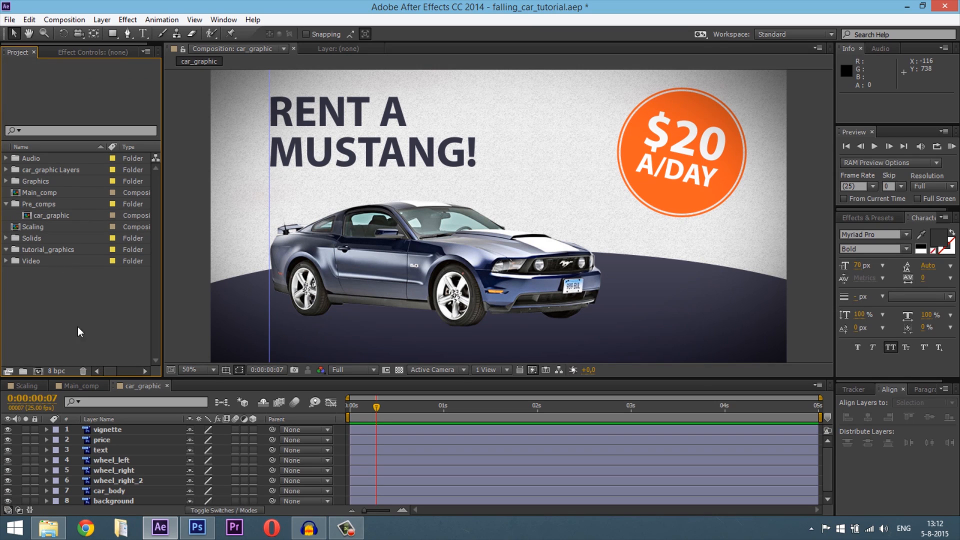
mouse_move(196, 364)
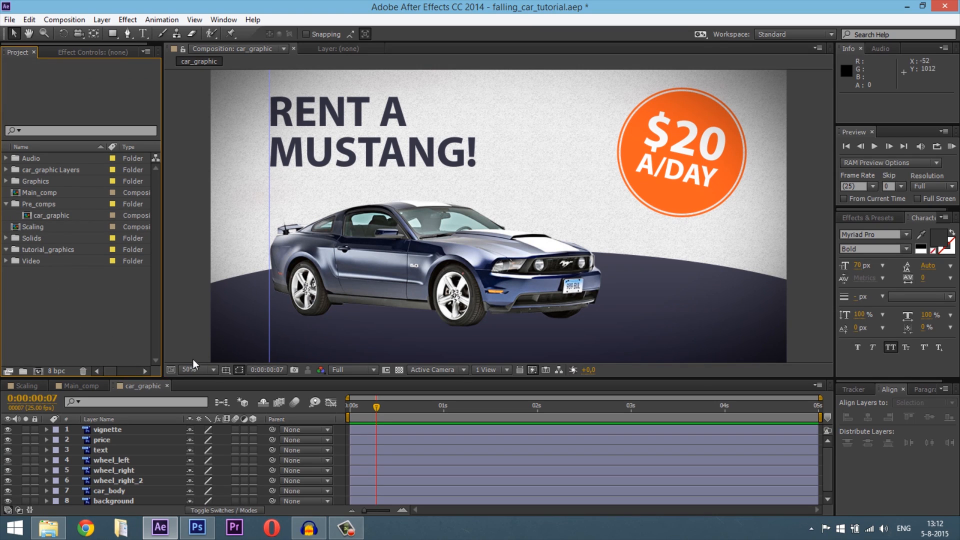
mouse_move(6, 186)
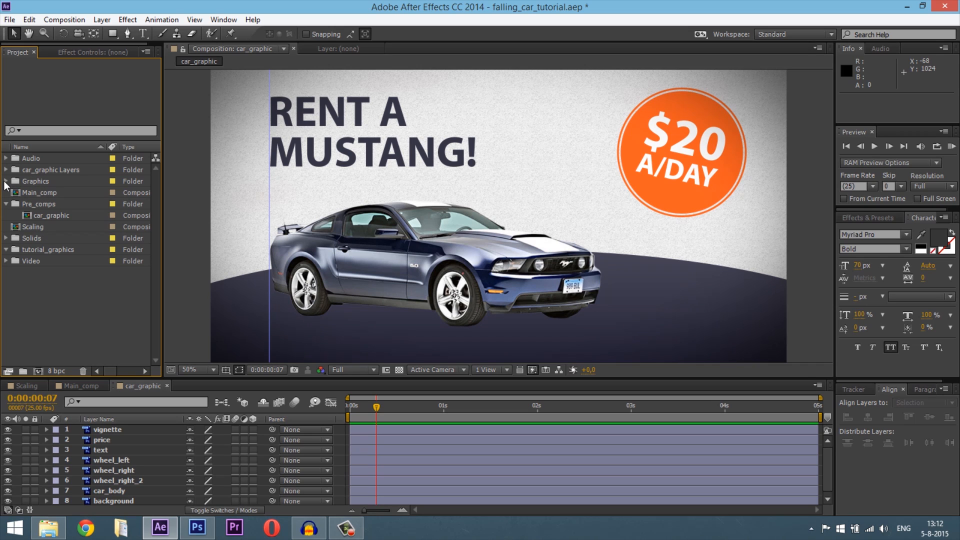
click(53, 215)
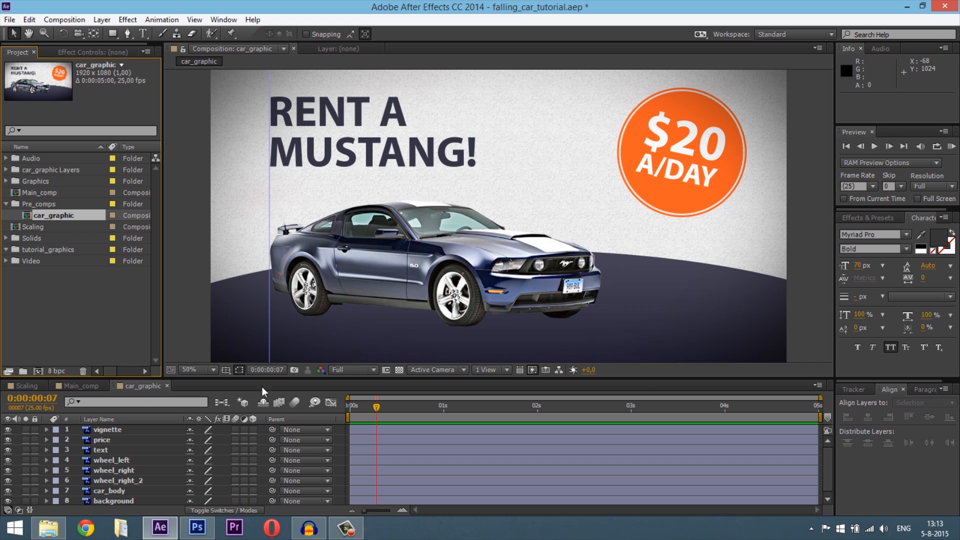
Select the car body and wheel layers and add a car_moving null object above the frame
click(206, 369)
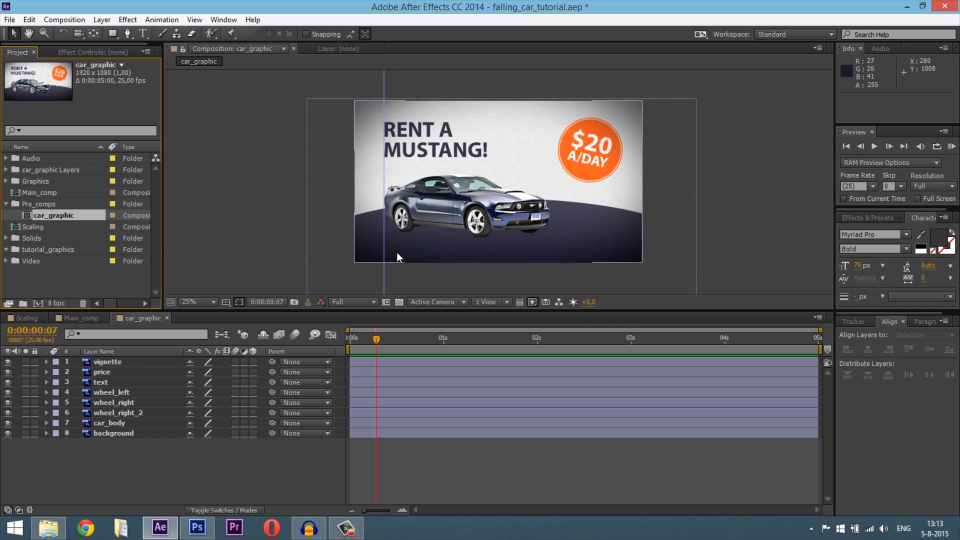
mouse_move(386, 339)
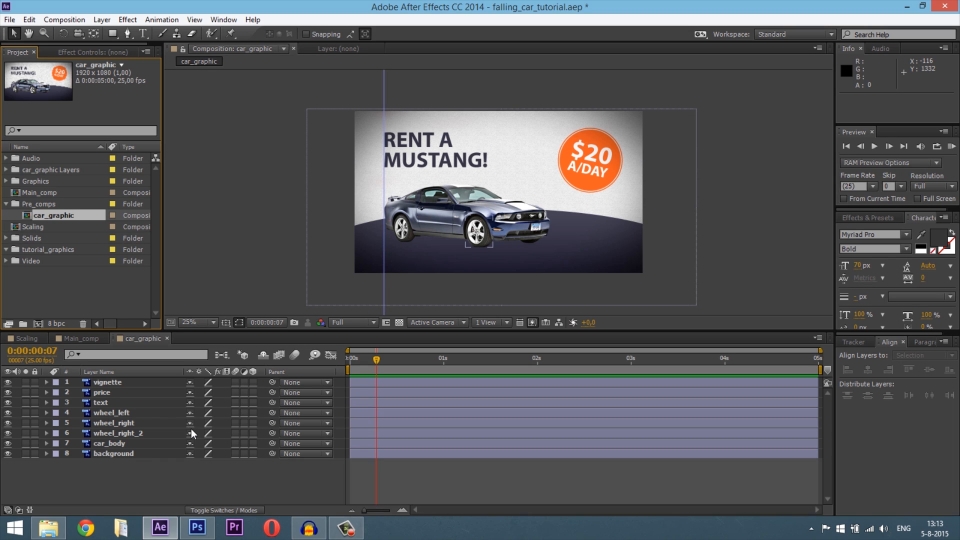
click(109, 443)
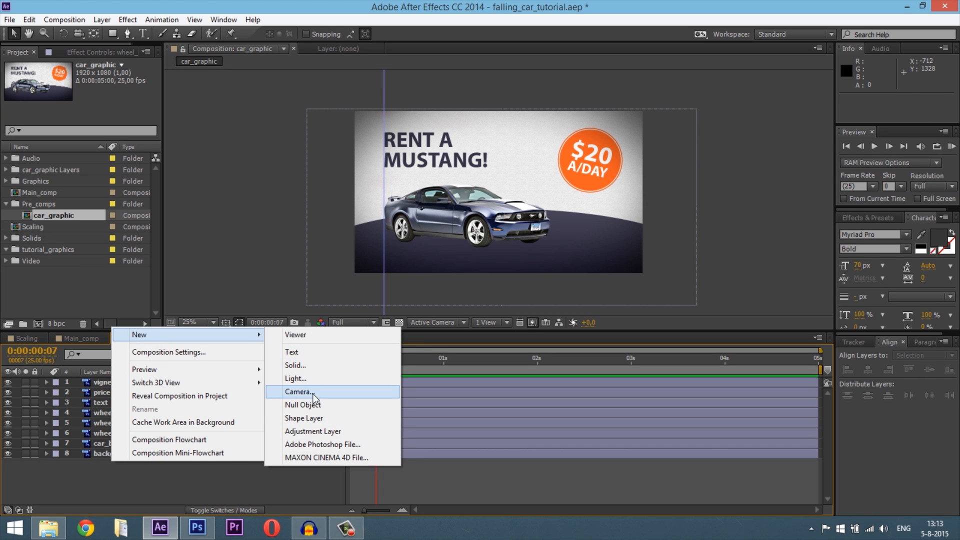
click(302, 404)
text(car_moving)
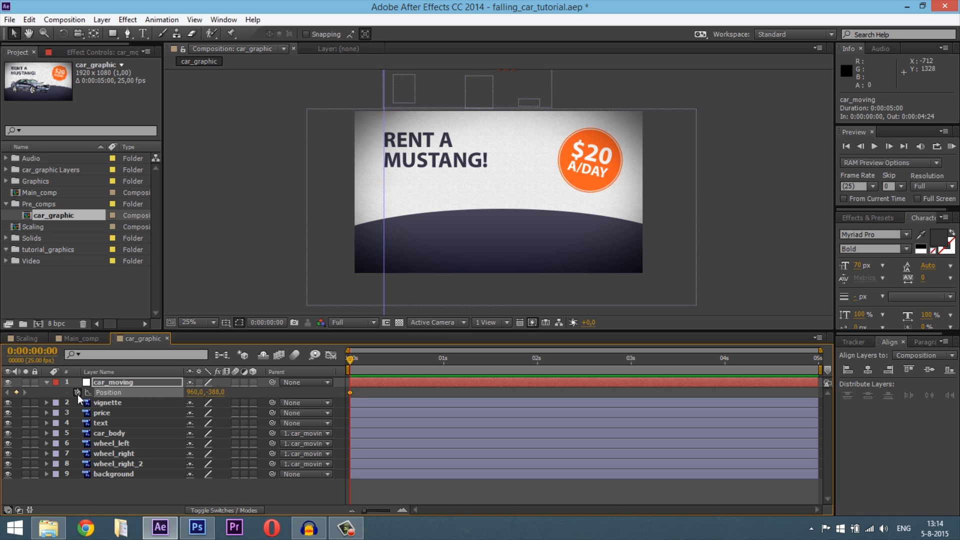
At frame 13 set car_moving Position to 960,550 as the landing keyframe
click(378, 360)
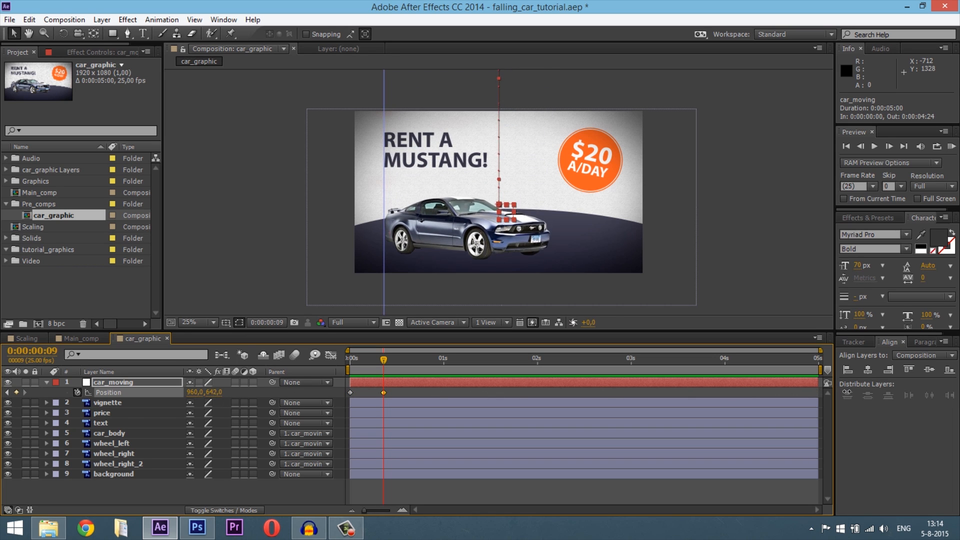
click(421, 358)
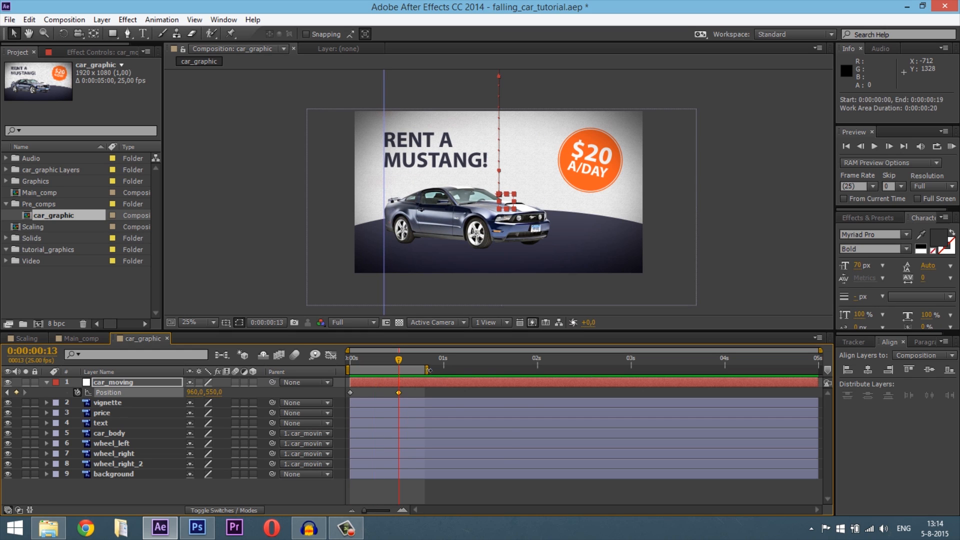
Keyframe car_body Position with small vertical offsets after frame 13 for a landing bounce, and preview
click(108, 402)
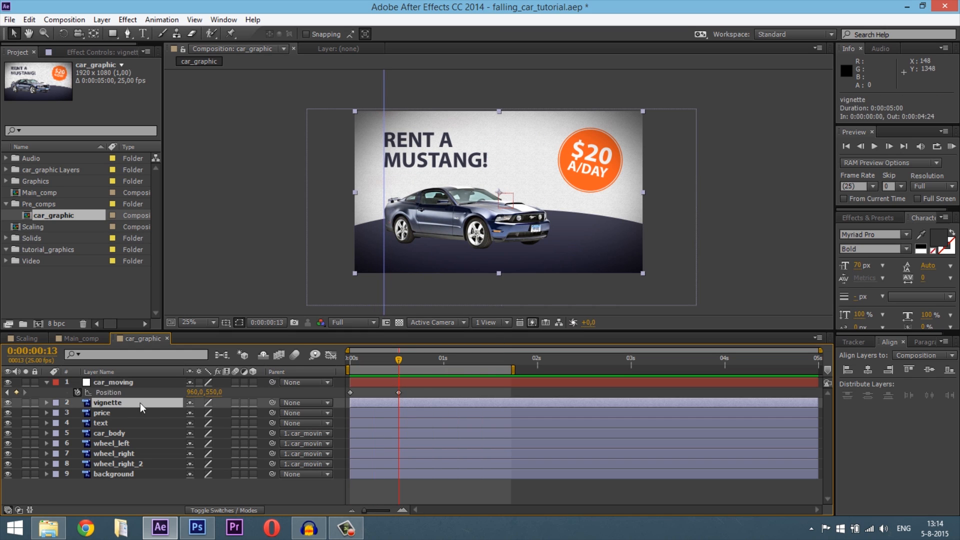
click(380, 358)
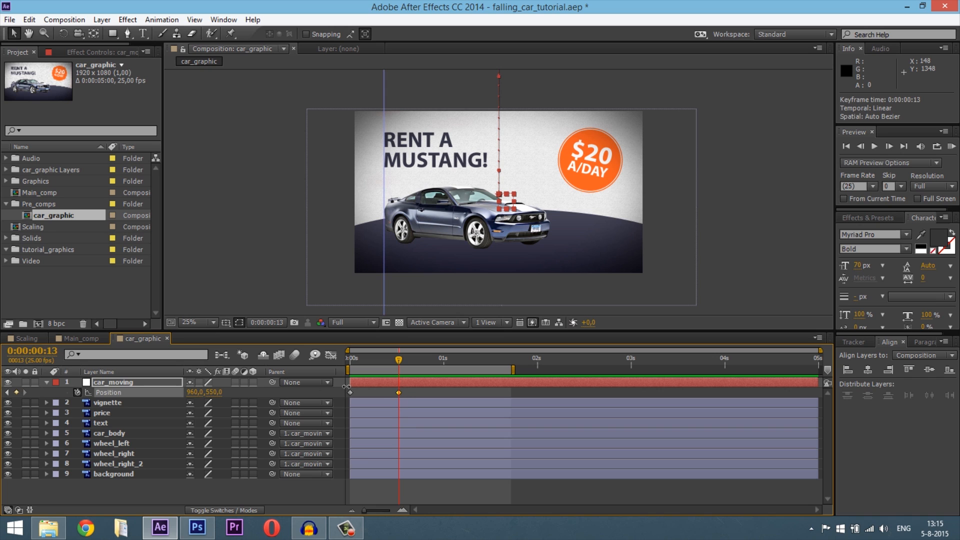
click(109, 433)
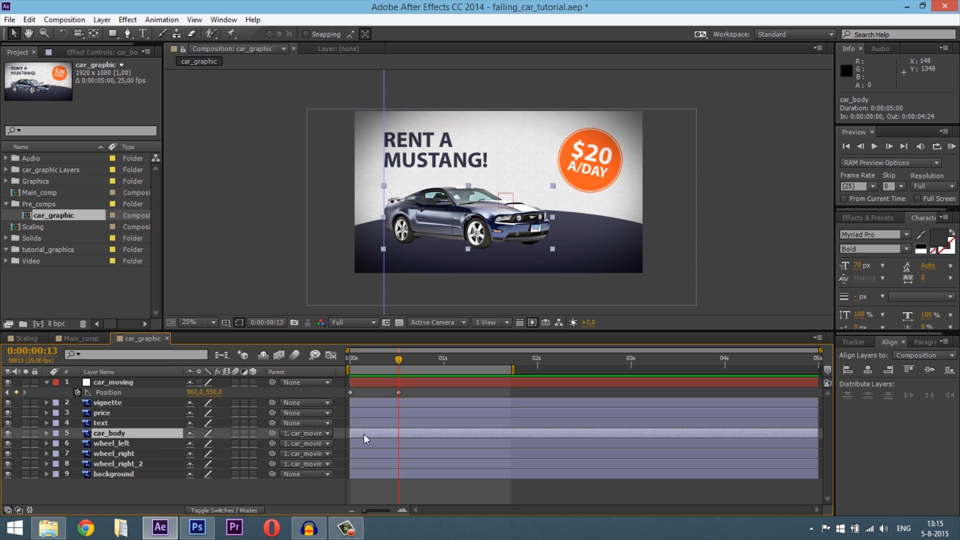
click(46, 434)
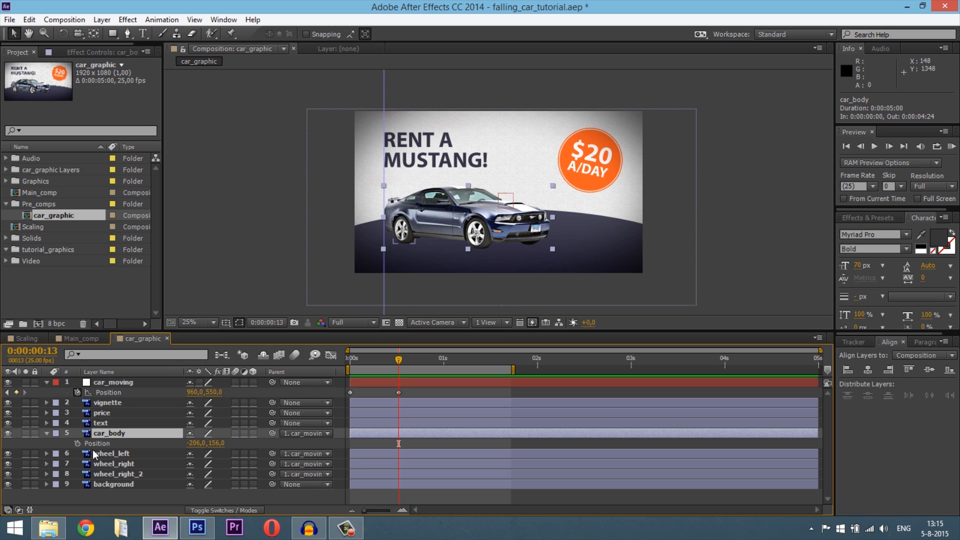
click(190, 322)
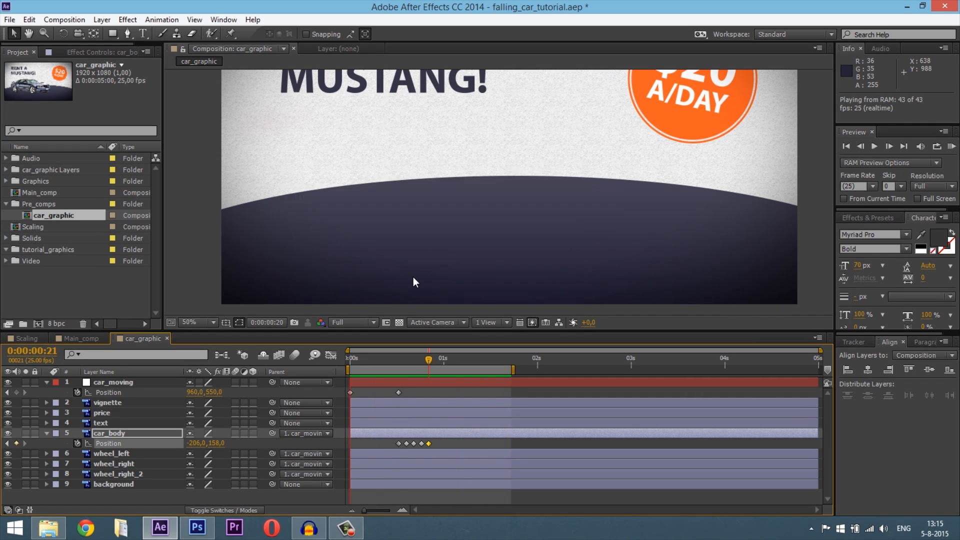
click(394, 359)
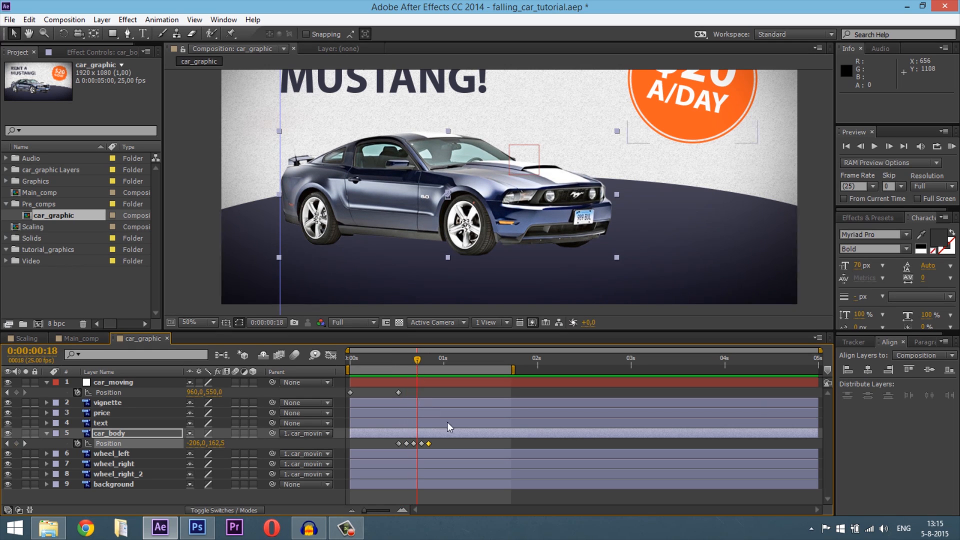
click(432, 443)
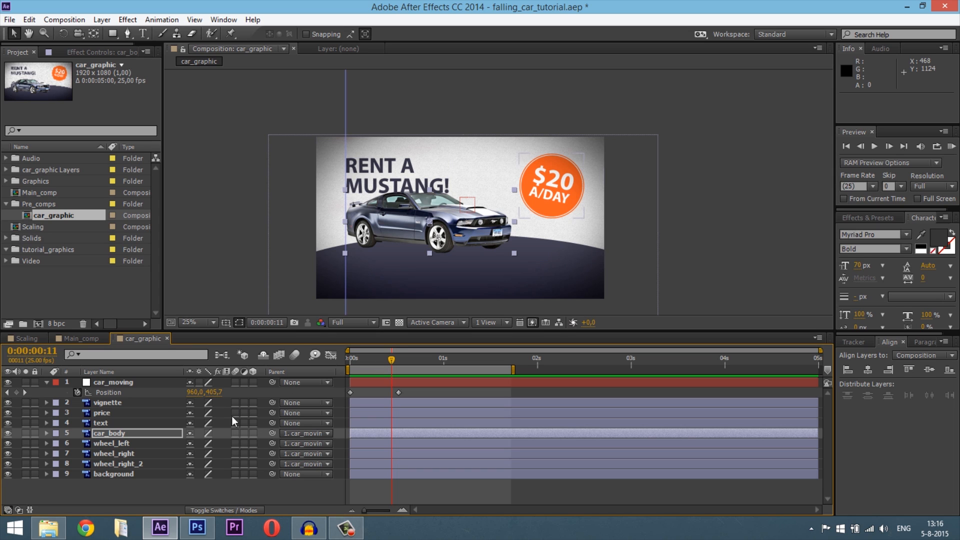
Enable motion blur for the car_body and wheel layers
click(118, 463)
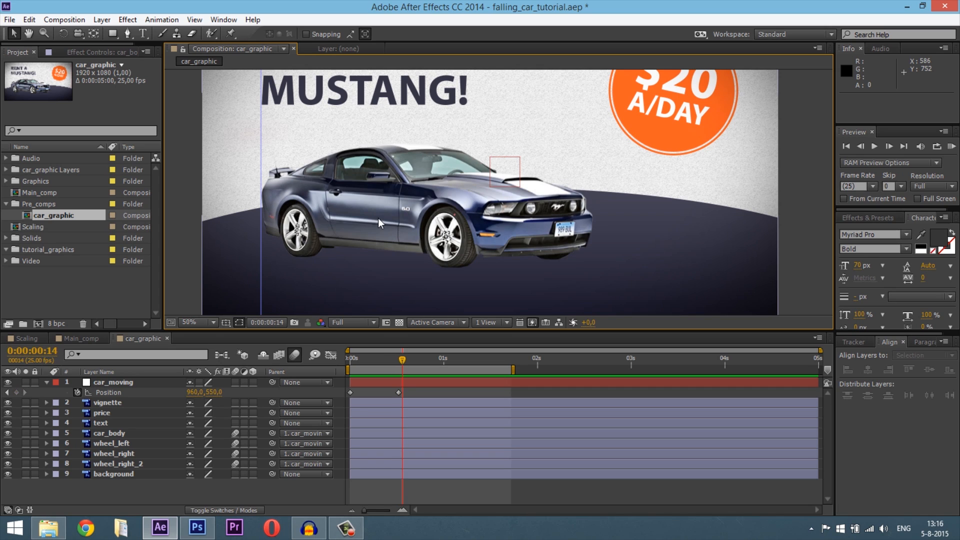
mouse_move(196, 77)
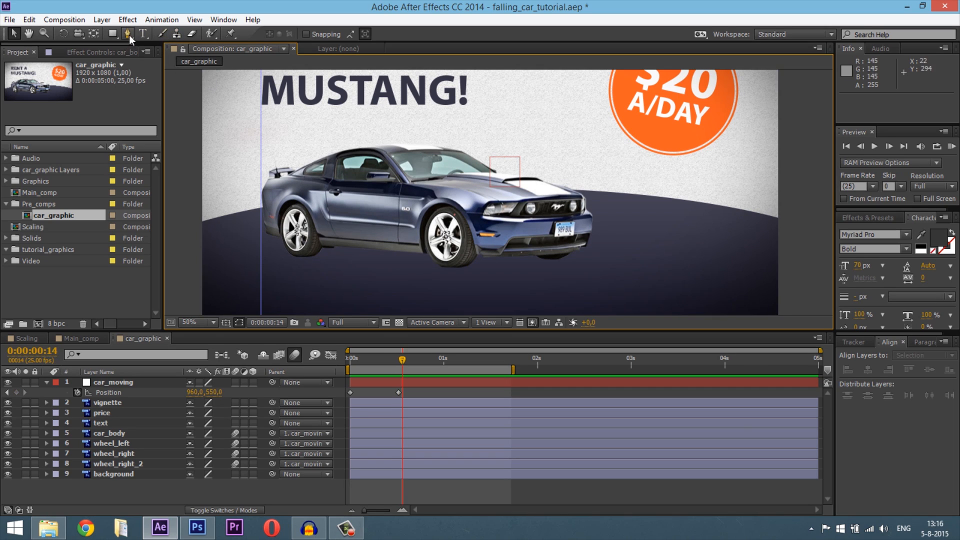
Draw a freeform shadow shape under the car with the Pen tool and make its fill black
click(127, 34)
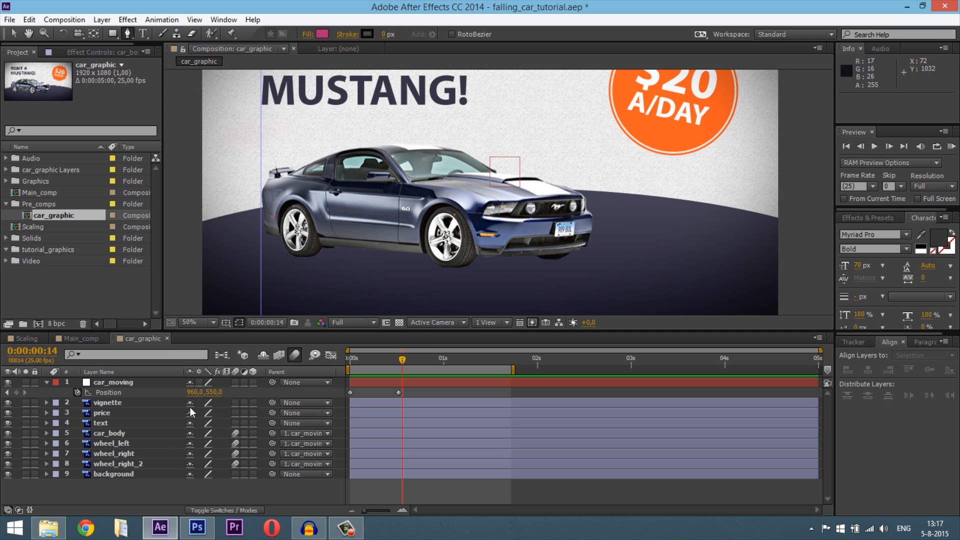
mouse_move(292, 256)
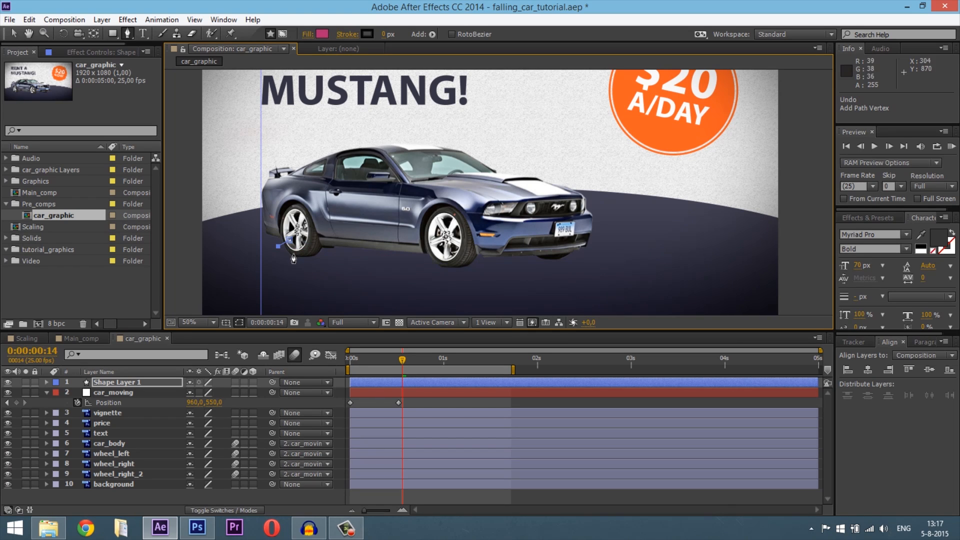
mouse_move(410, 282)
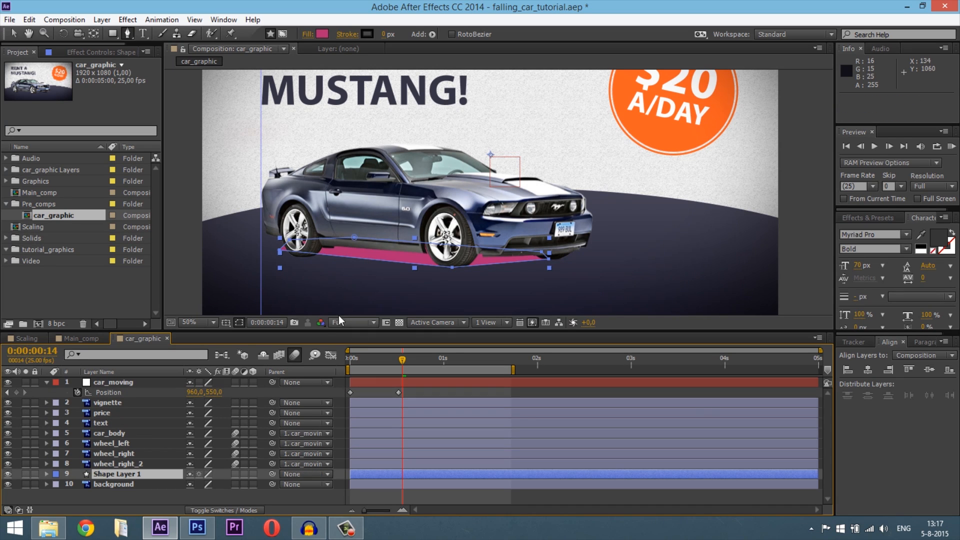
click(324, 34)
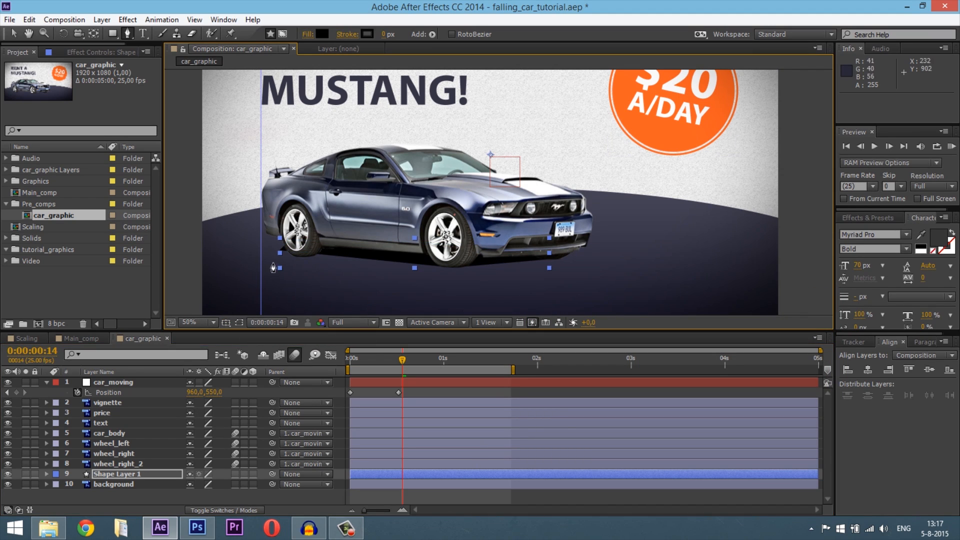
Refine the shadow shape's corners around the rear wheel and underside
click(192, 322)
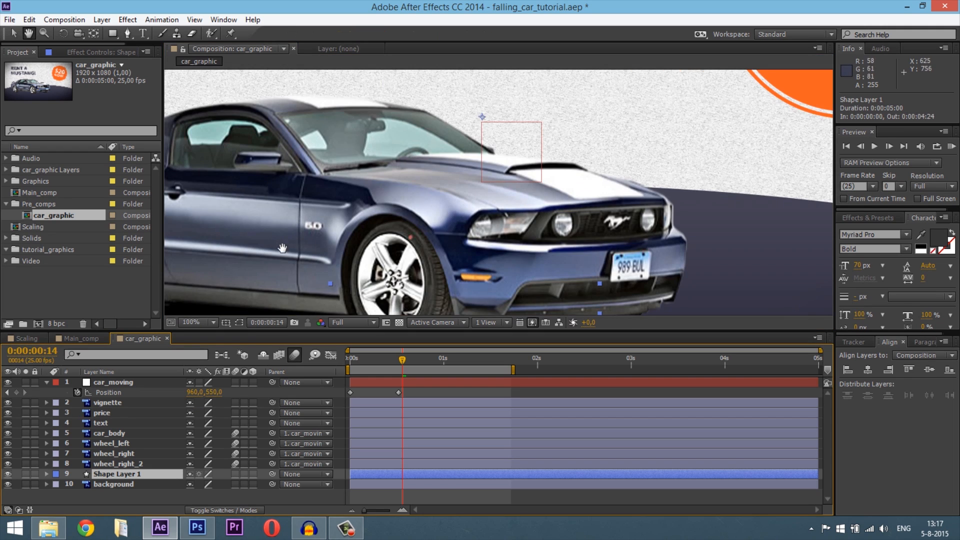
click(190, 322)
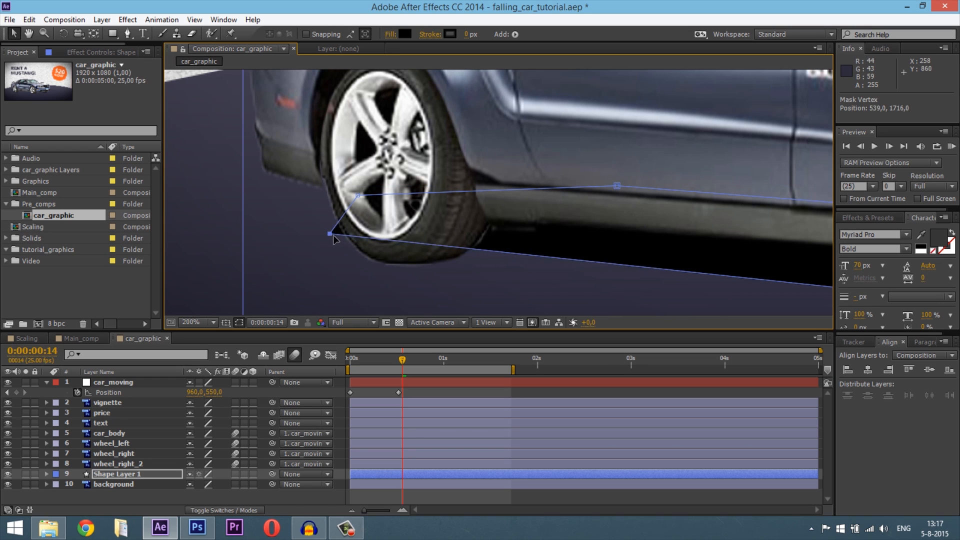
click(190, 322)
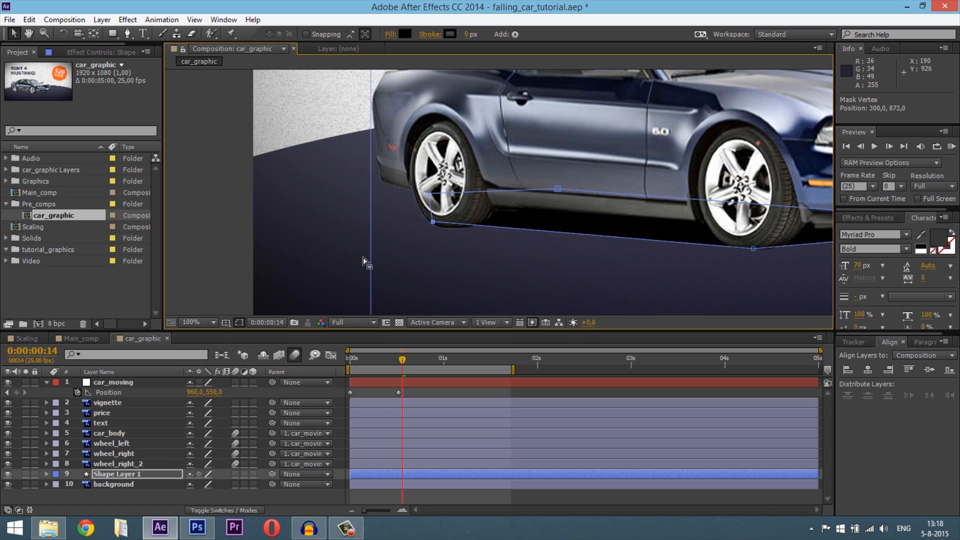
click(190, 322)
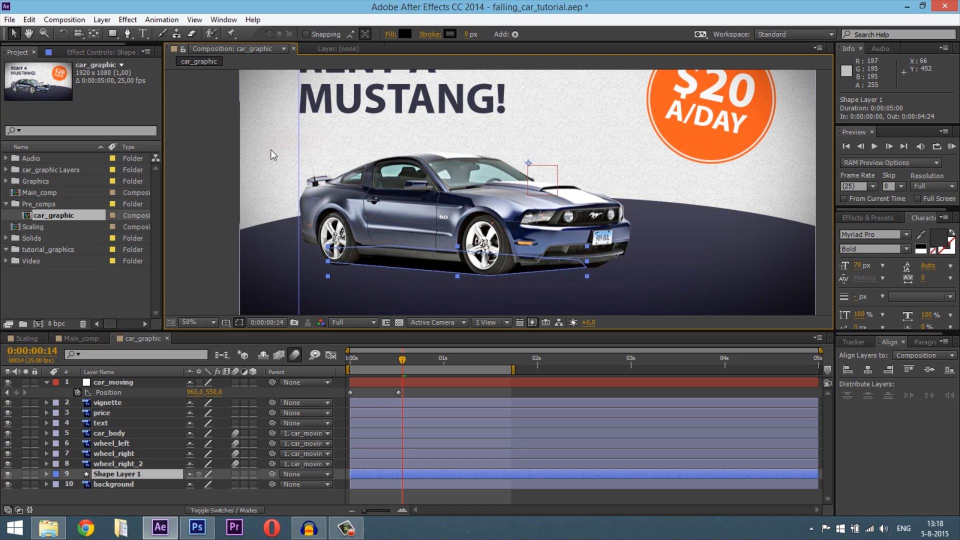
Apply Gaussian Blur to the shadow shape and raise its Blurriness to 38
click(127, 19)
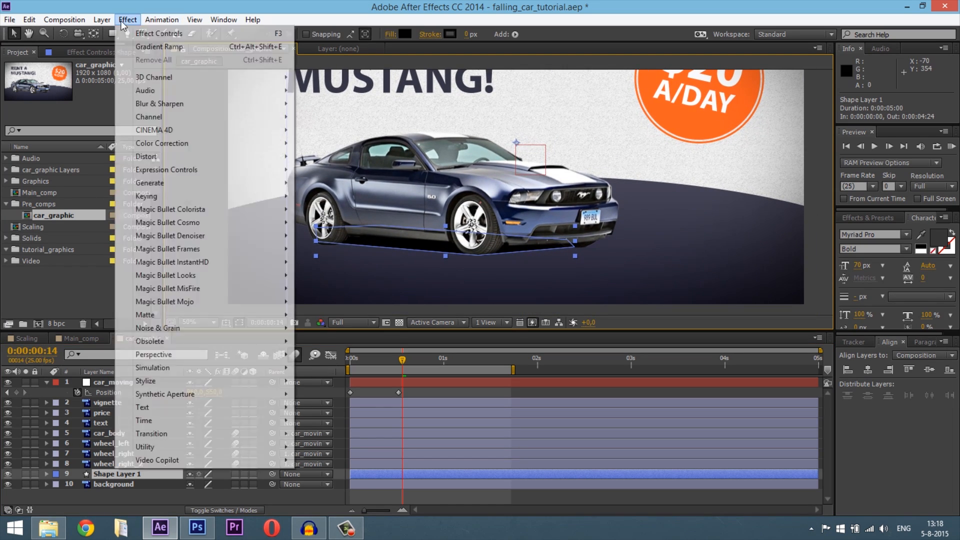
mouse_move(159, 103)
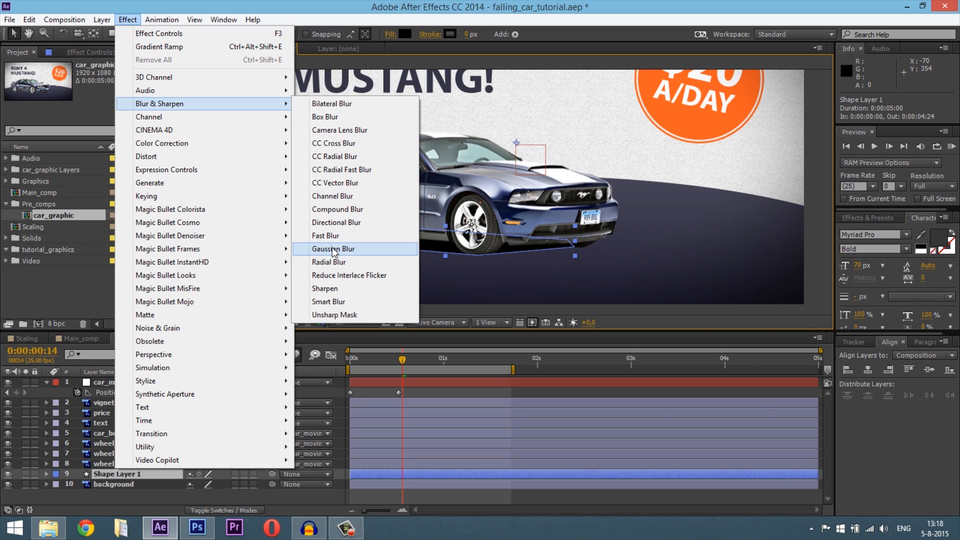
click(335, 249)
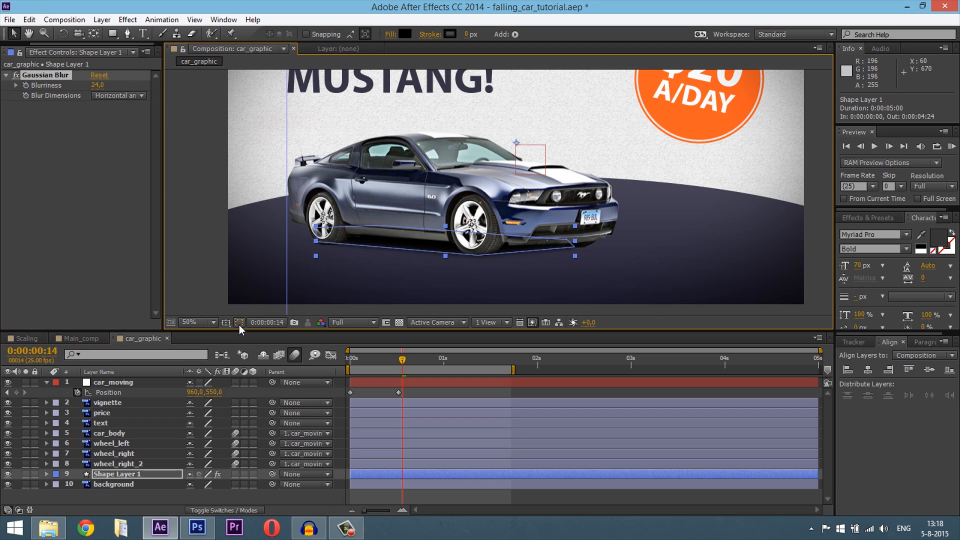
drag(98, 85, 107, 85)
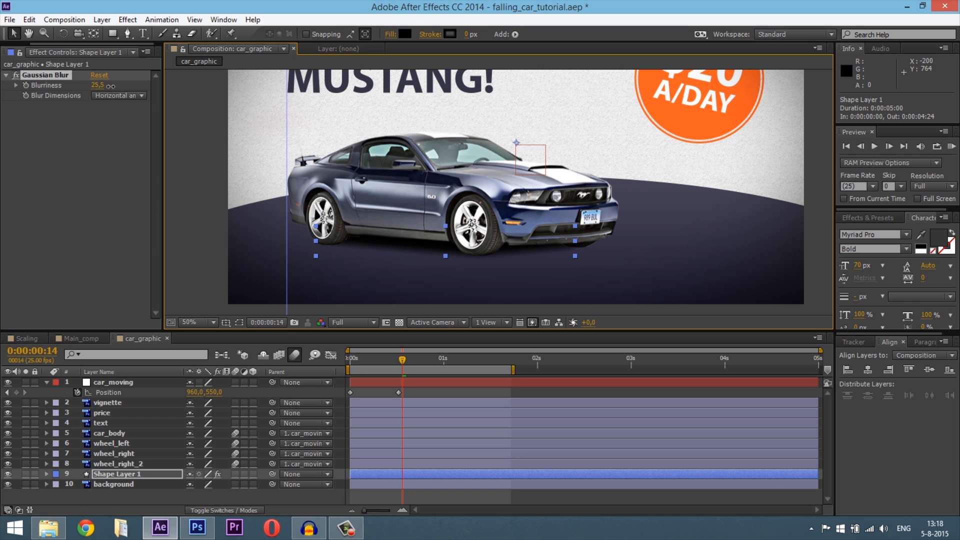
drag(95, 85, 107, 85)
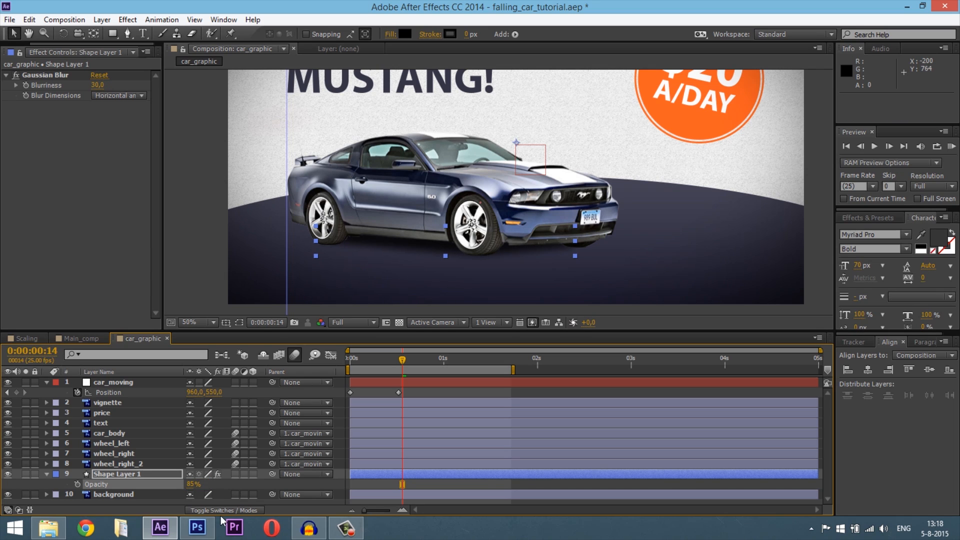
mouse_move(258, 291)
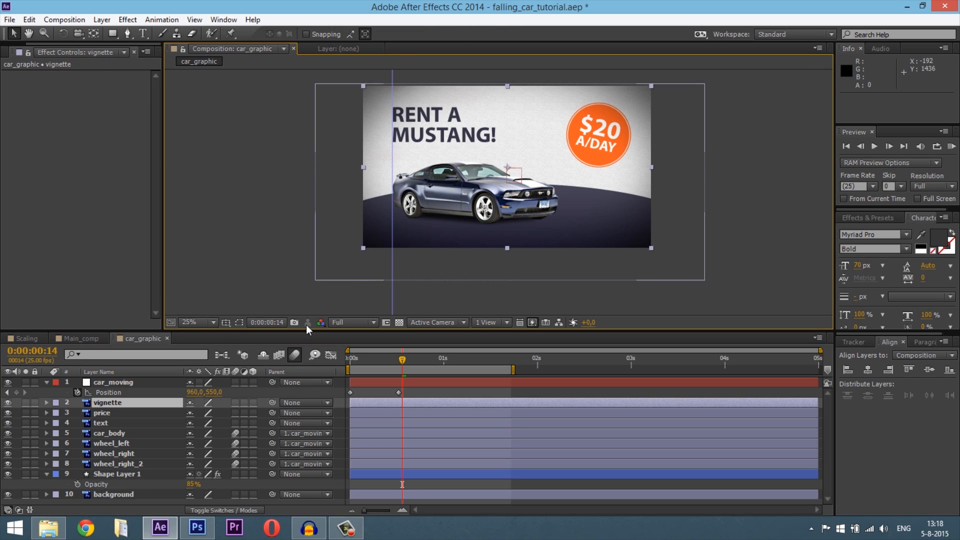
Add a 100% Scale keyframe on the shadow shape at the car's landing frame
click(118, 473)
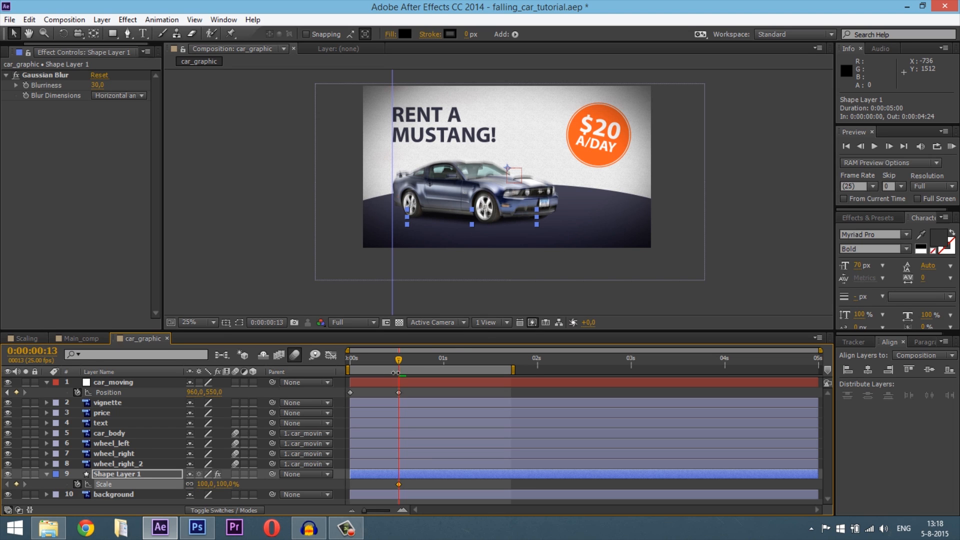
mouse_move(399, 360)
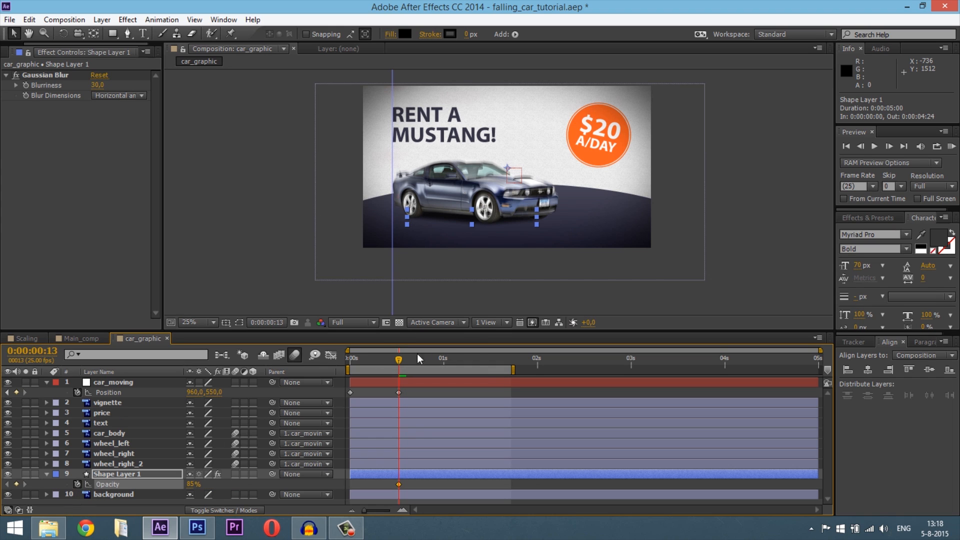
mouse_move(404, 364)
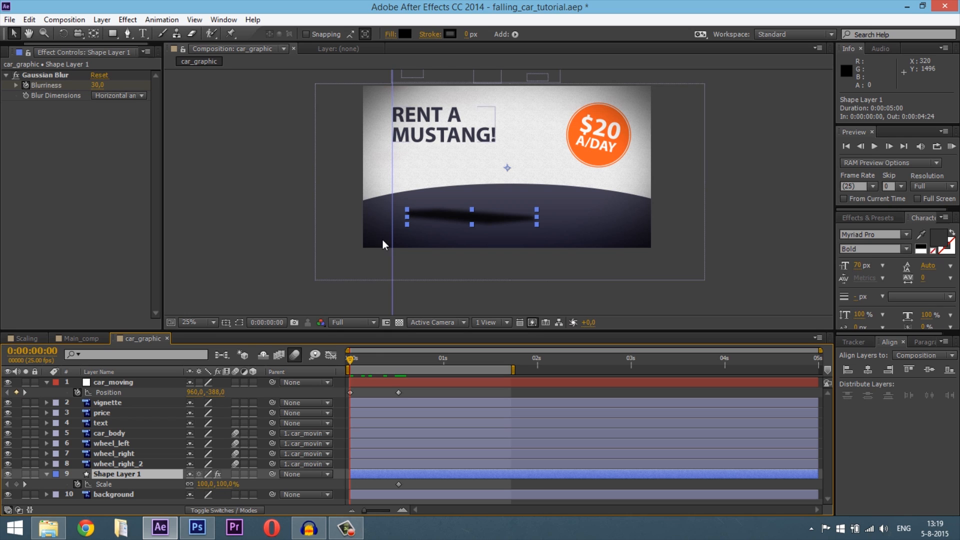
mouse_move(490, 190)
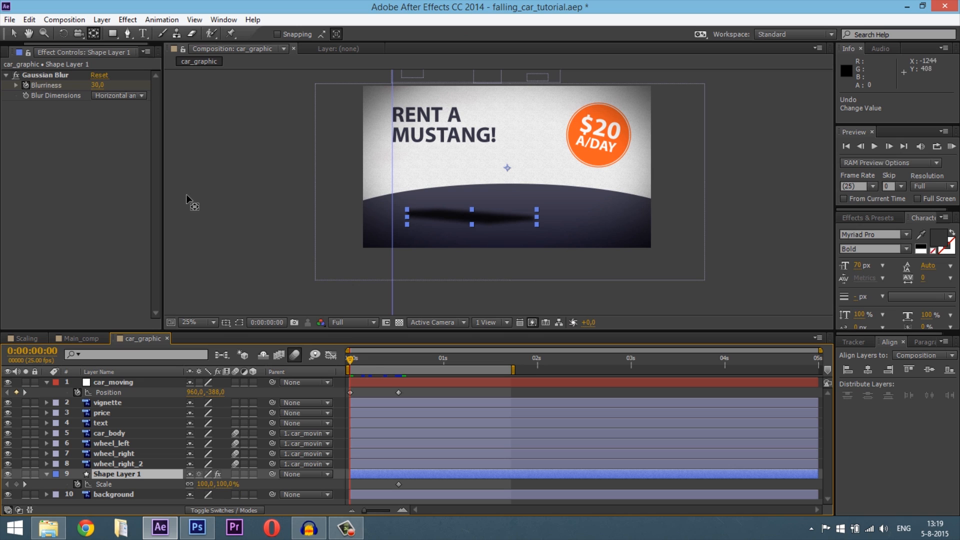
Keyframe the shadow's Opacity from 0% mid-fall to visible at the landing frame
click(46, 473)
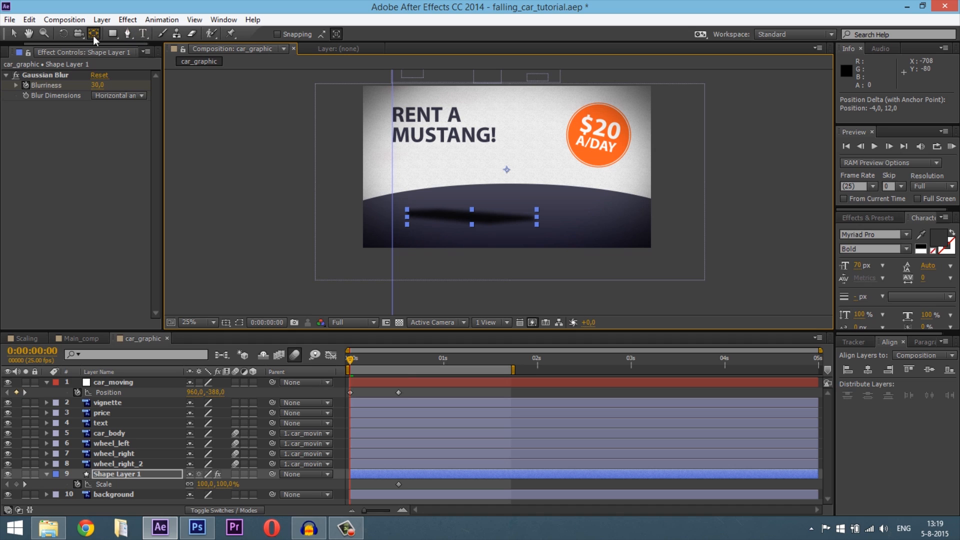
mouse_move(93, 34)
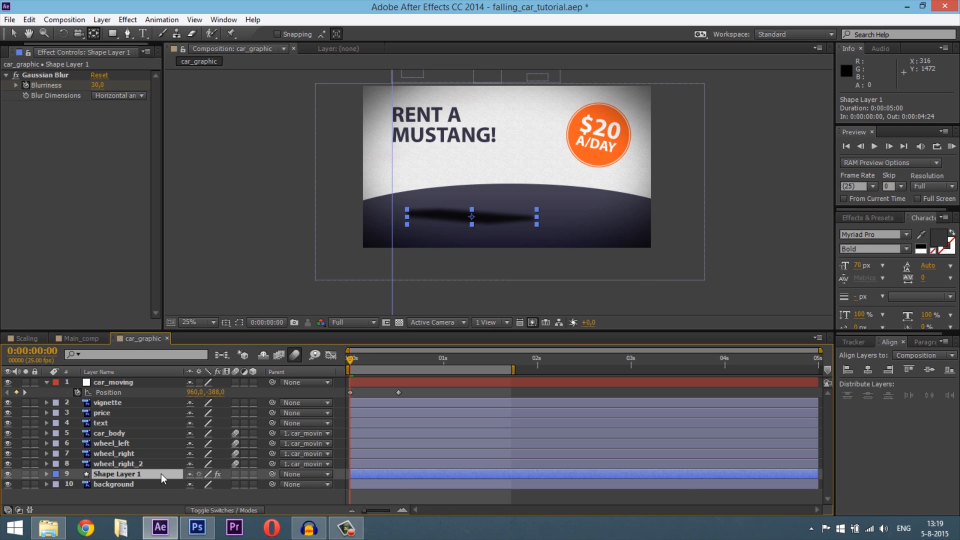
click(47, 473)
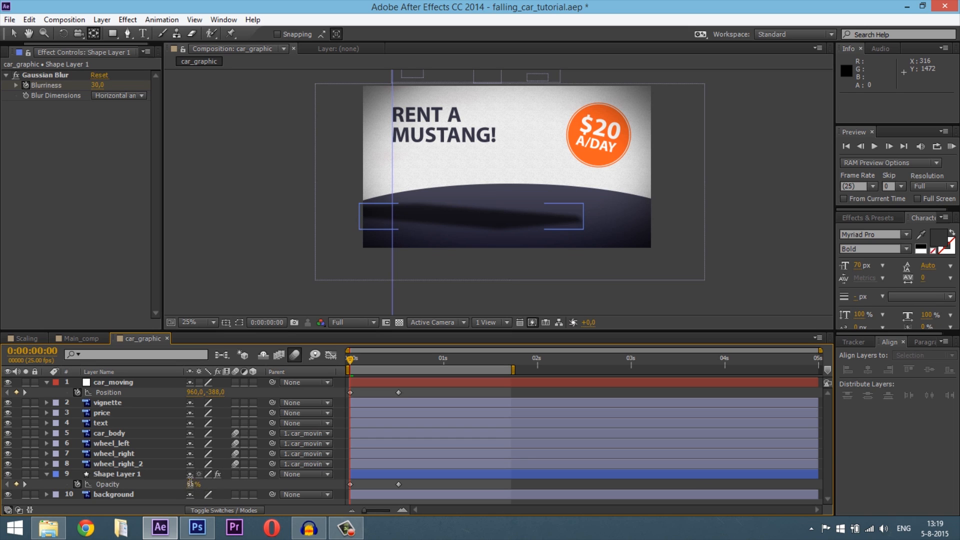
click(116, 473)
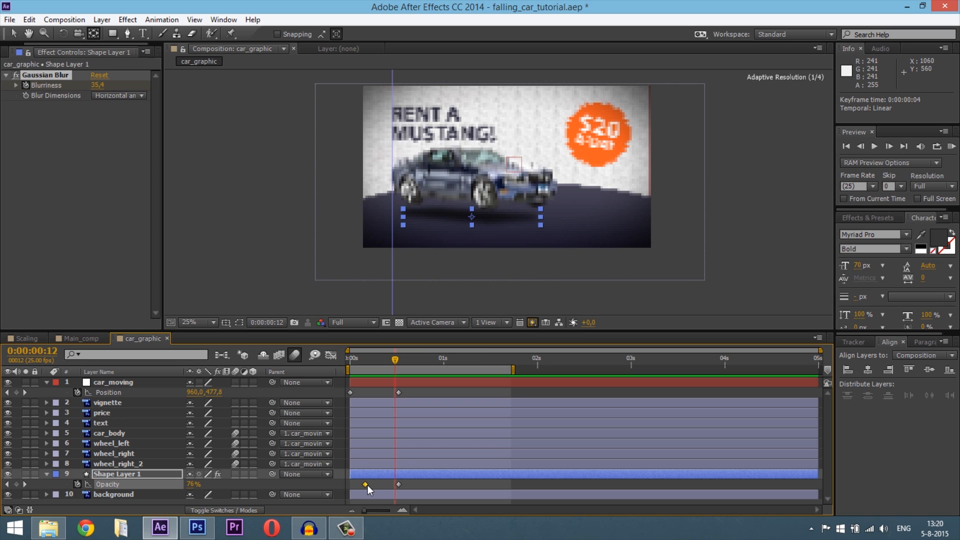
click(350, 358)
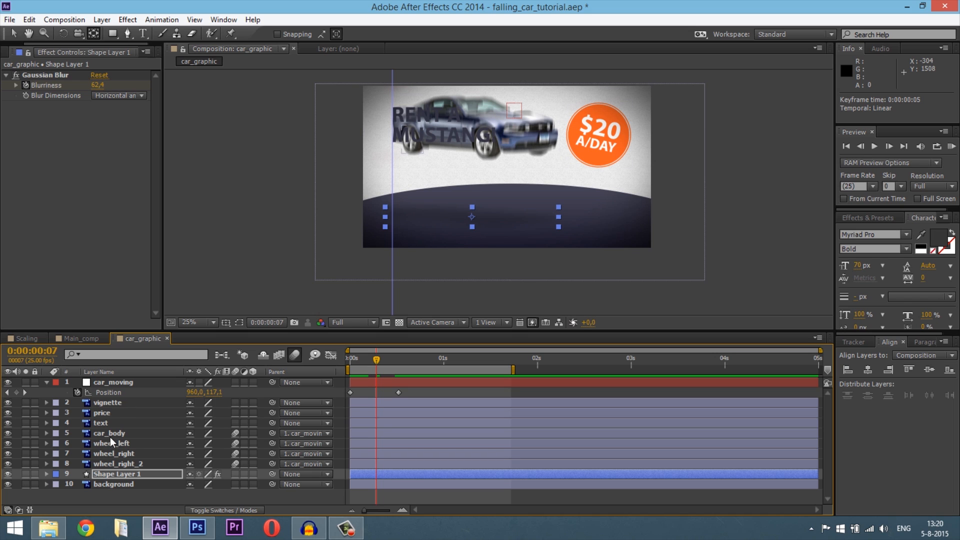
Rename Shape Layer 1 to 'shadow' via its context menu
click(100, 424)
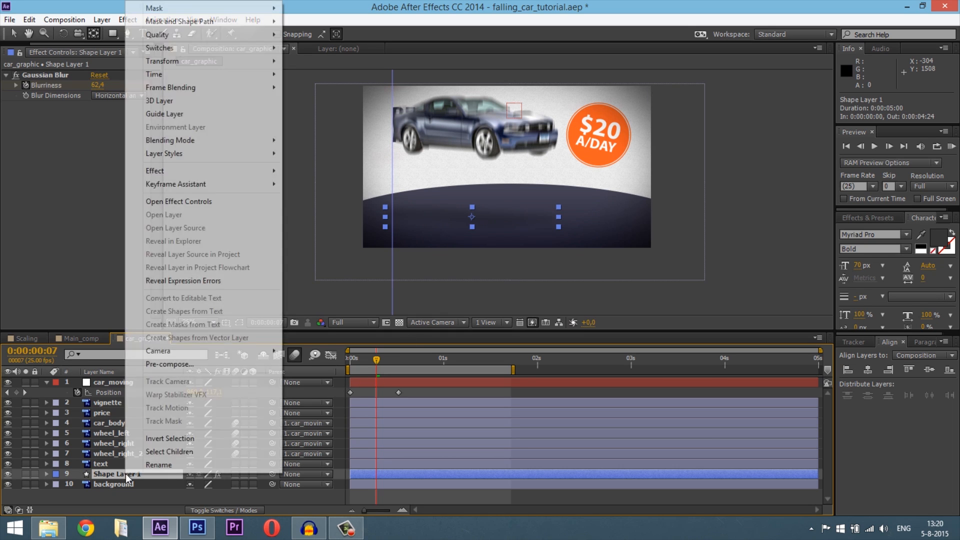
click(159, 464)
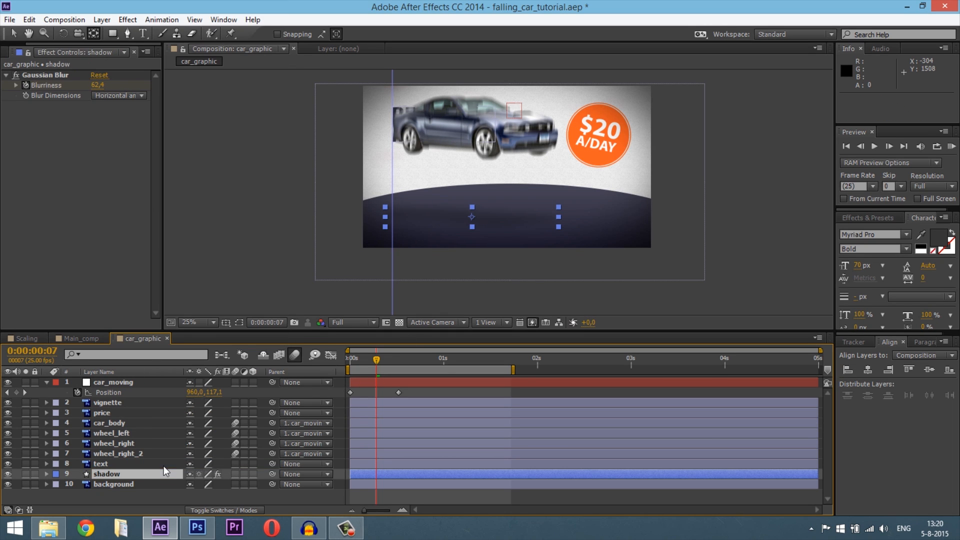
Draw a Pen mask around the car on the title text layer and keyframe its Mask Path
click(100, 463)
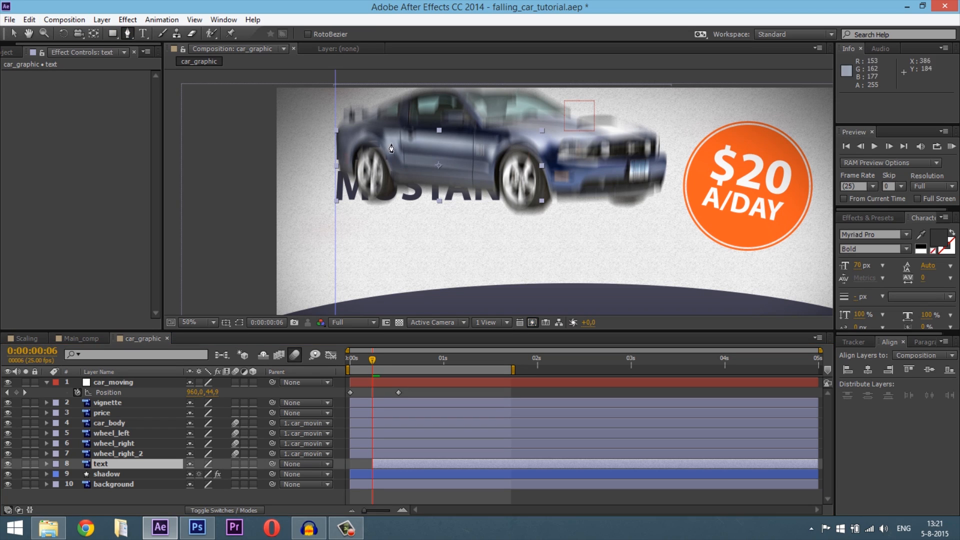
mouse_move(302, 122)
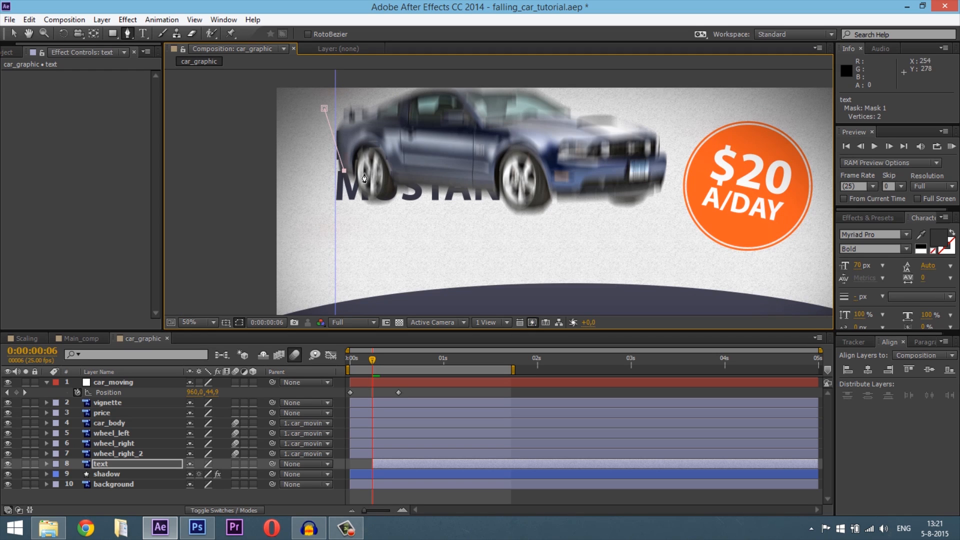
click(365, 185)
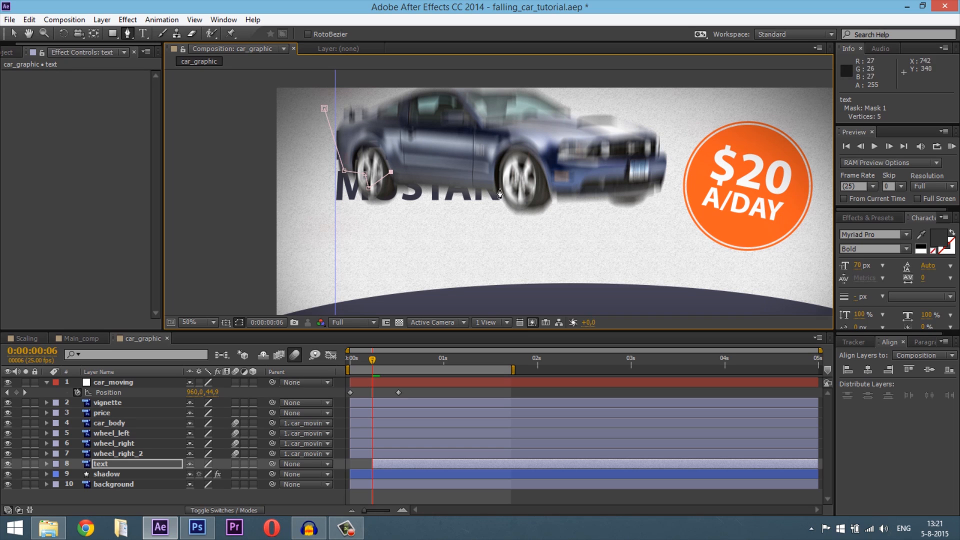
click(541, 186)
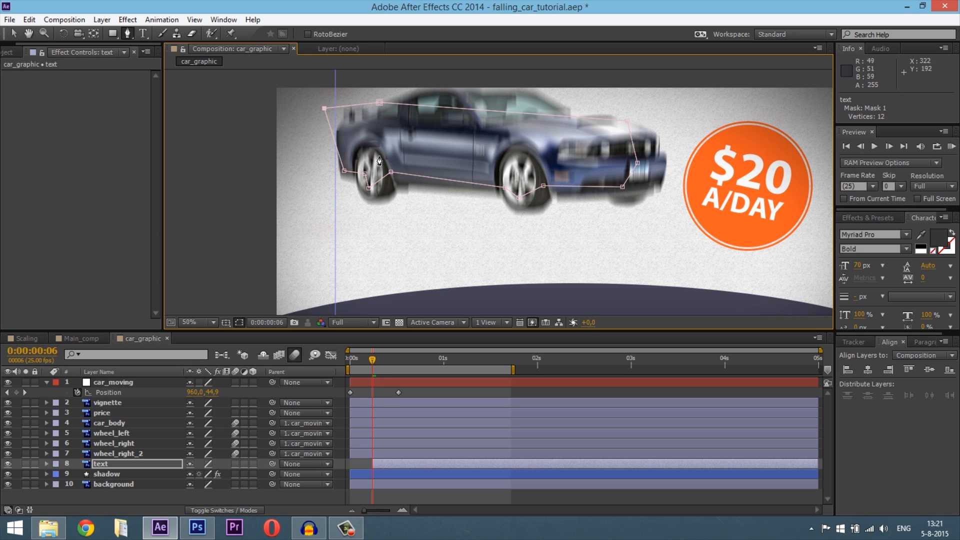
mouse_move(406, 195)
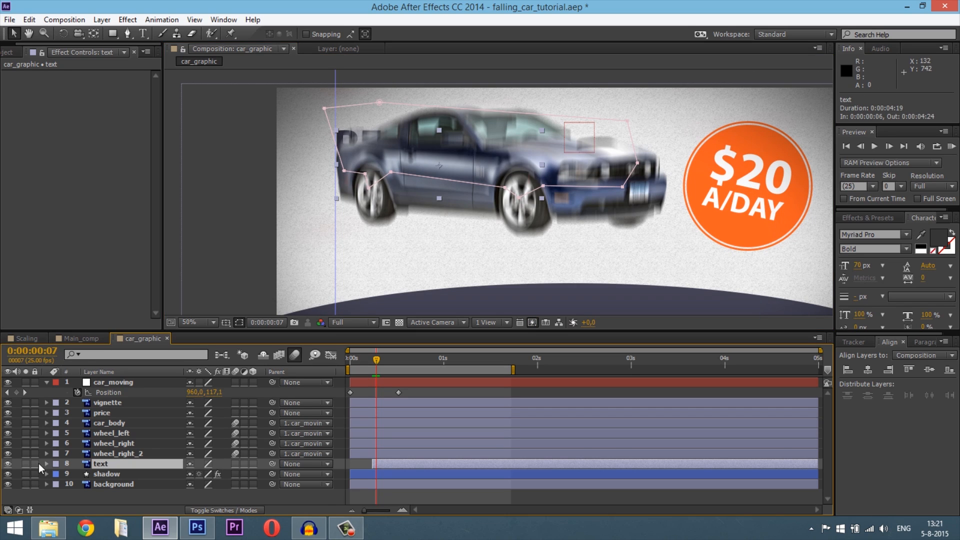
click(46, 463)
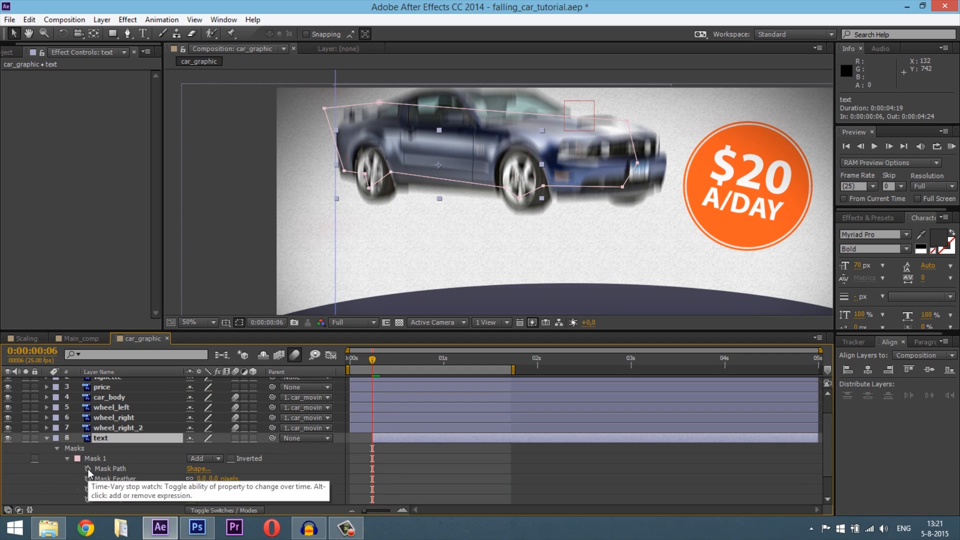
click(88, 468)
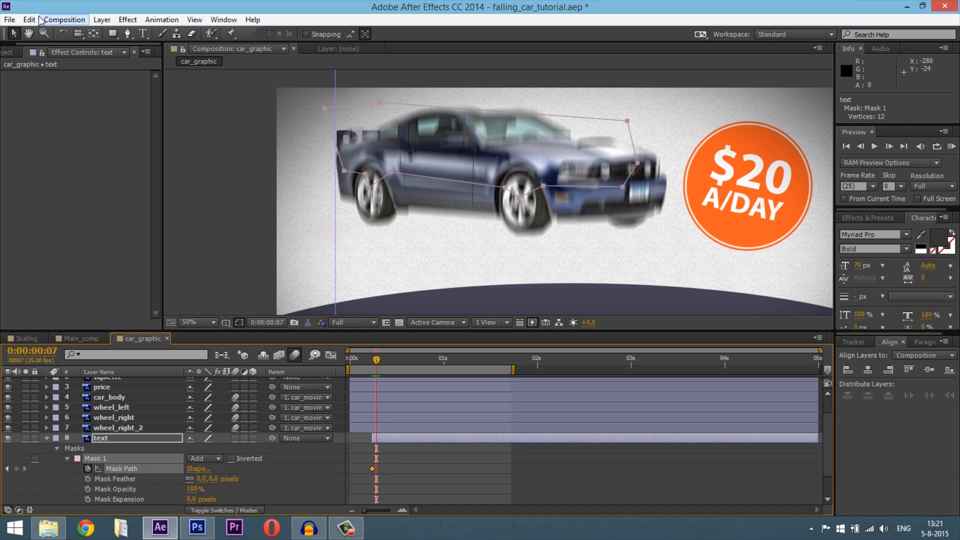
mouse_move(361, 193)
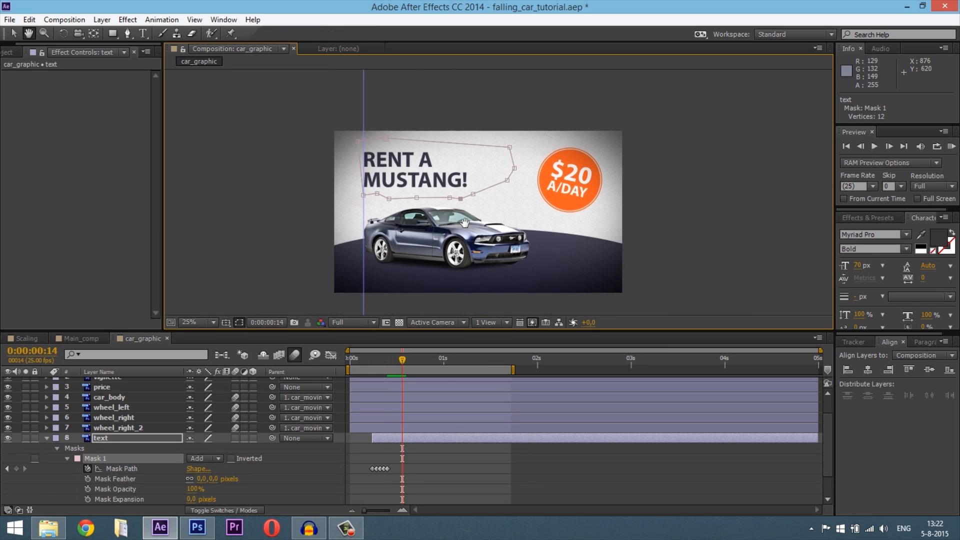
click(190, 322)
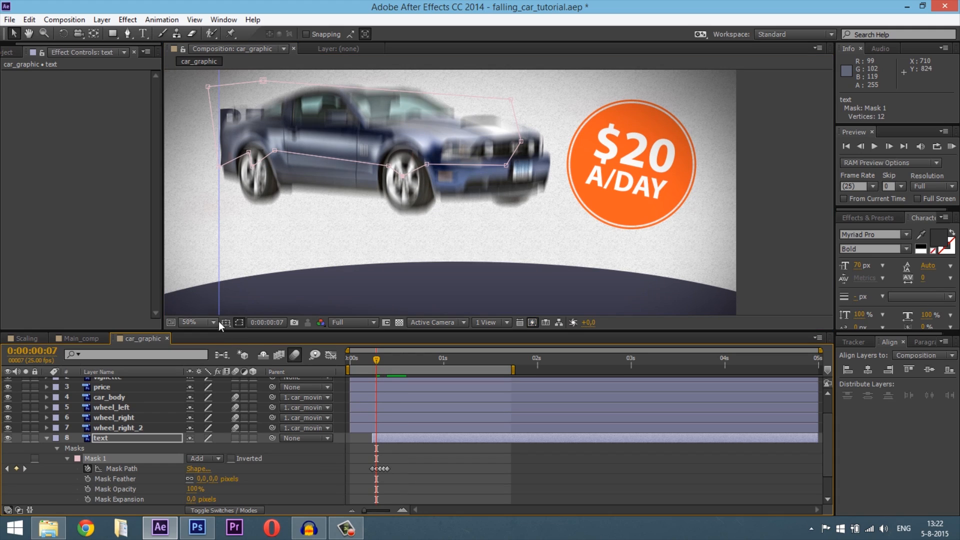
click(193, 323)
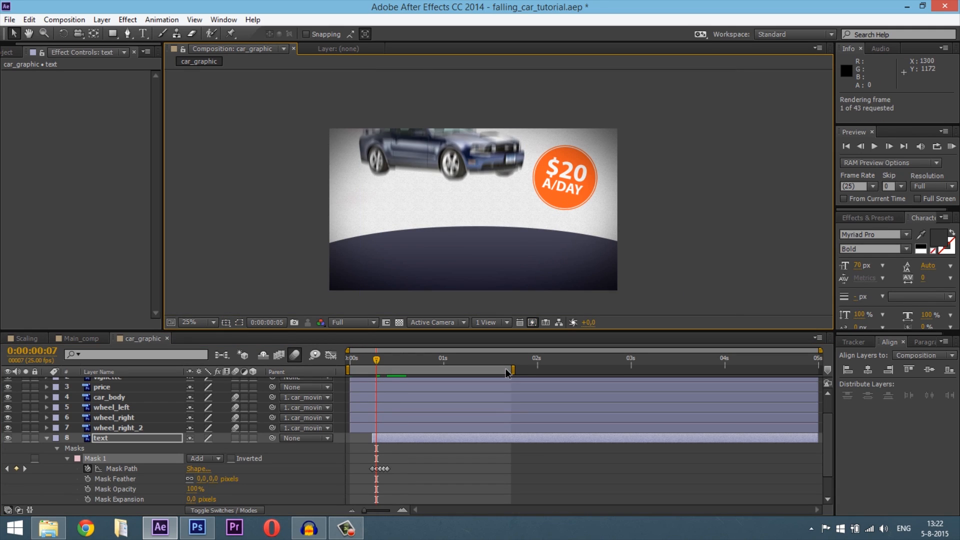
click(874, 146)
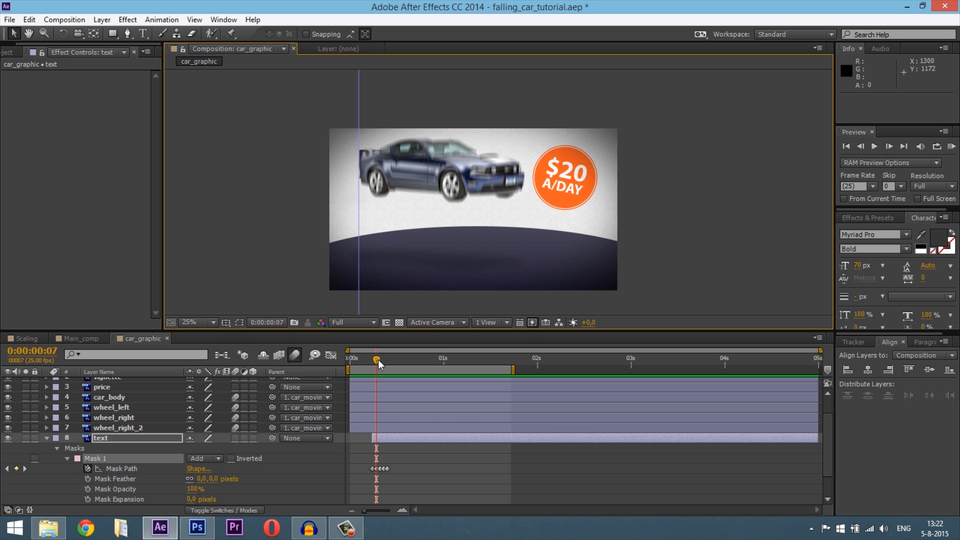
click(46, 438)
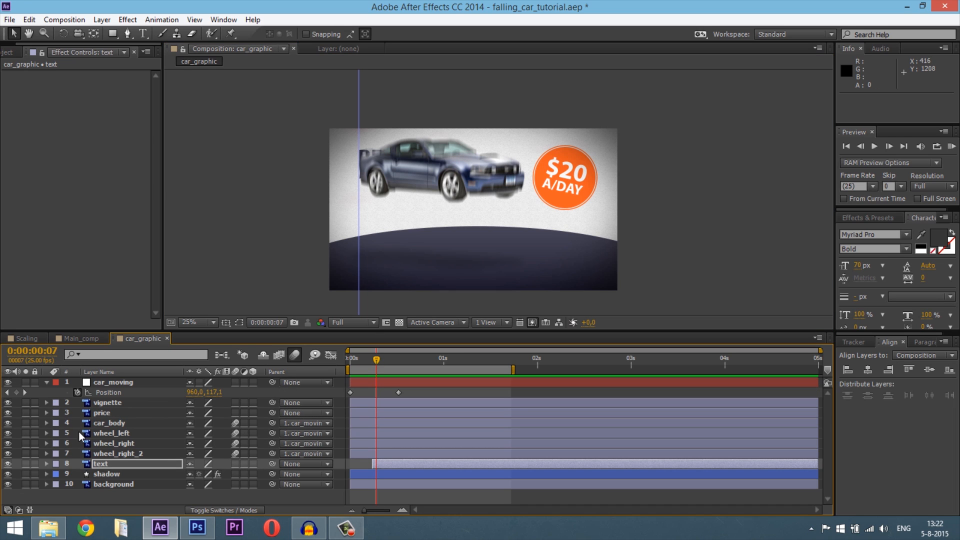
Keyframe the price badge from Scale 0%, Rotation -189°, Opacity 0% at 0:17 to full at 1:05
click(102, 413)
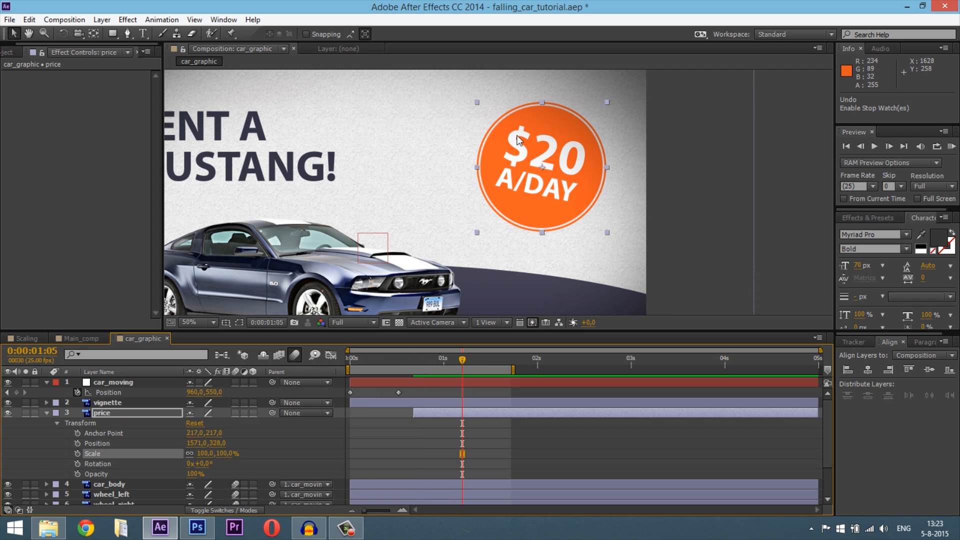
click(77, 453)
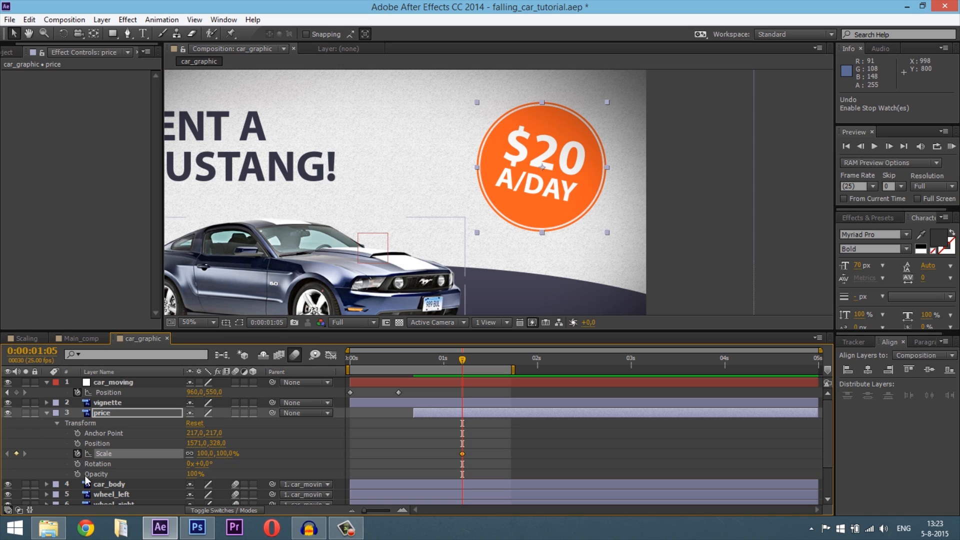
click(77, 463)
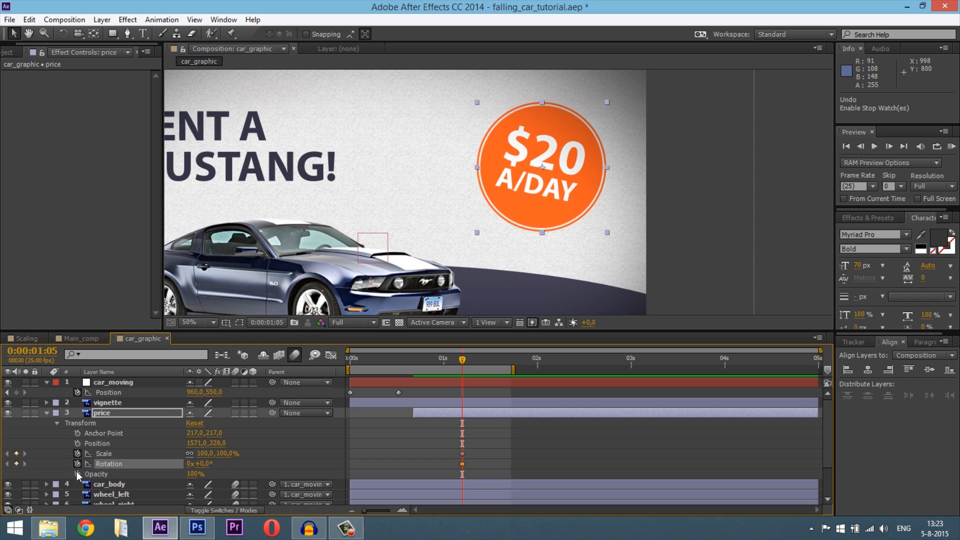
click(461, 365)
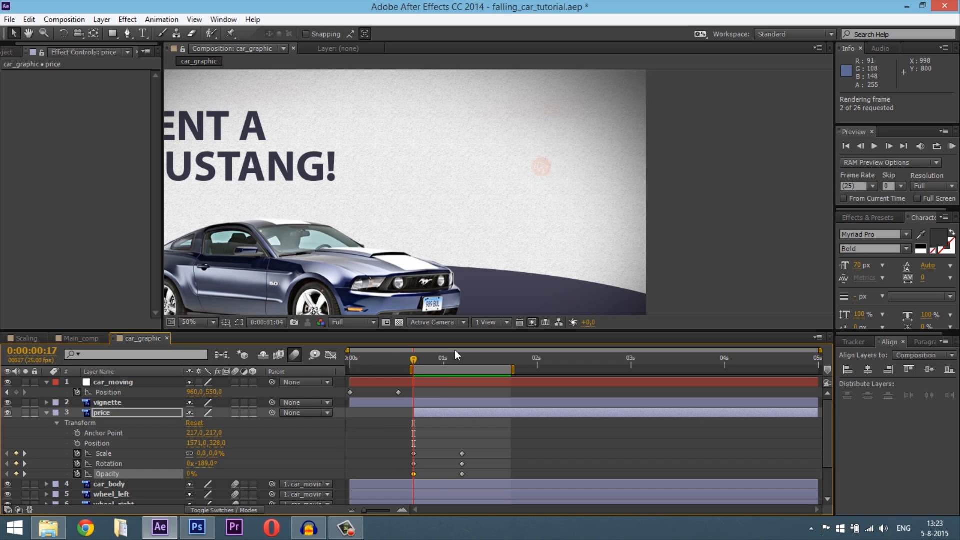
click(875, 146)
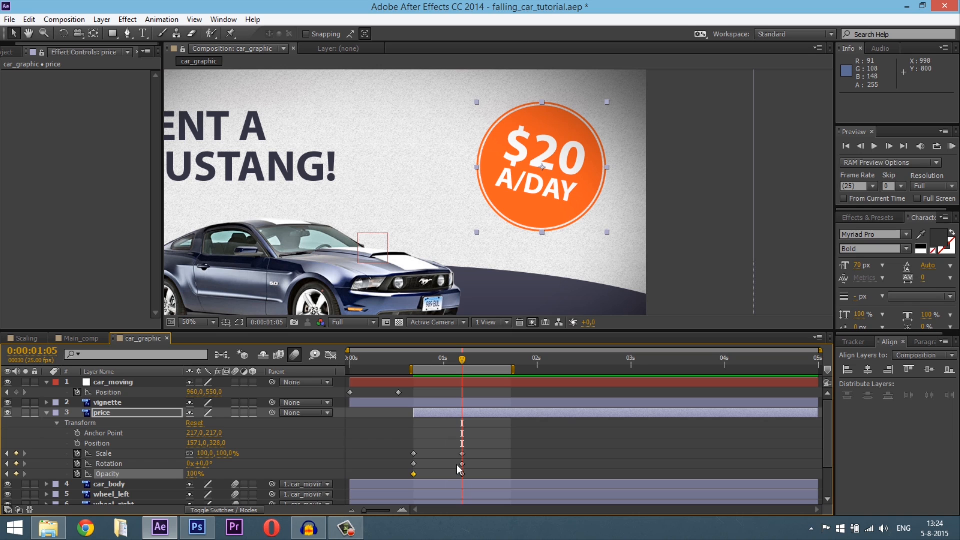
Ease the price badge's Rotation and Scale curves in the Graph Editor into their final values
click(462, 455)
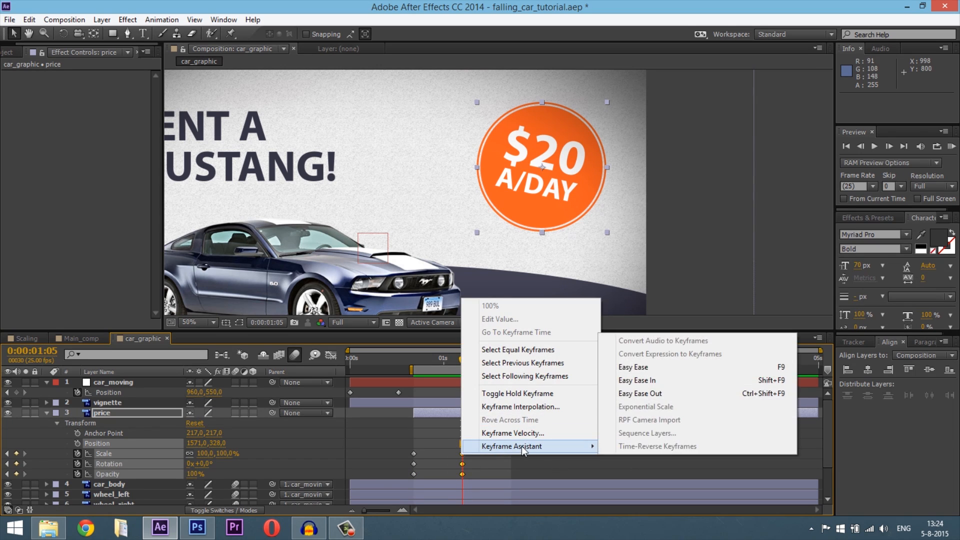
click(637, 380)
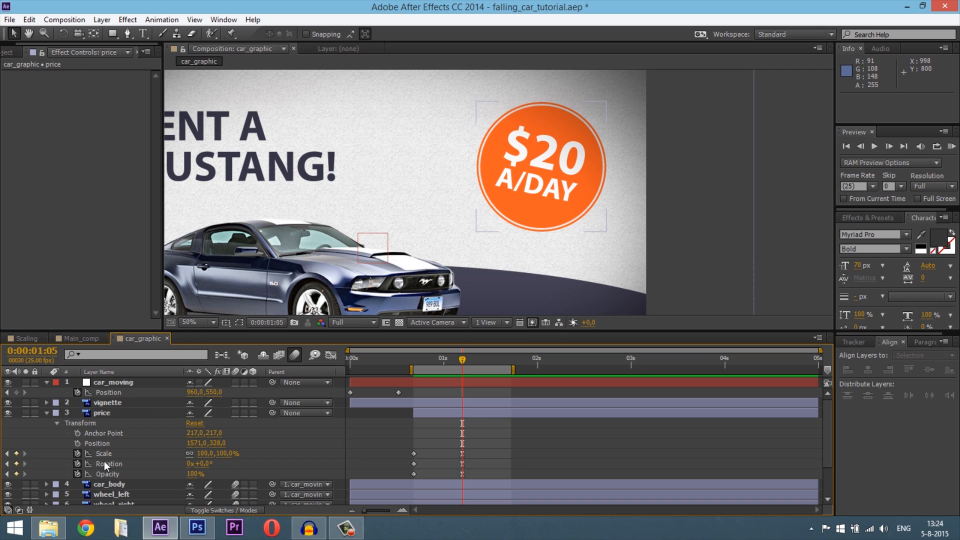
click(101, 413)
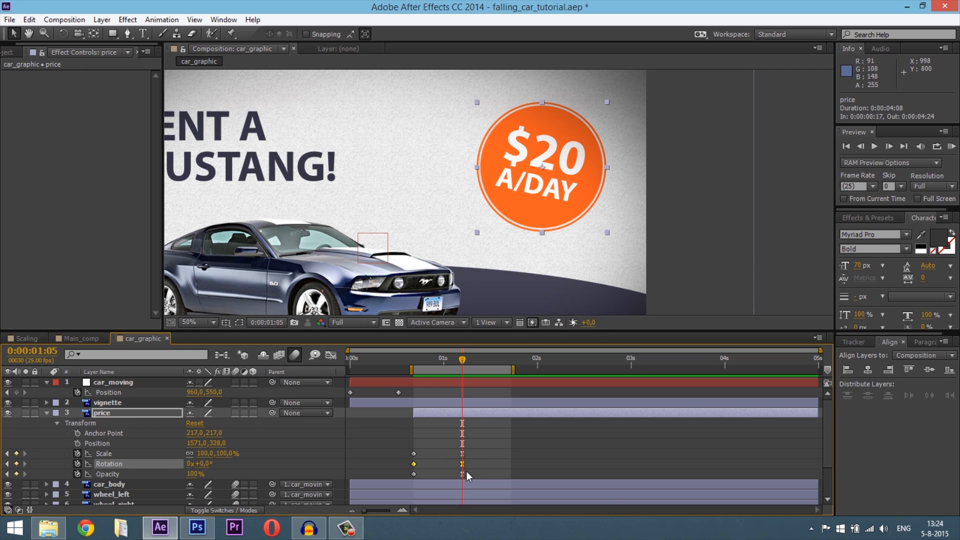
click(331, 355)
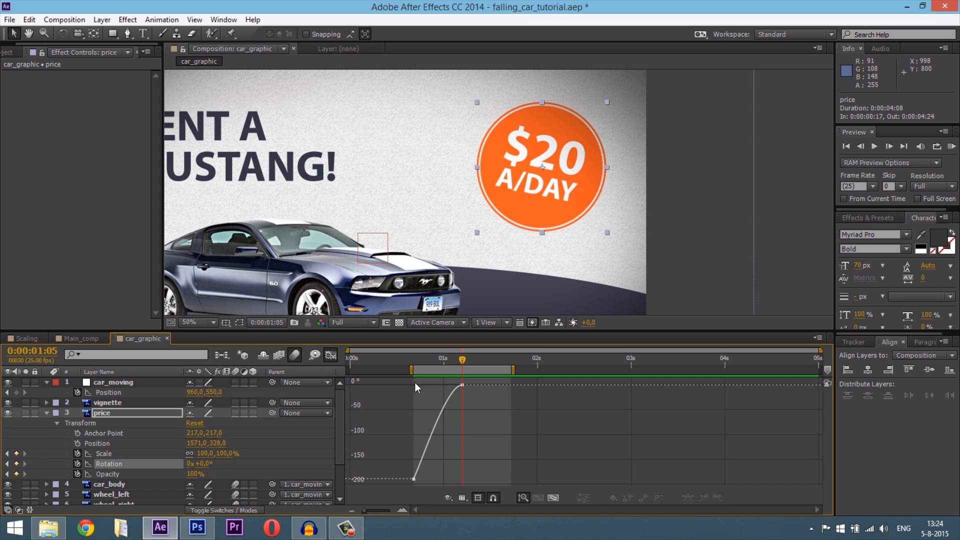
mouse_move(330, 357)
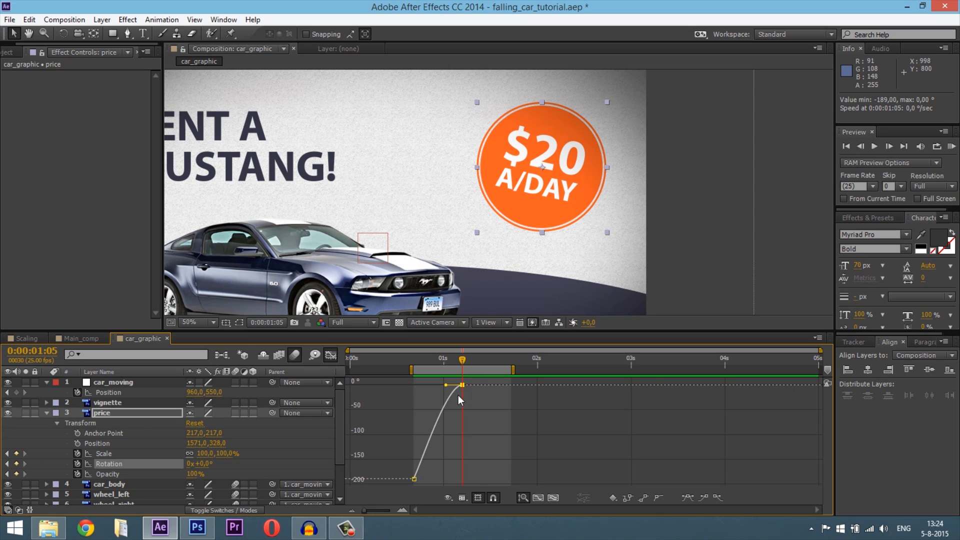
mouse_move(447, 389)
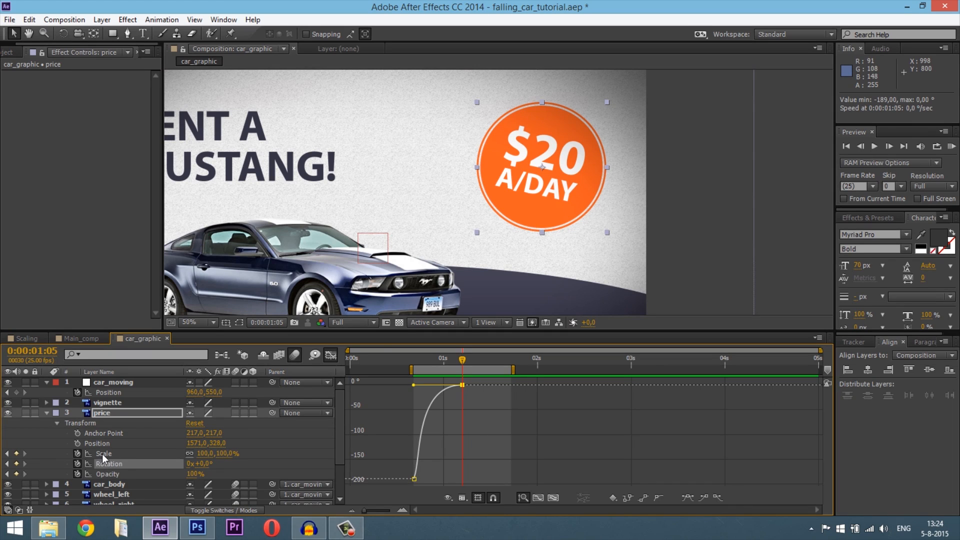
click(103, 454)
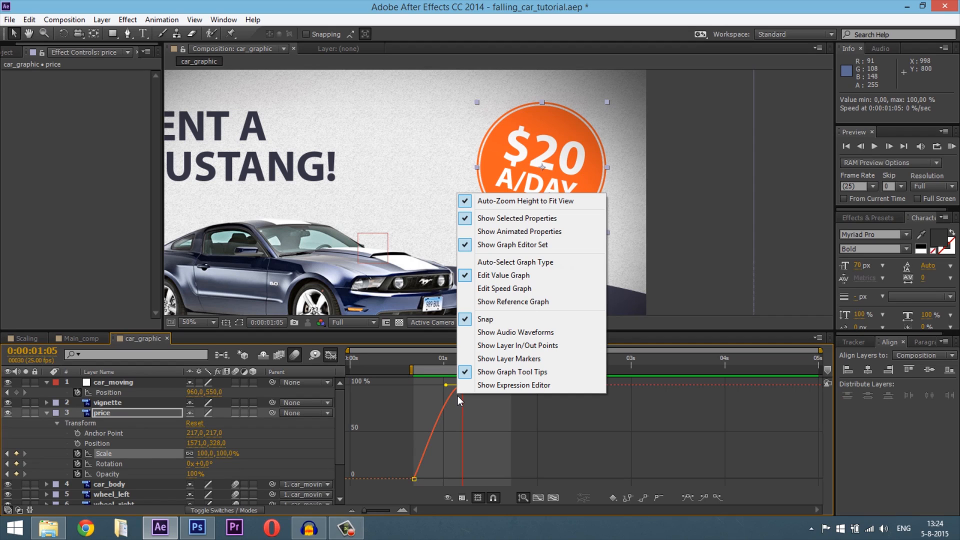
mouse_move(421, 345)
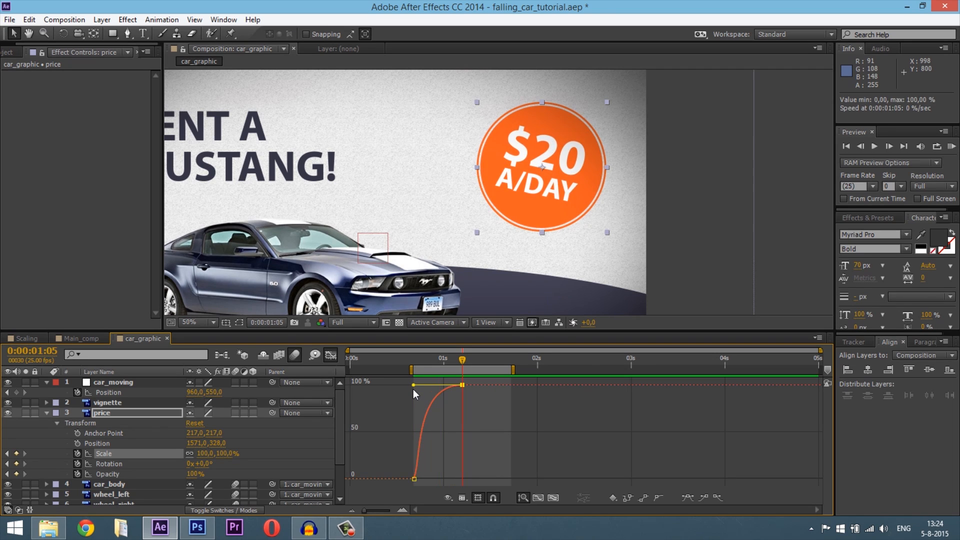
mouse_move(372, 373)
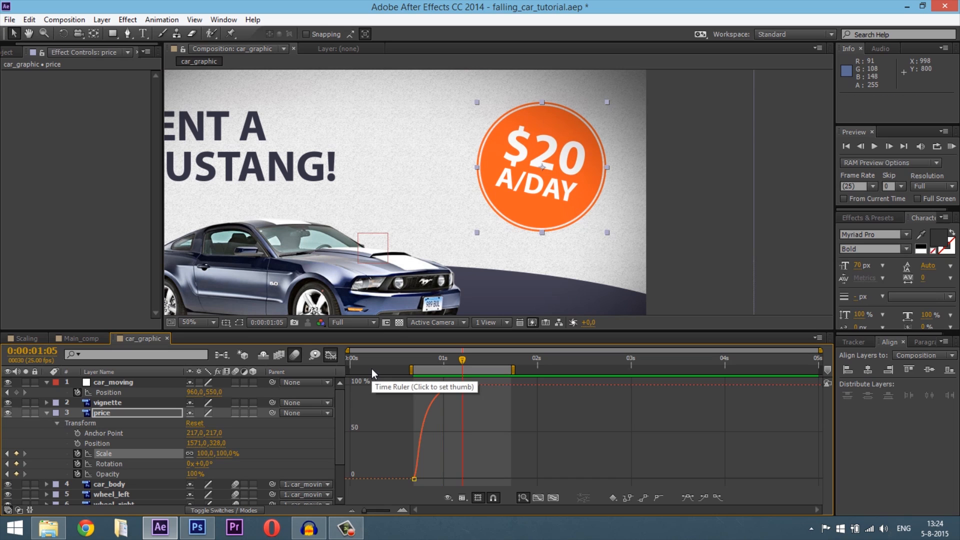
click(47, 413)
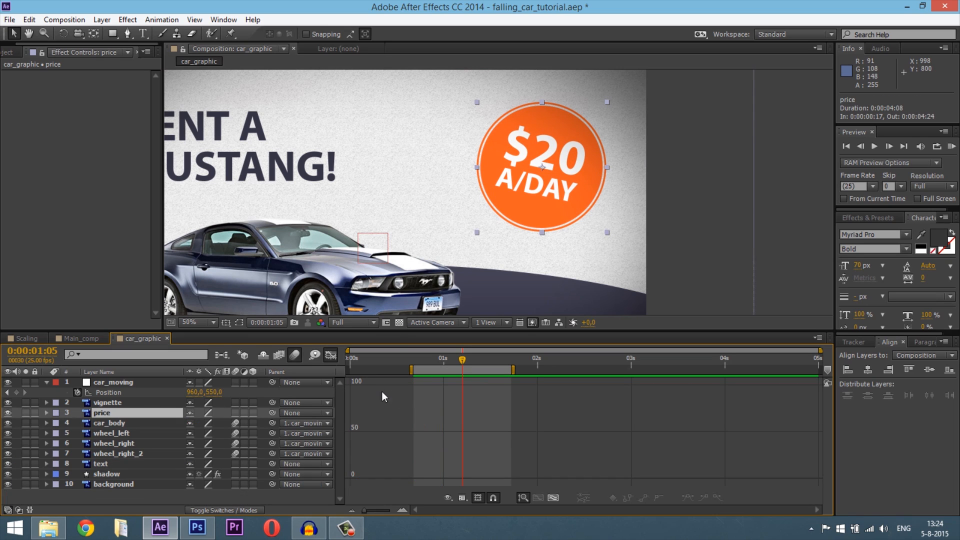
Fit the viewer, leave the Graph Editor, glance at Main_comp and return to car_graphic
click(195, 322)
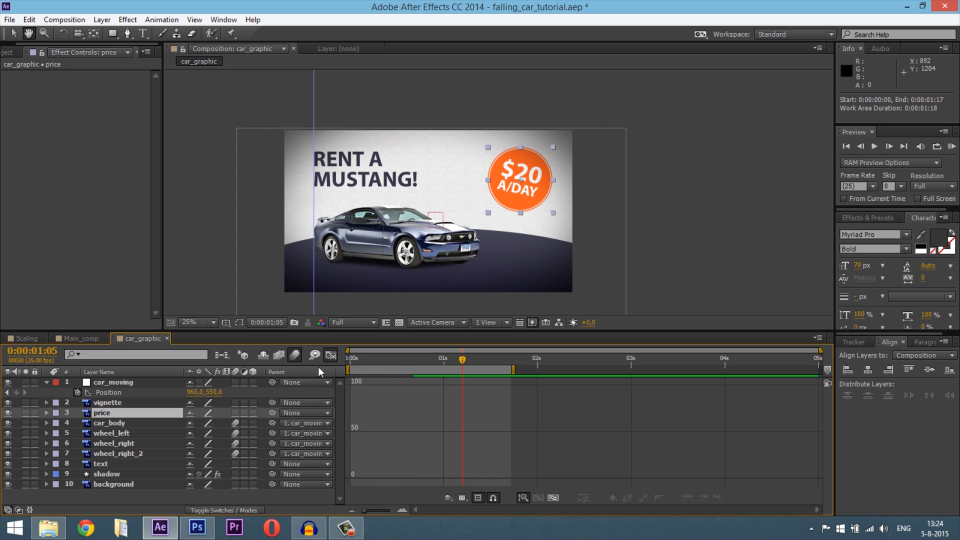
click(875, 146)
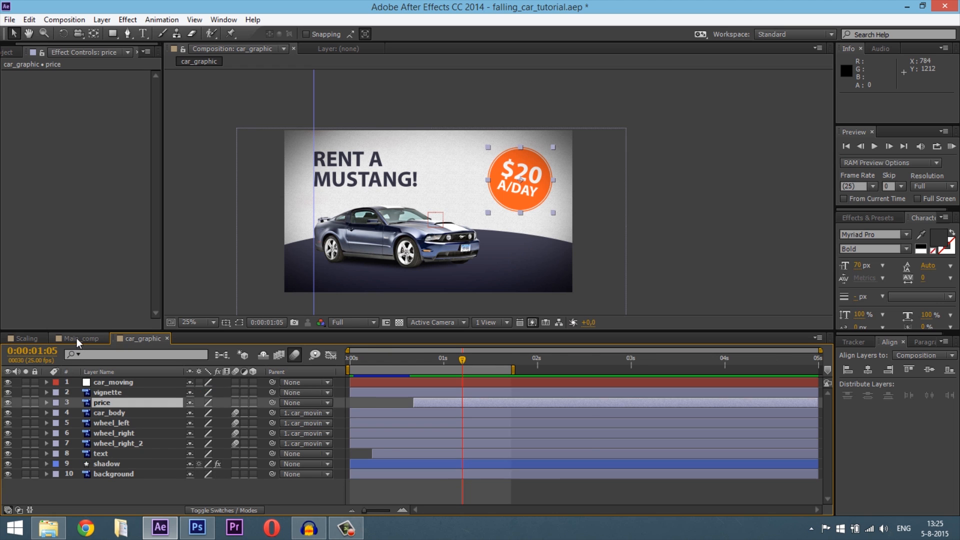
click(78, 339)
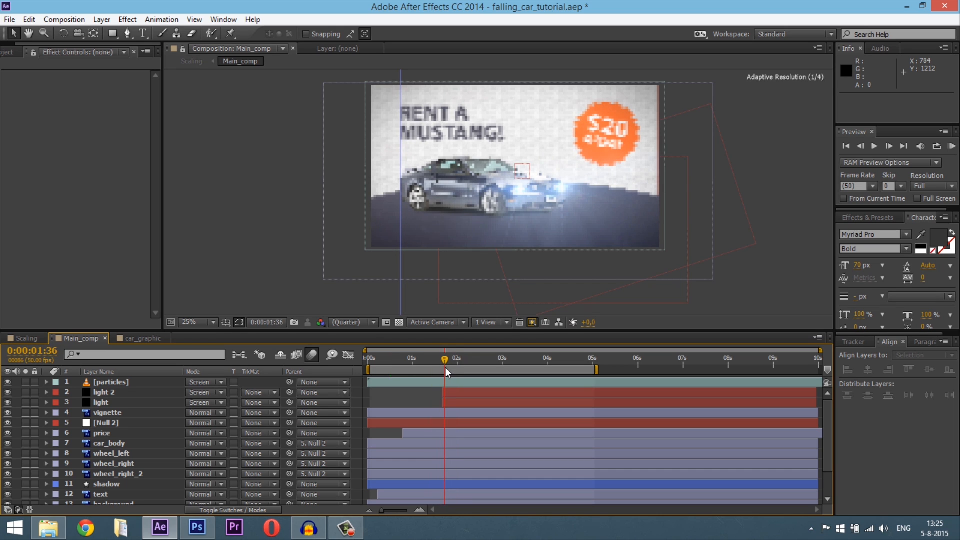
click(143, 338)
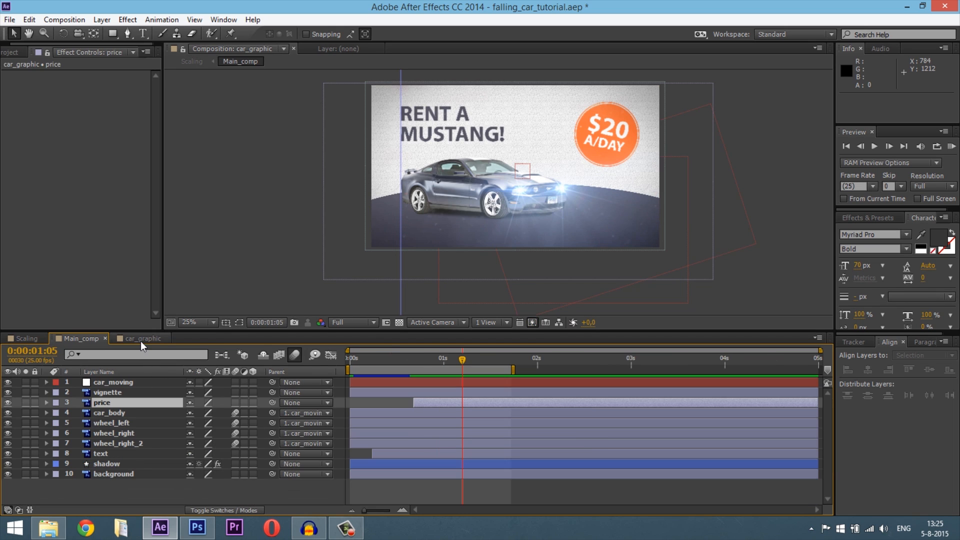
Create a new full-frame black solid and name it 'light'
right_click(144, 338)
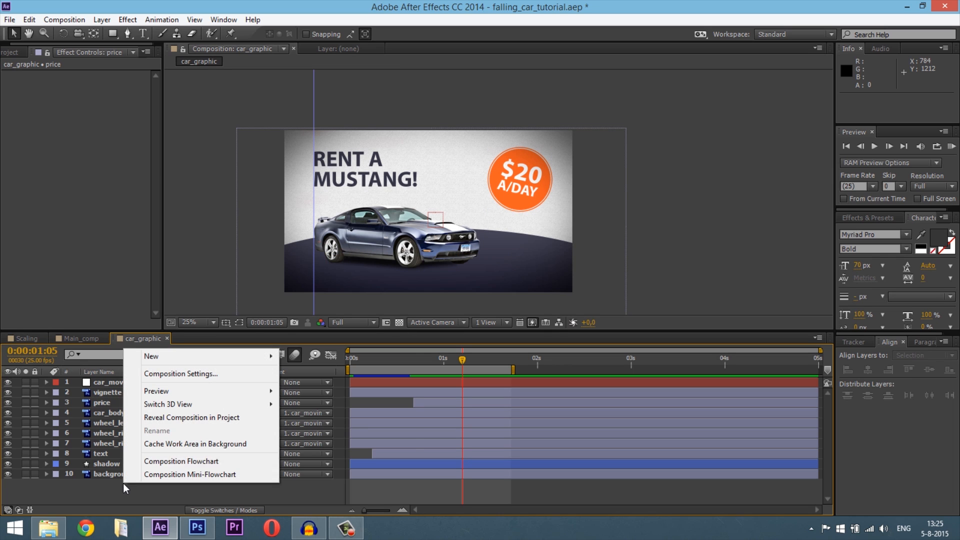
mouse_move(151, 356)
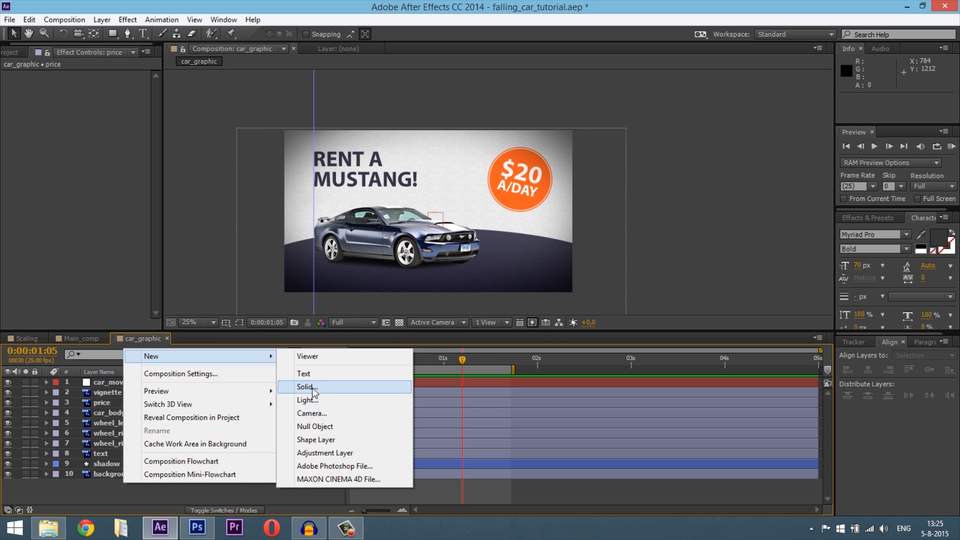
click(306, 387)
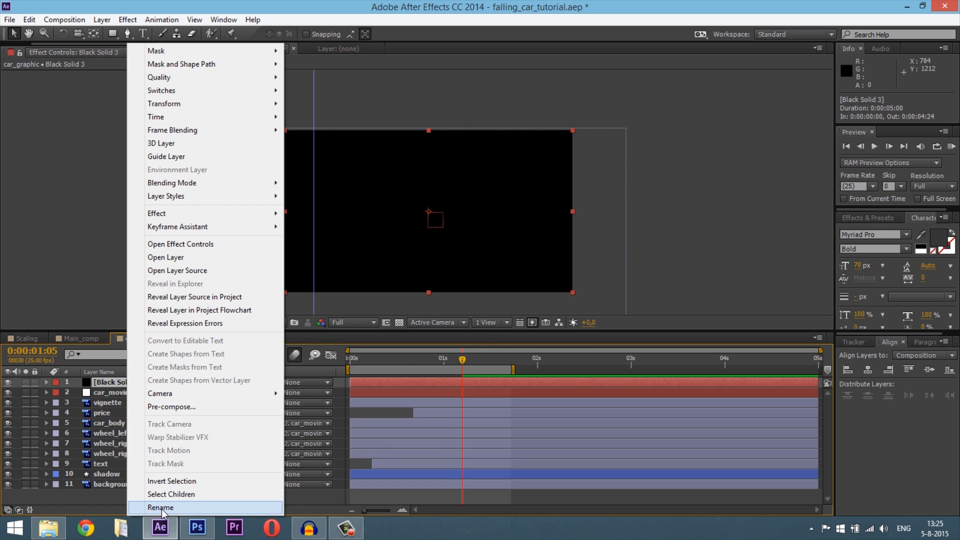
click(161, 507)
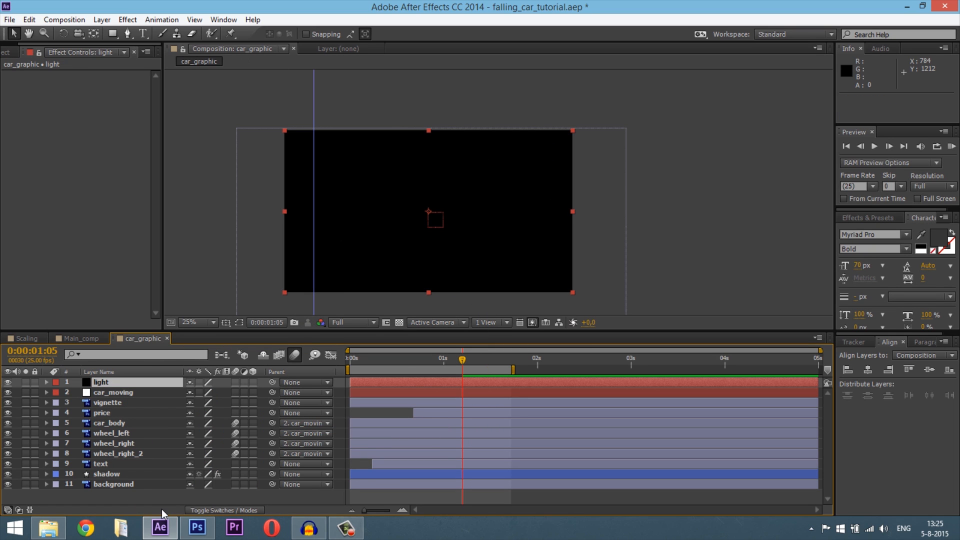
click(859, 217)
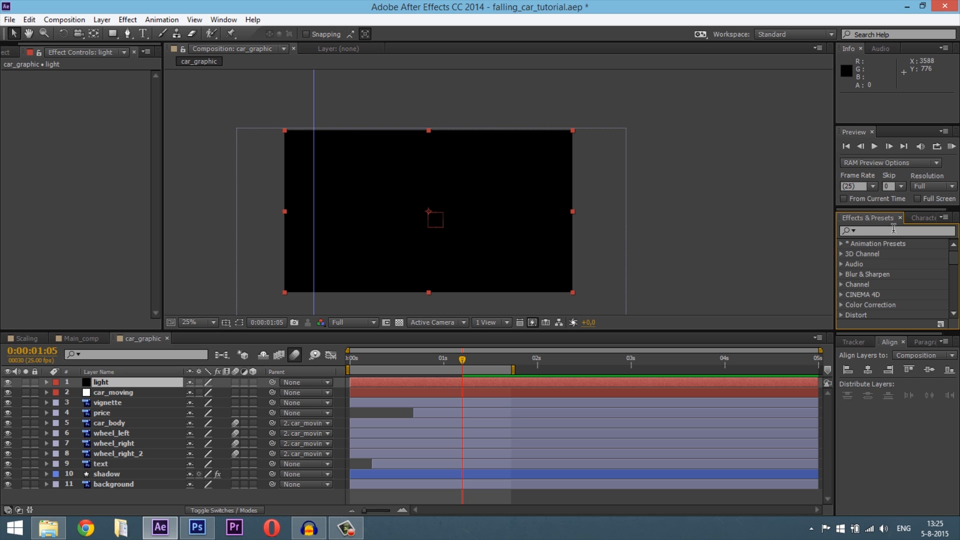
Search Effects & Presets for 'flare' to find Optical Flares
text(fl)
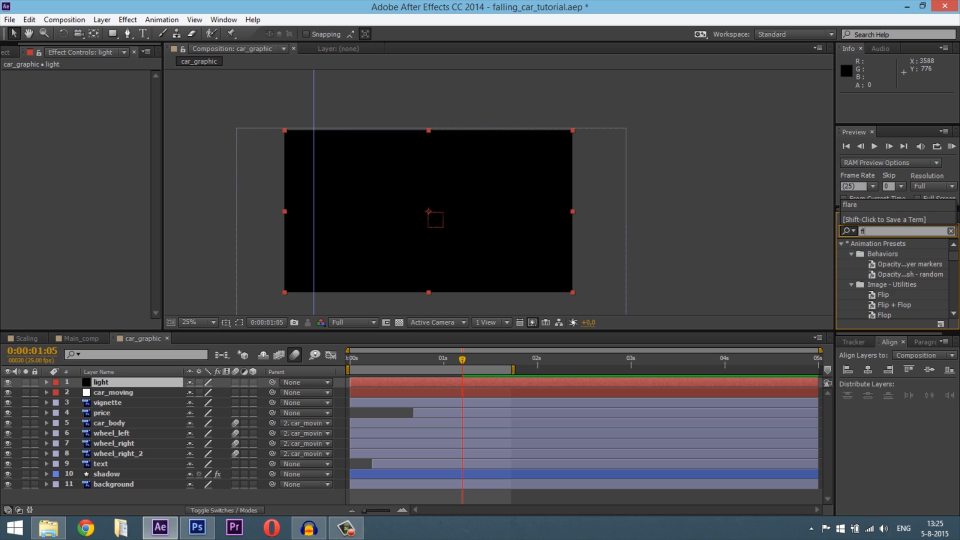
text(flare)
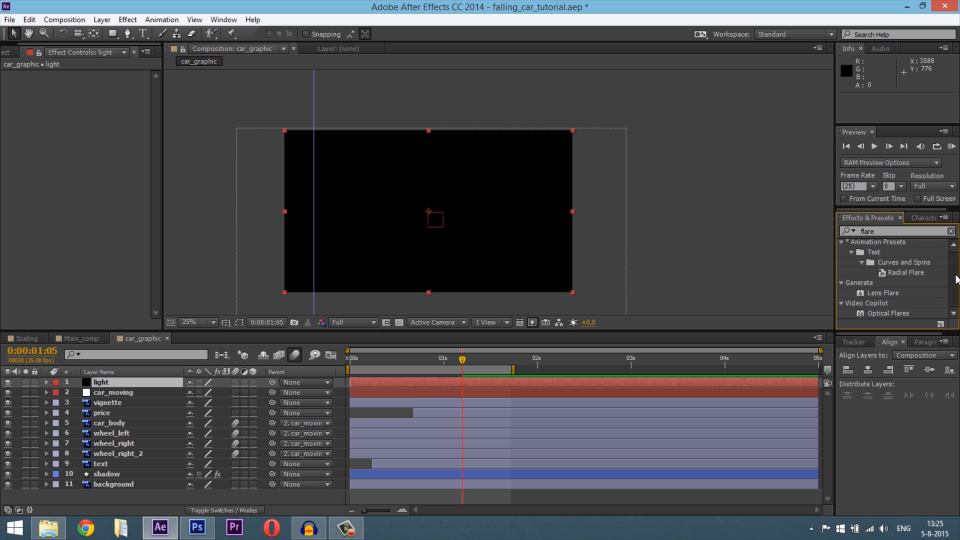
mouse_move(885, 297)
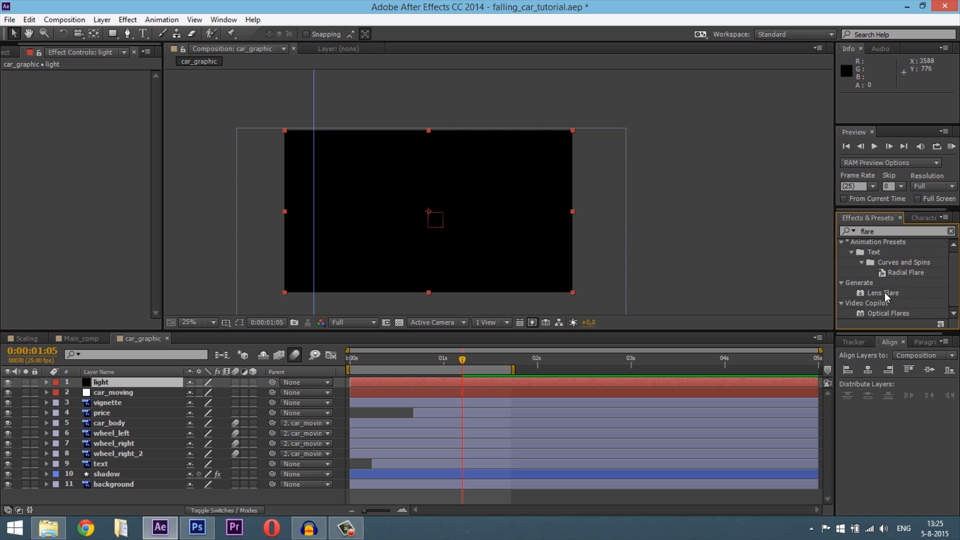
mouse_move(888, 313)
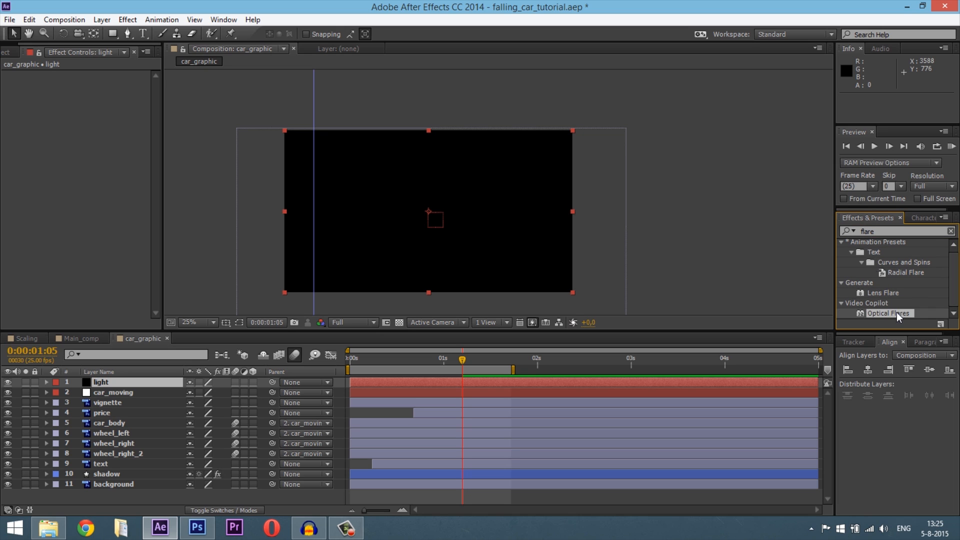
mouse_move(896, 318)
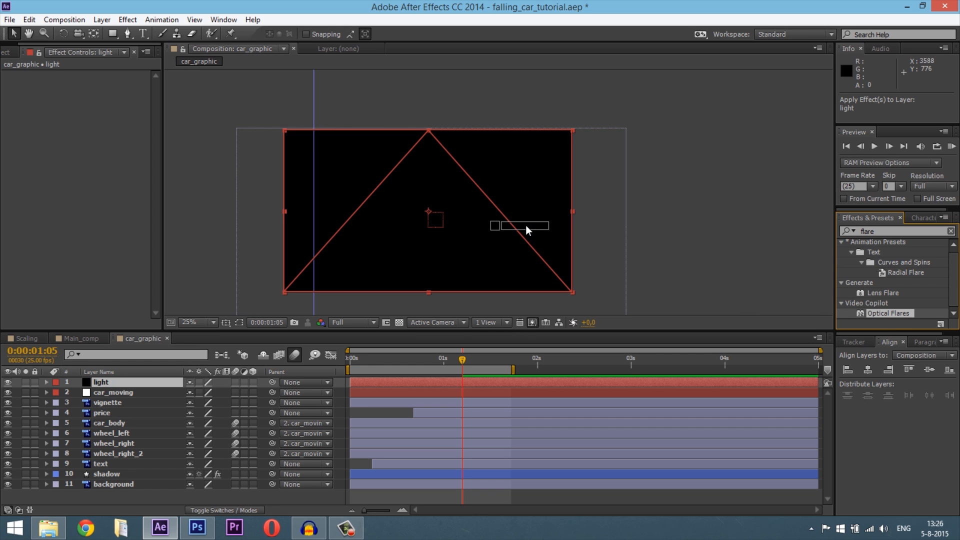
Apply Optical Flares to the light layer and accept a small blue flare preset
double_click(884, 314)
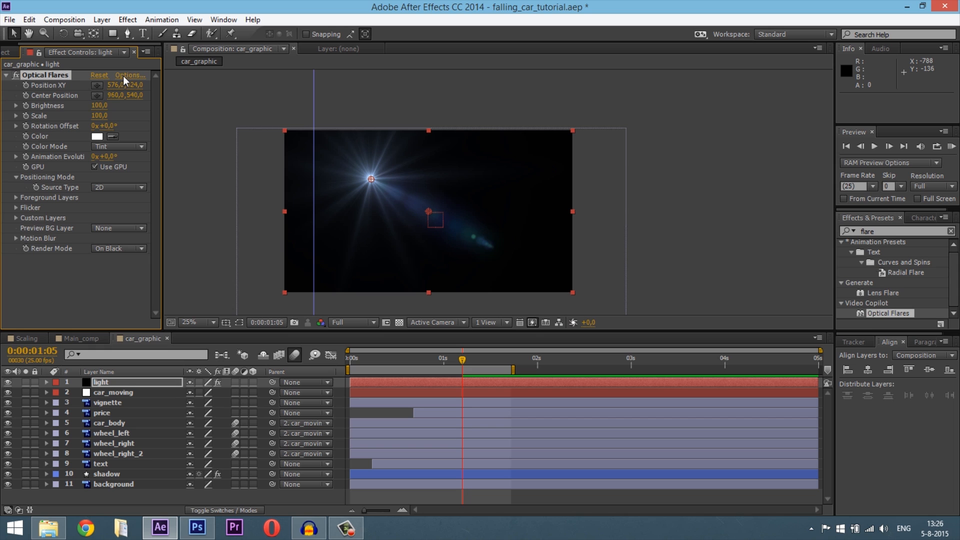
click(130, 75)
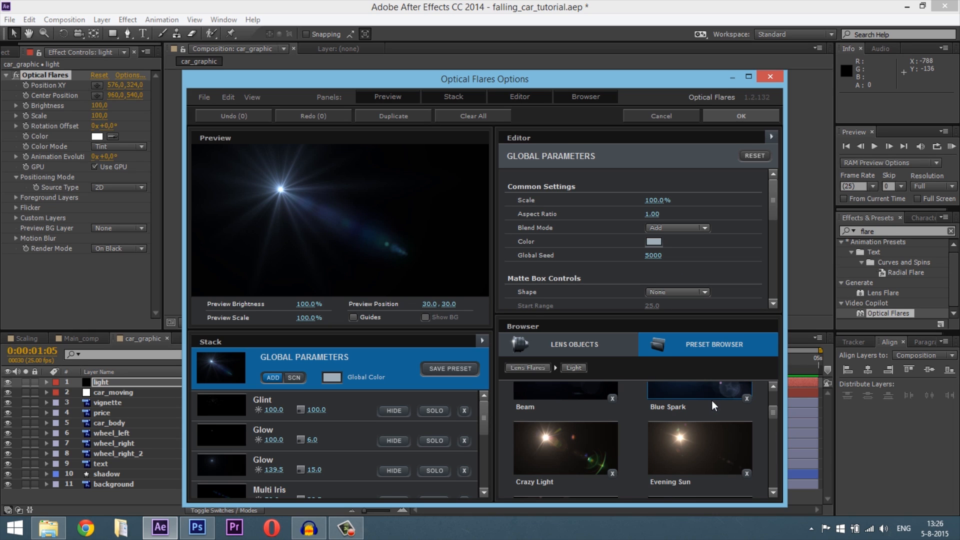
scroll(up, 3)
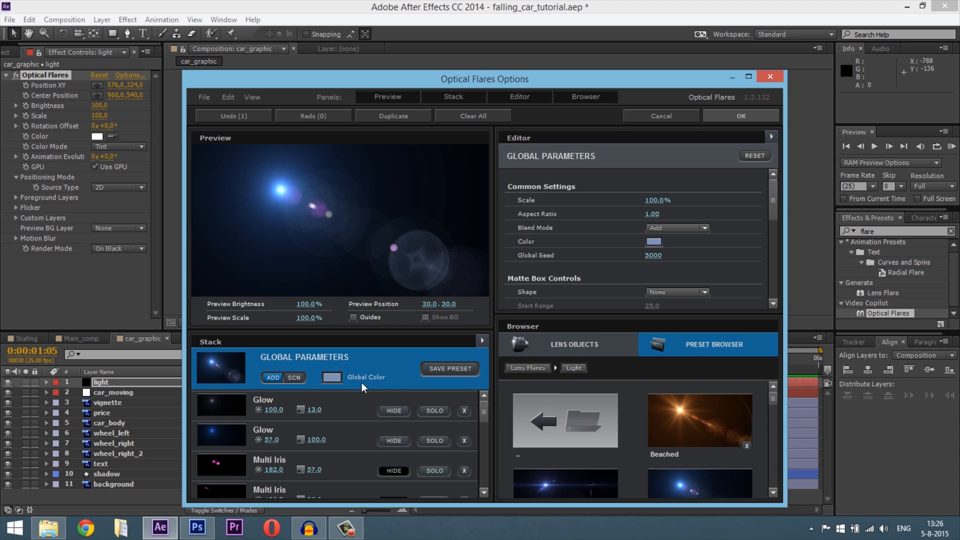
scroll(down, 3)
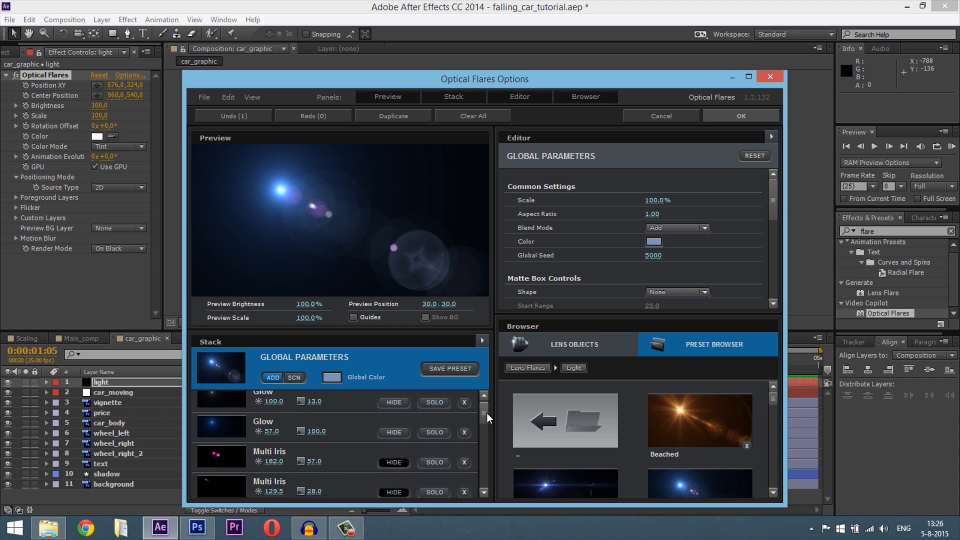
click(564, 481)
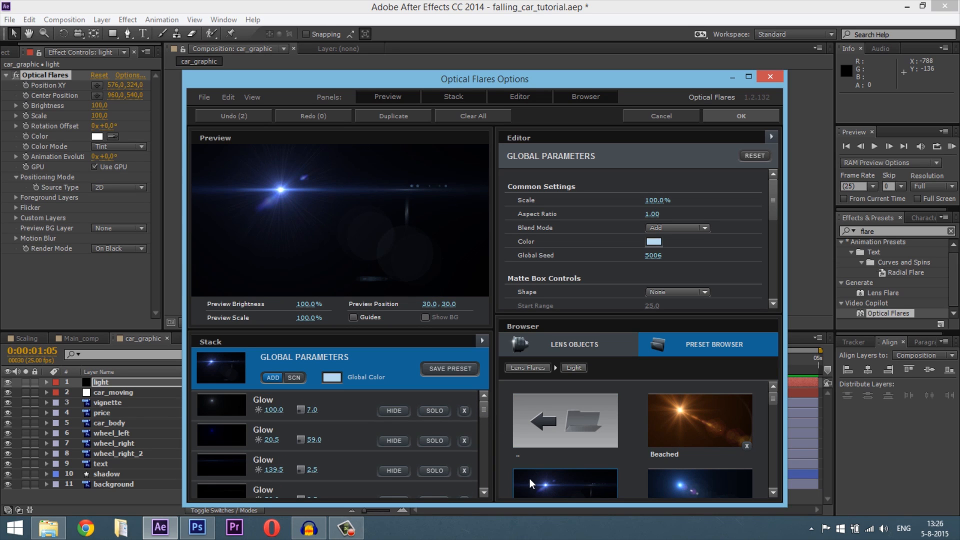
scroll(down, 3)
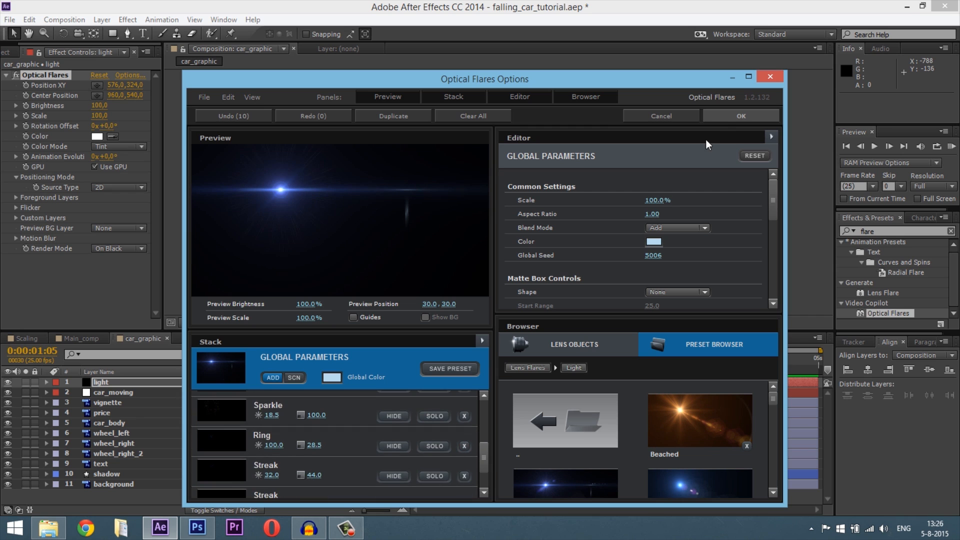
click(740, 116)
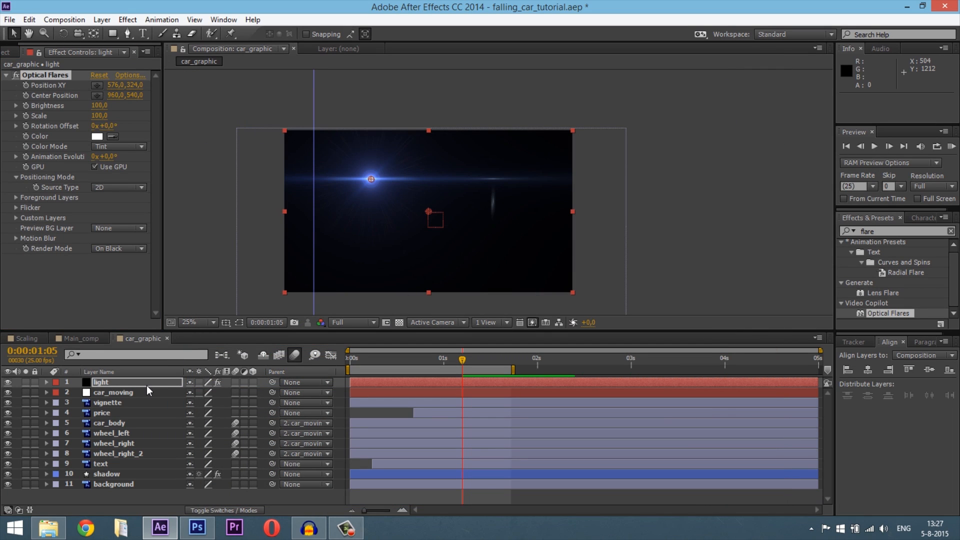
Set the light layer's blending mode to Screen so only the flare glows
click(101, 382)
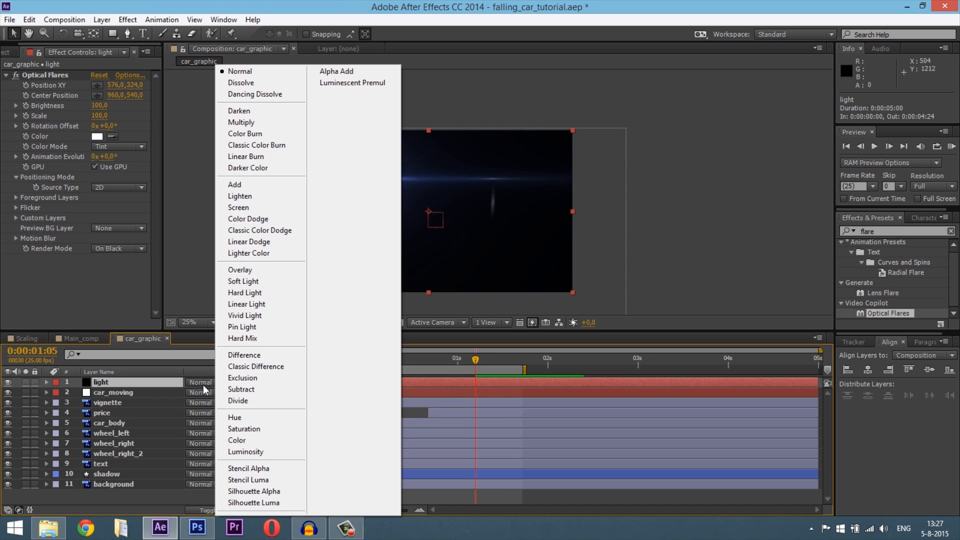
click(238, 207)
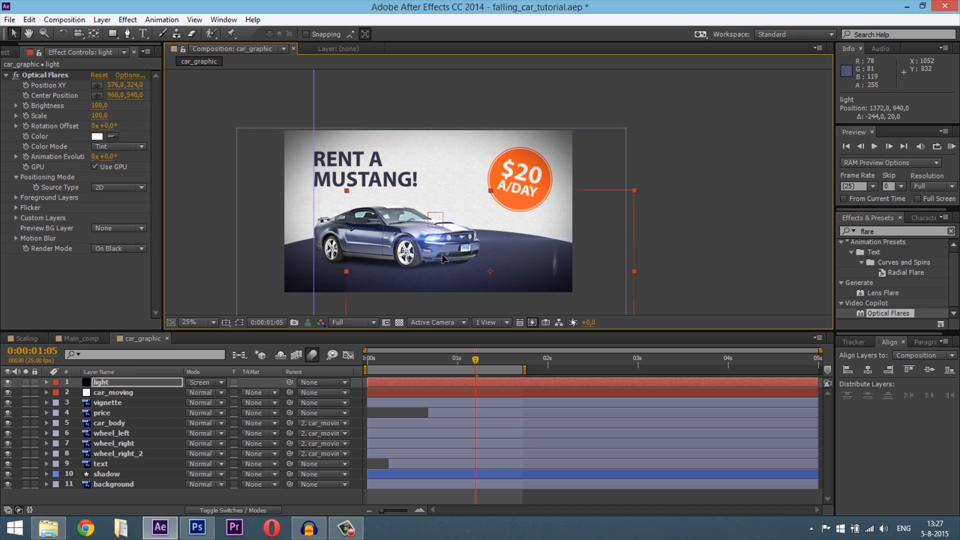
mouse_move(122, 389)
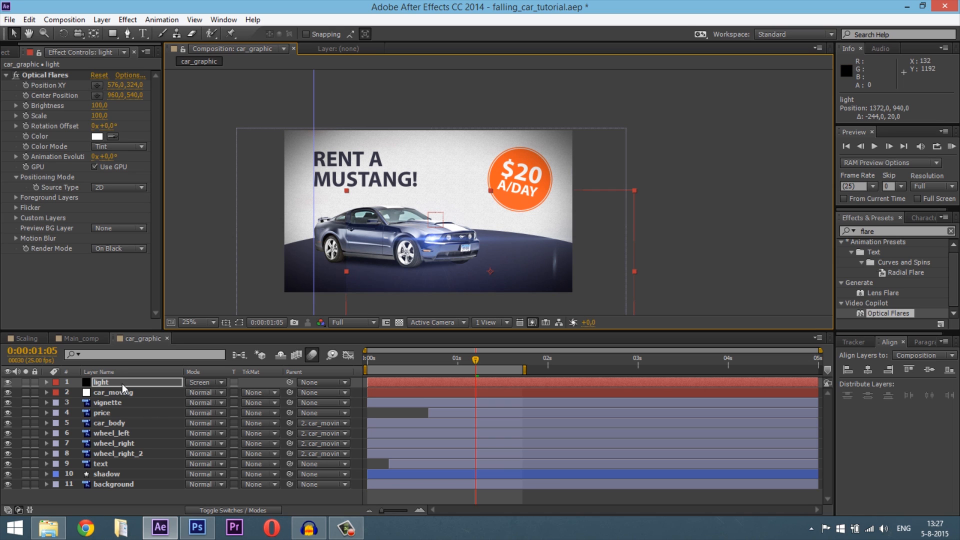
click(80, 338)
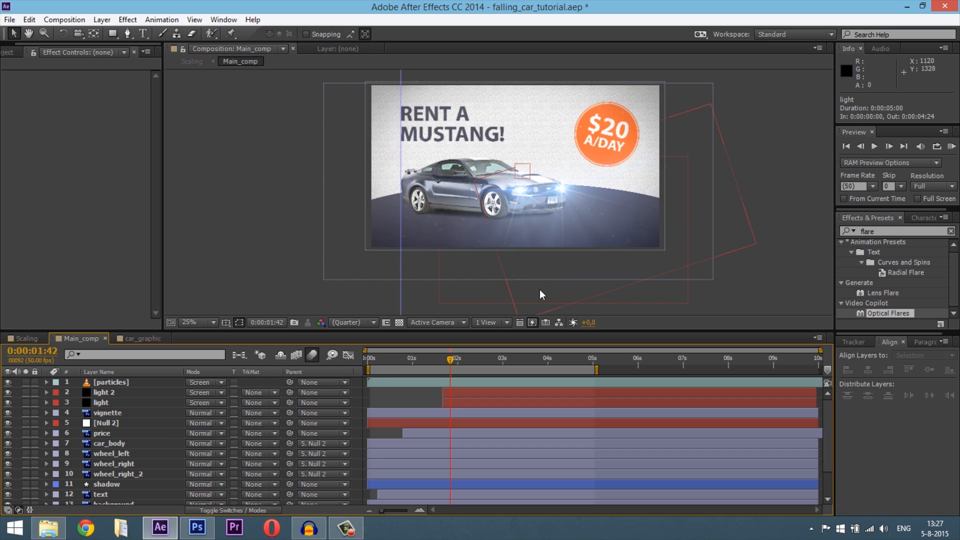
Enter the car_graphic comp and select the light layer, ready for a Pen mask
click(141, 338)
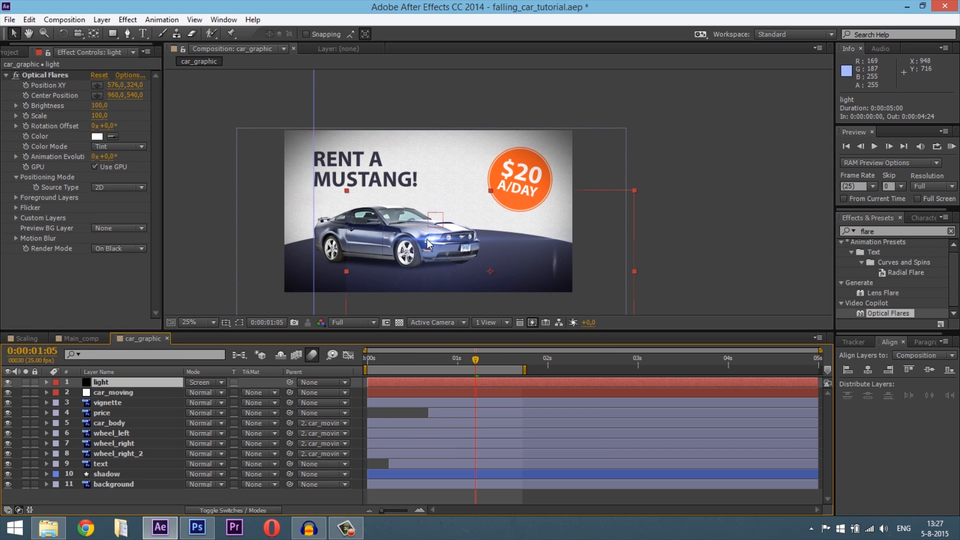
mouse_move(382, 273)
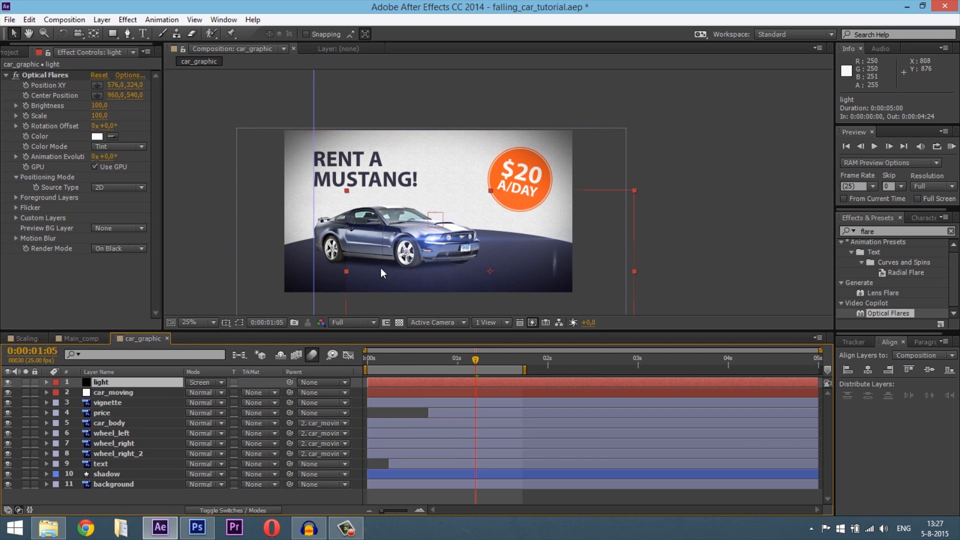
click(113, 392)
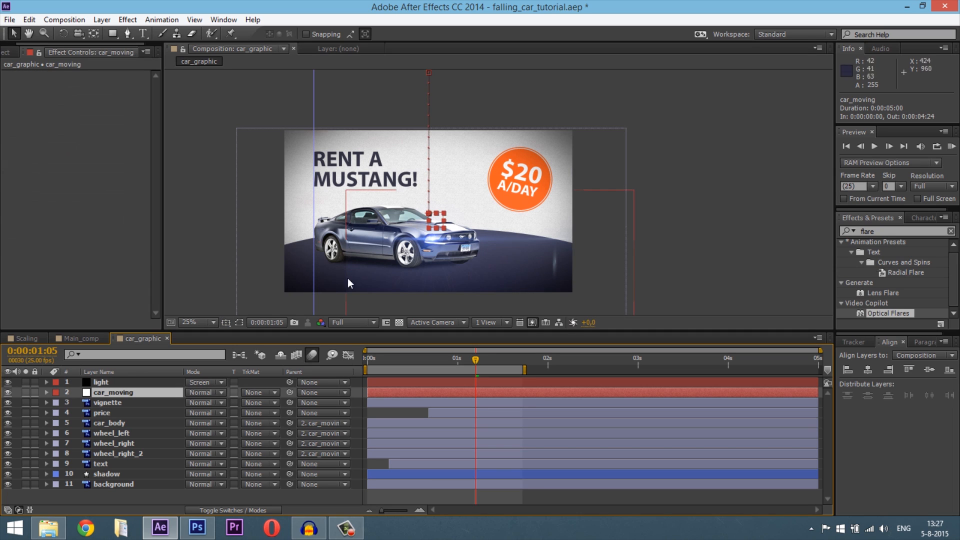
mouse_move(126, 390)
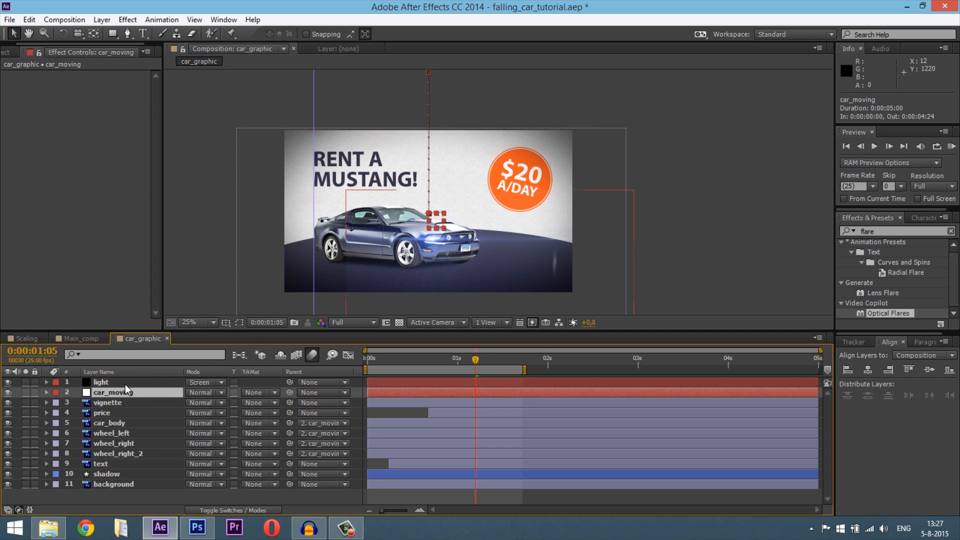
click(101, 382)
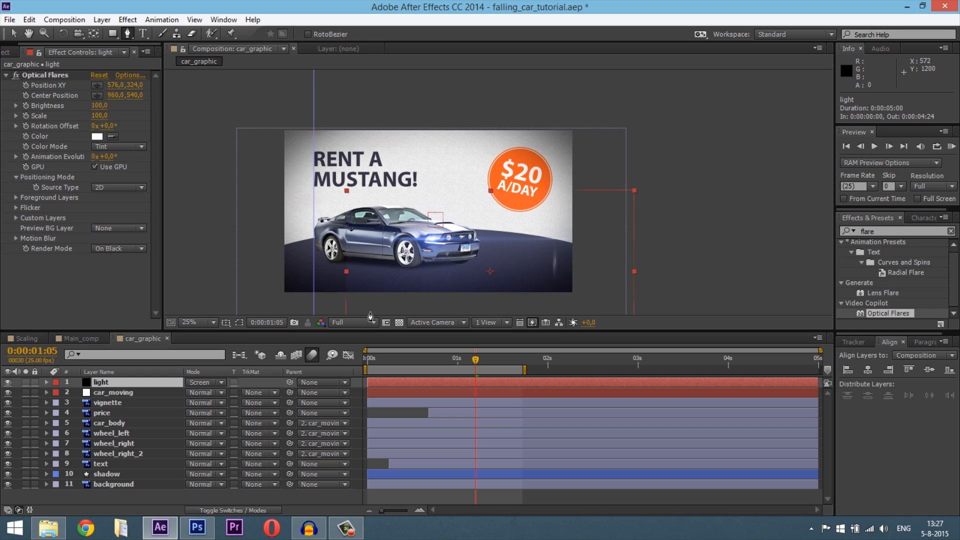
mouse_move(103, 384)
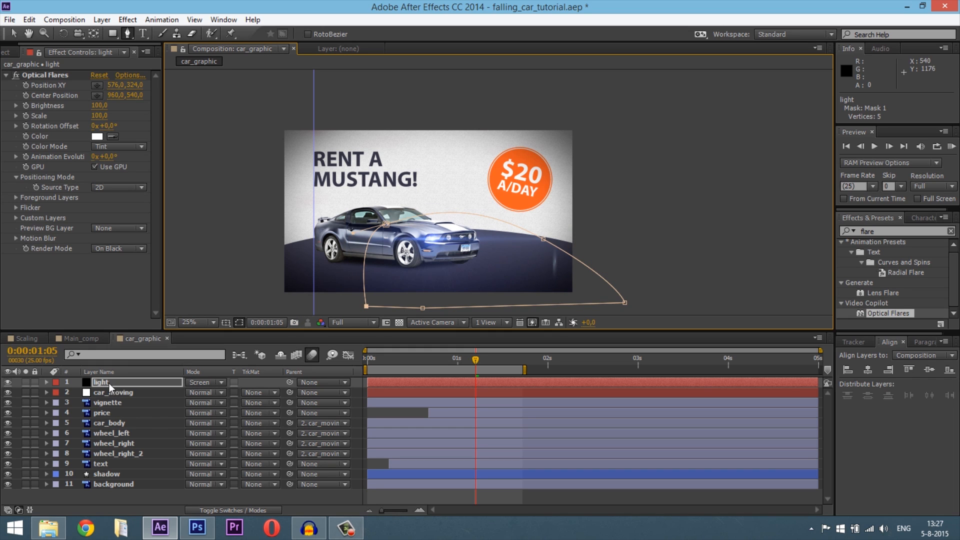
Feather the light layer's headlight mask to 212 pixels
click(46, 383)
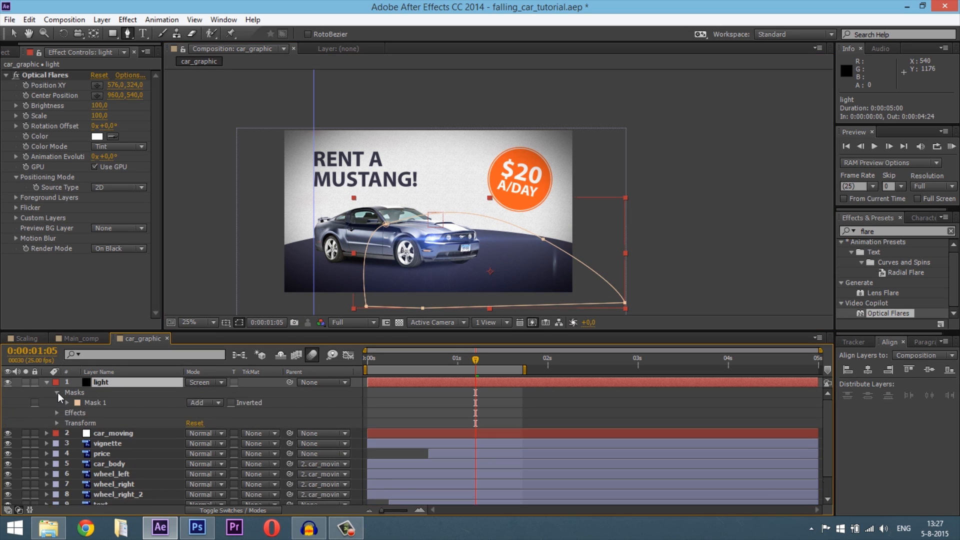
click(64, 403)
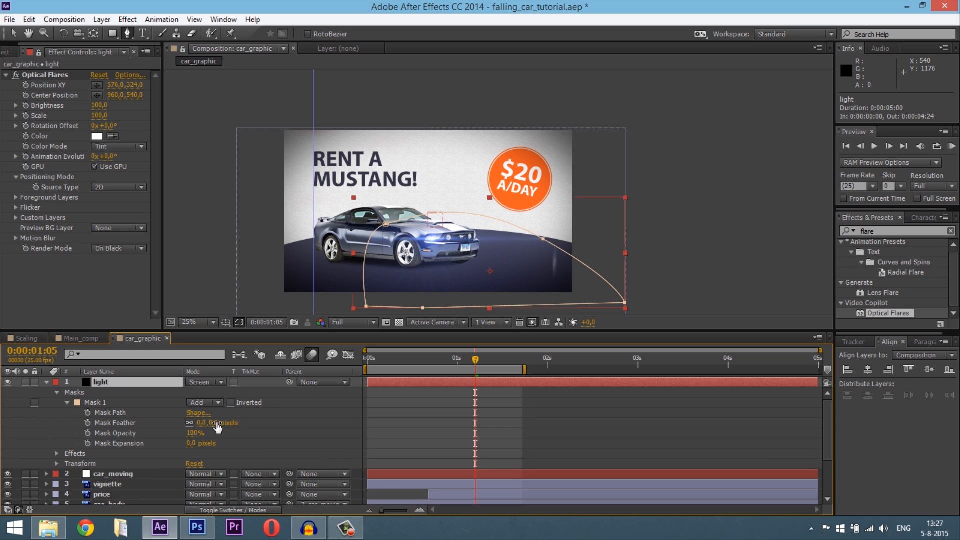
click(239, 323)
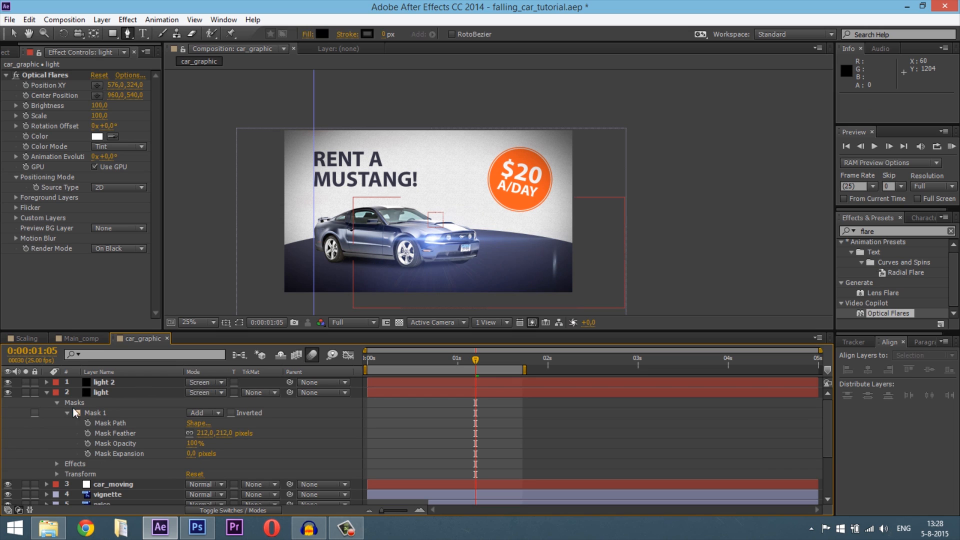
Duplicate the light layer into four flare copies, light to light 4, and select them together
click(104, 381)
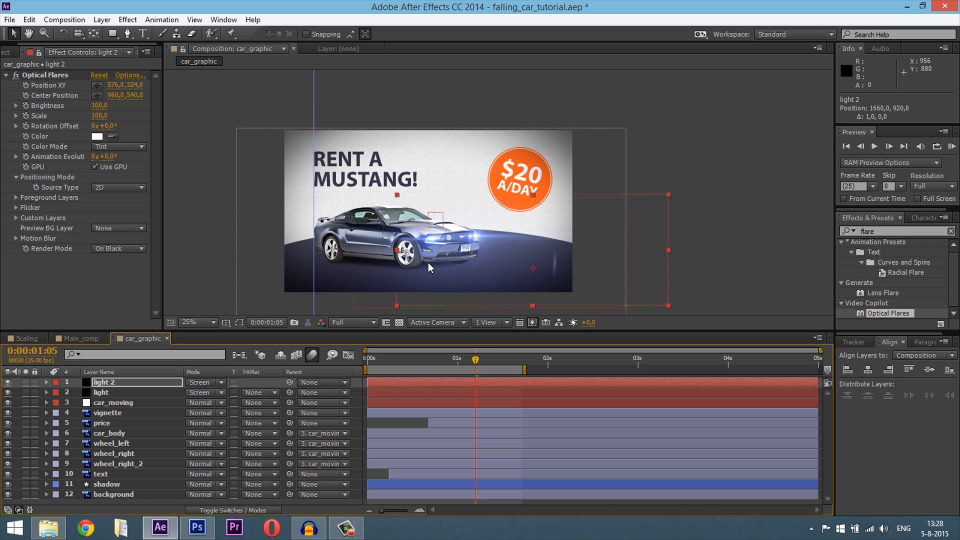
click(101, 392)
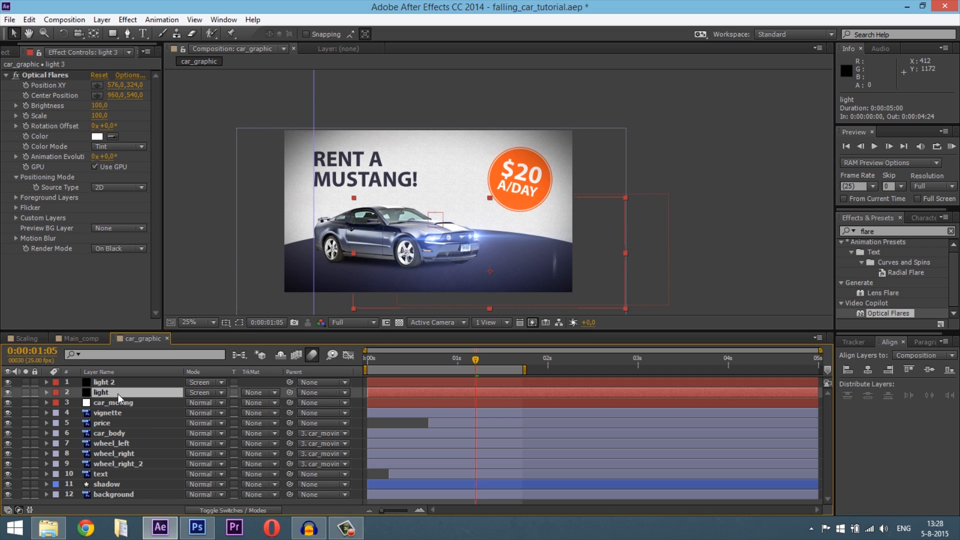
click(46, 393)
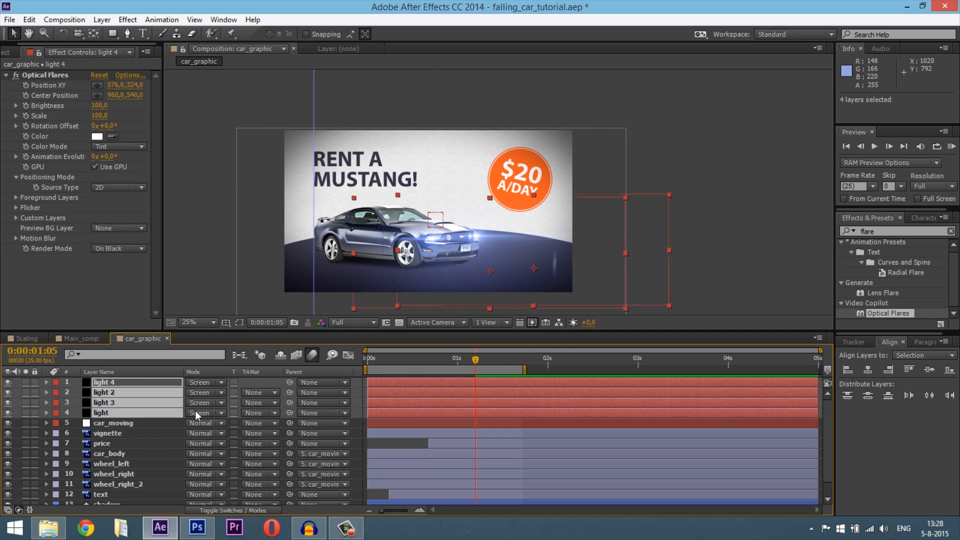
Trim the four flare layers to start around 1:11, after the car has landed
click(113, 422)
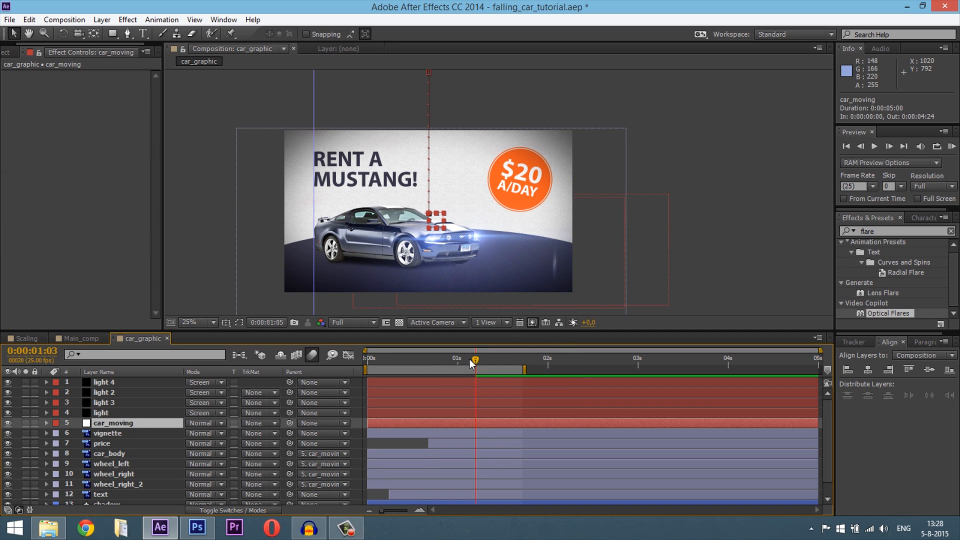
click(366, 358)
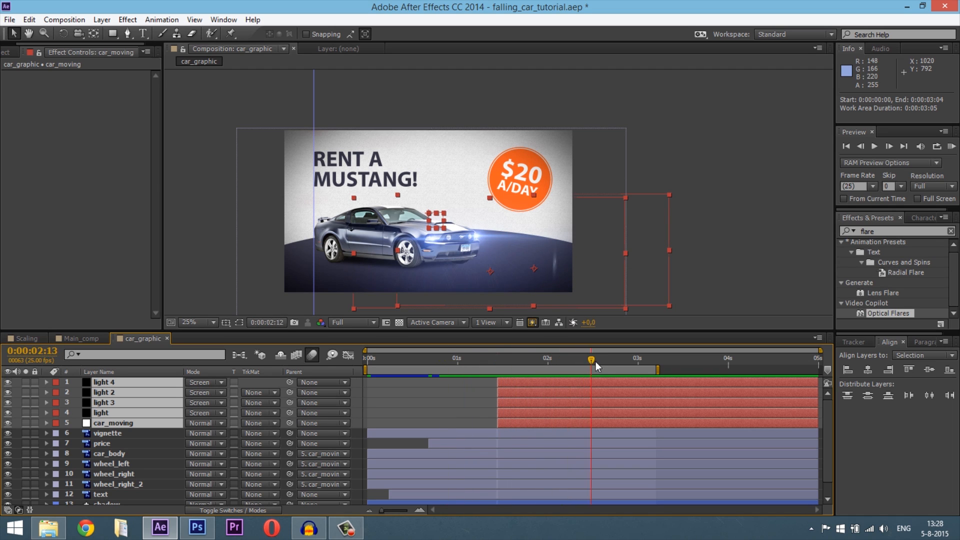
click(108, 433)
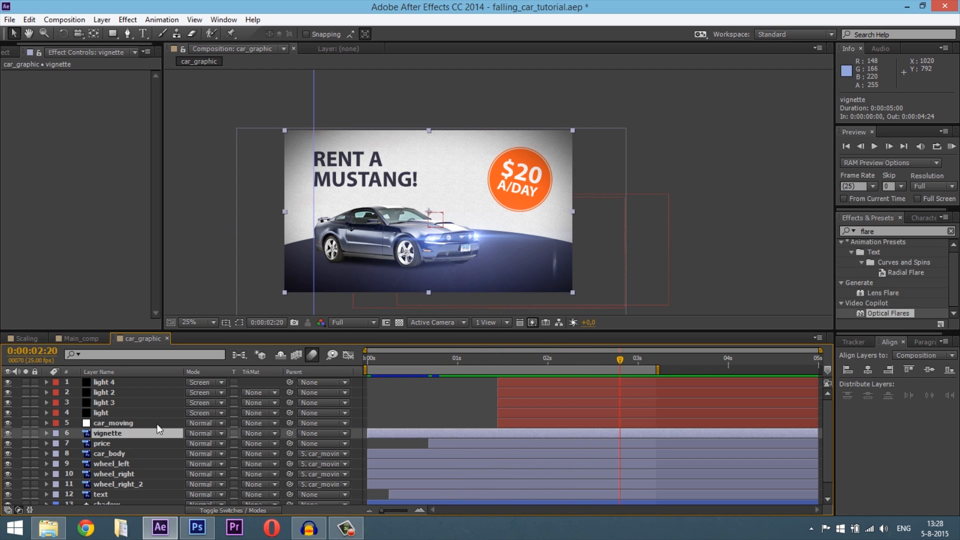
mouse_move(658, 370)
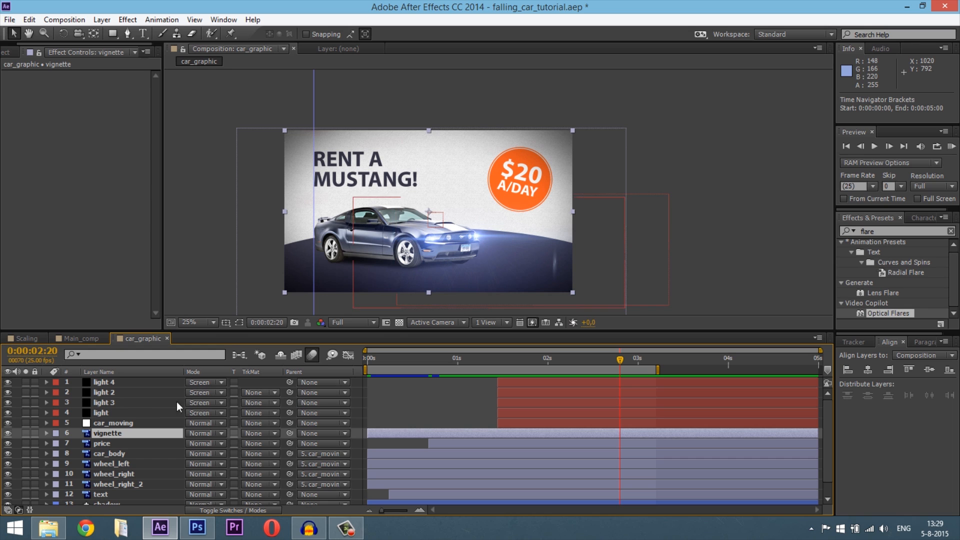
click(104, 392)
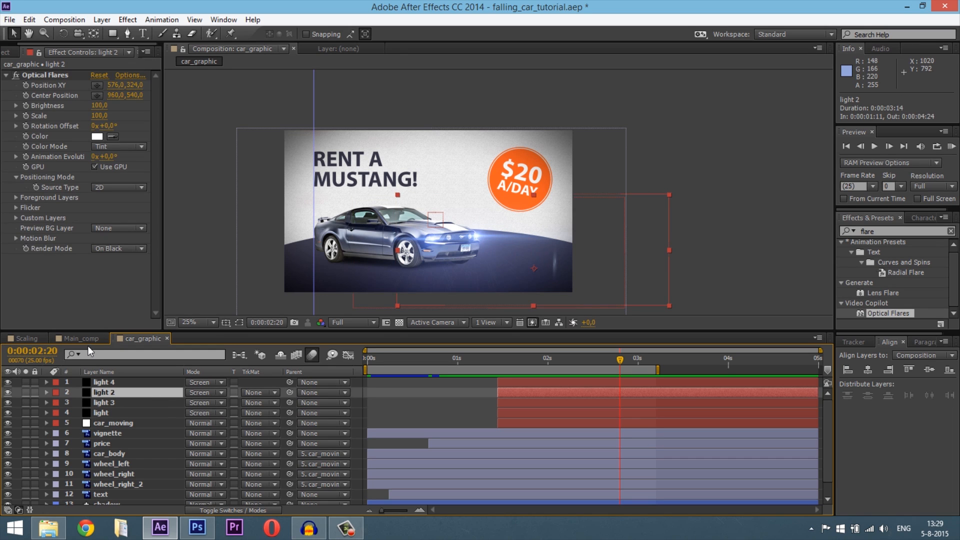
click(17, 52)
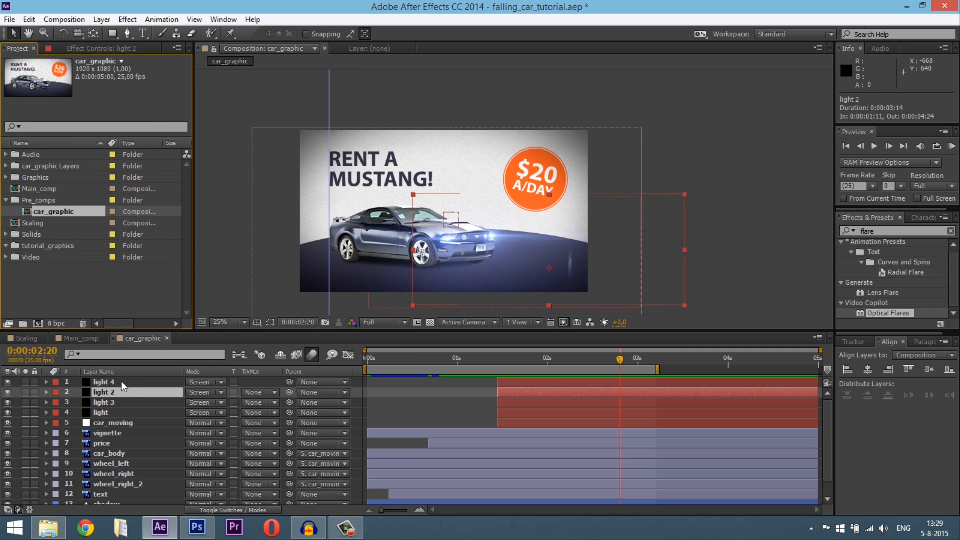
Add the particles clip over car_graphic in Screen mode at 156% scale and check it in Main_comp
click(105, 382)
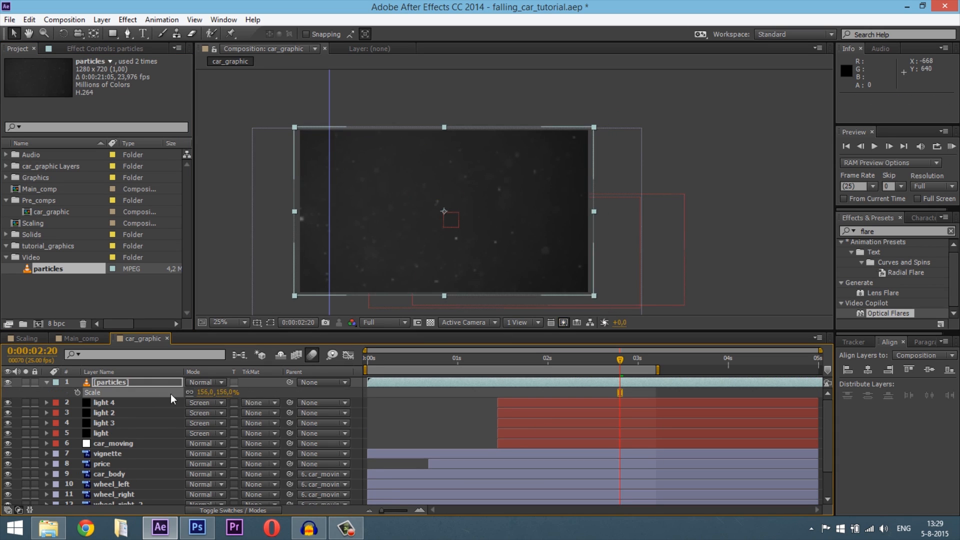
click(205, 382)
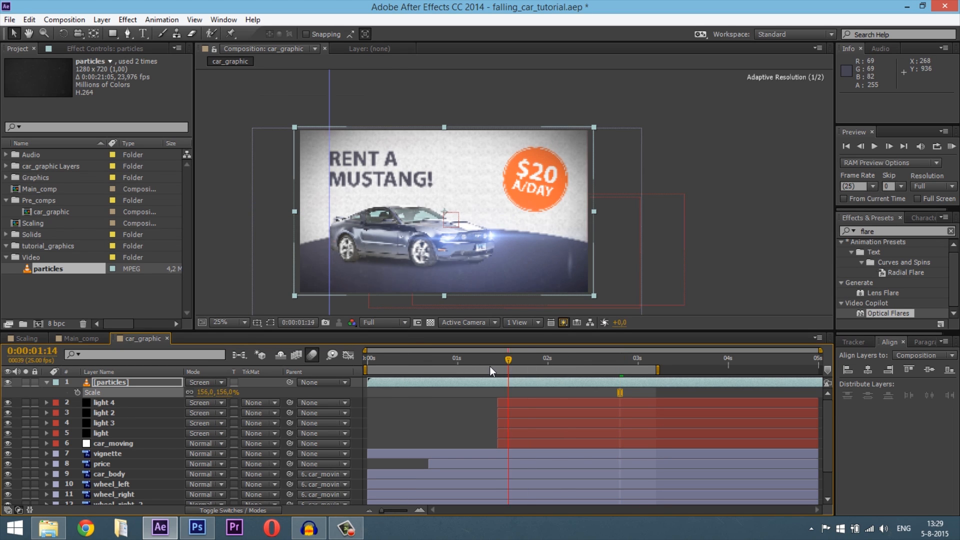
click(580, 359)
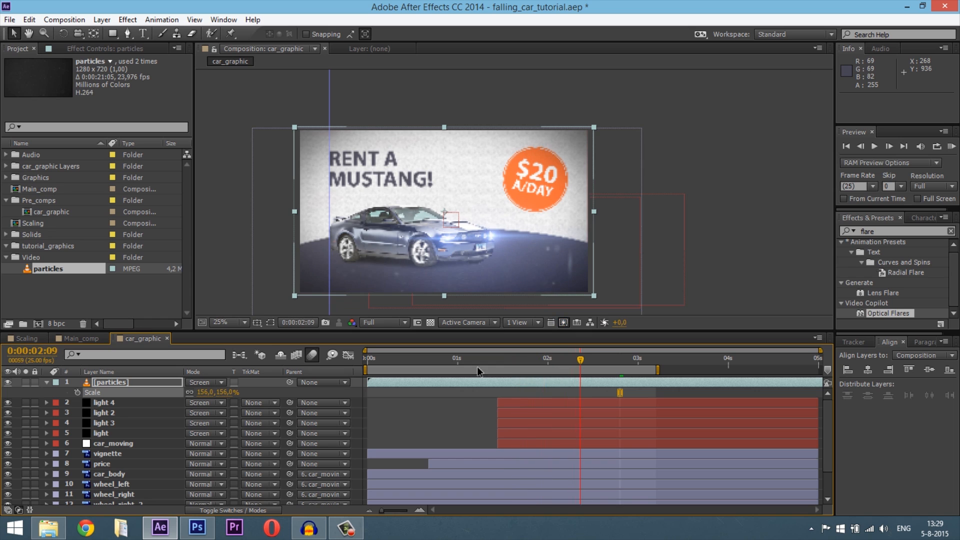
click(80, 338)
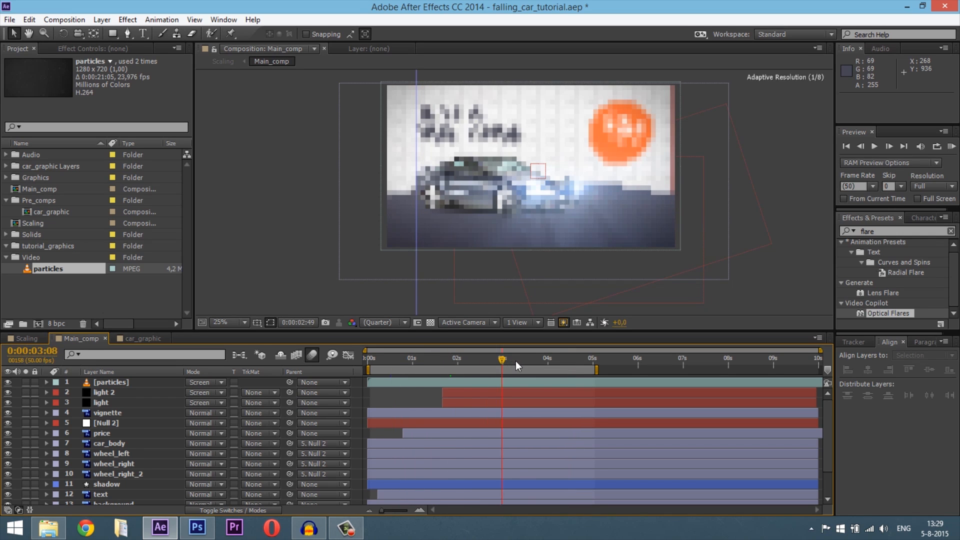
click(140, 339)
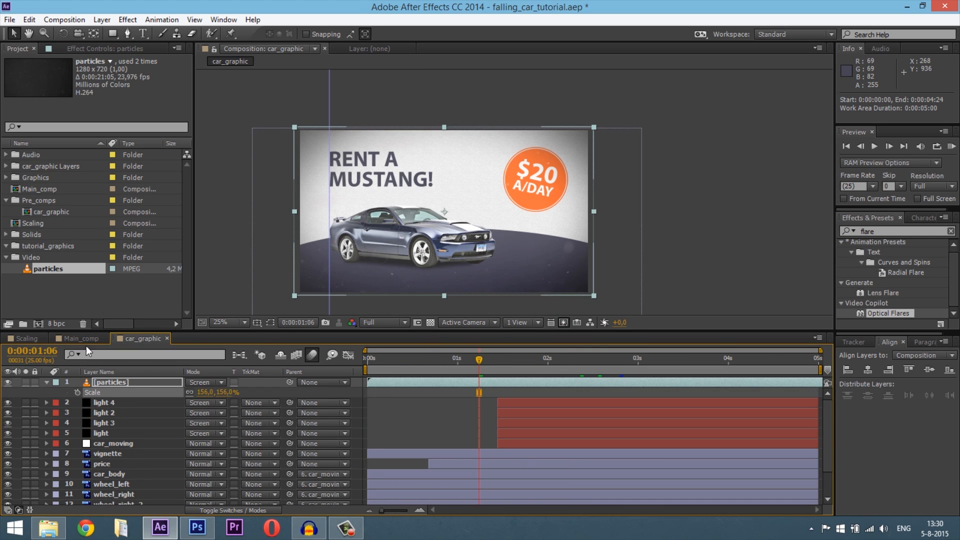
click(80, 338)
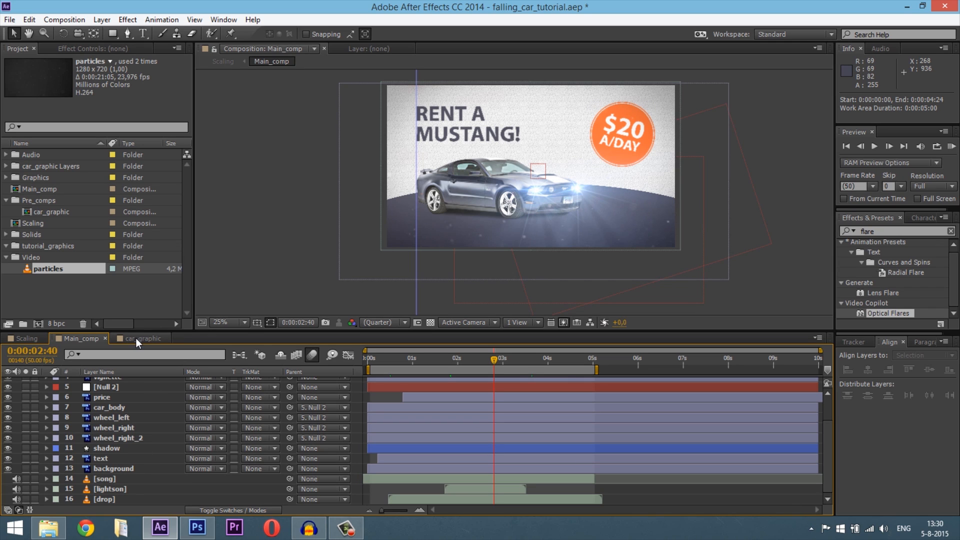
click(140, 338)
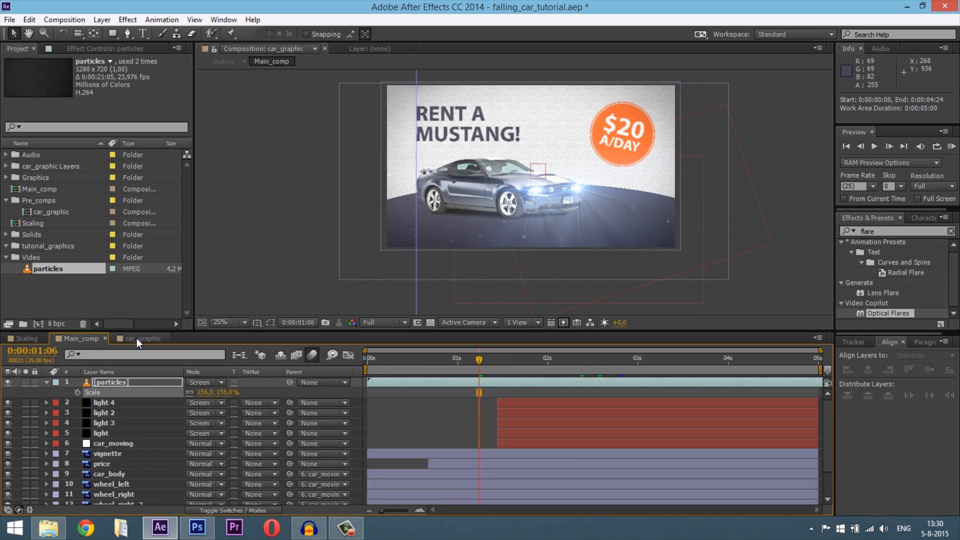
click(143, 338)
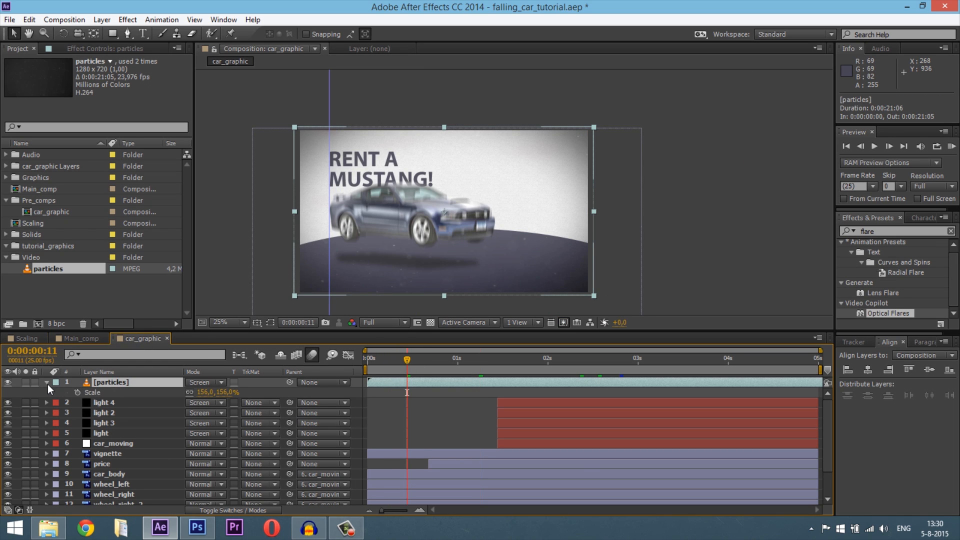
click(46, 382)
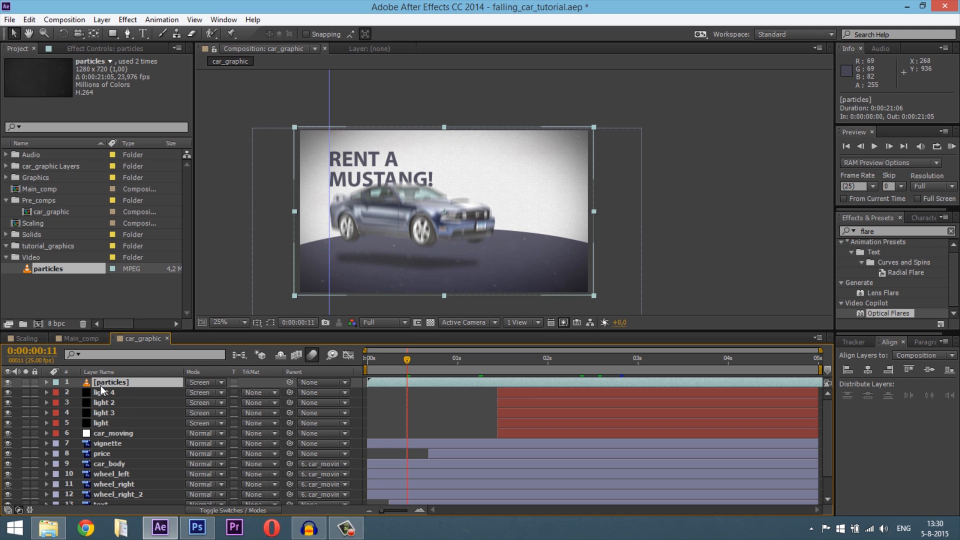
mouse_move(382, 364)
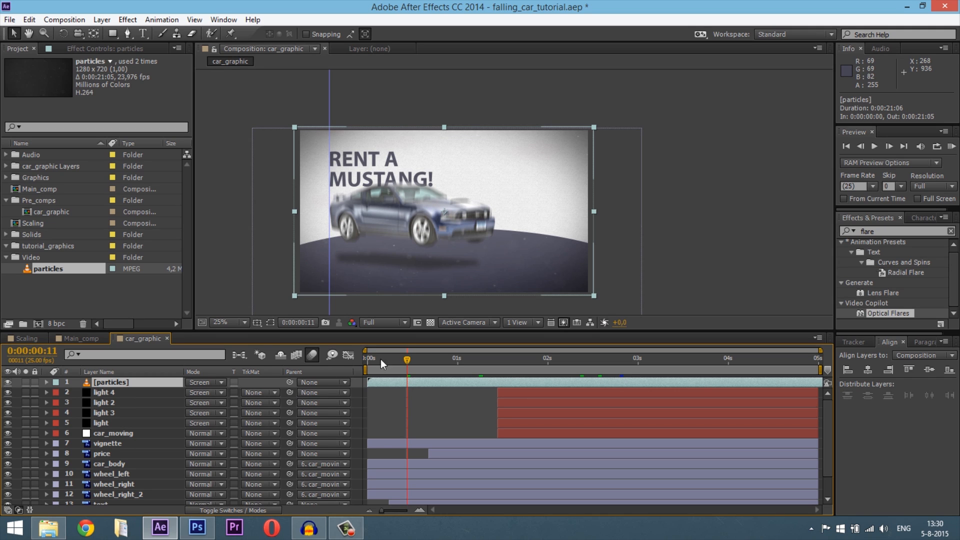
click(411, 359)
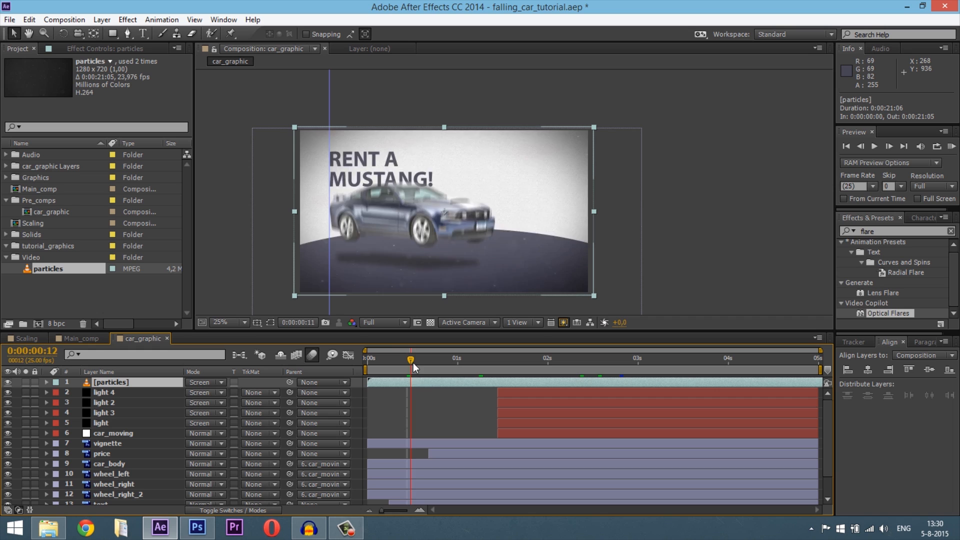